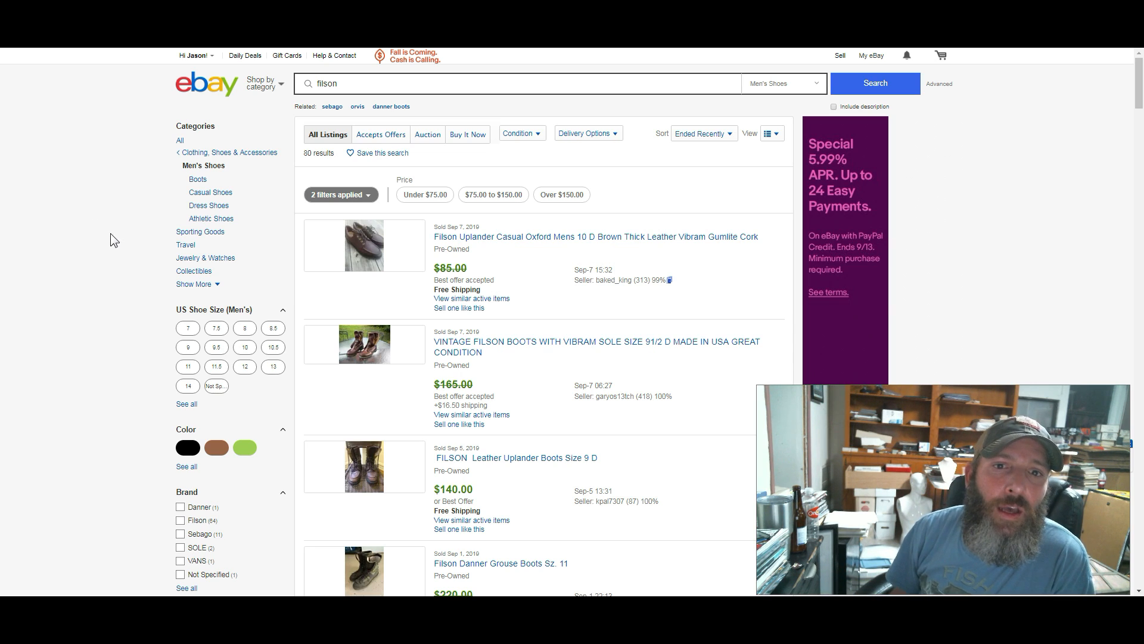
pyautogui.moveTo(169, 247)
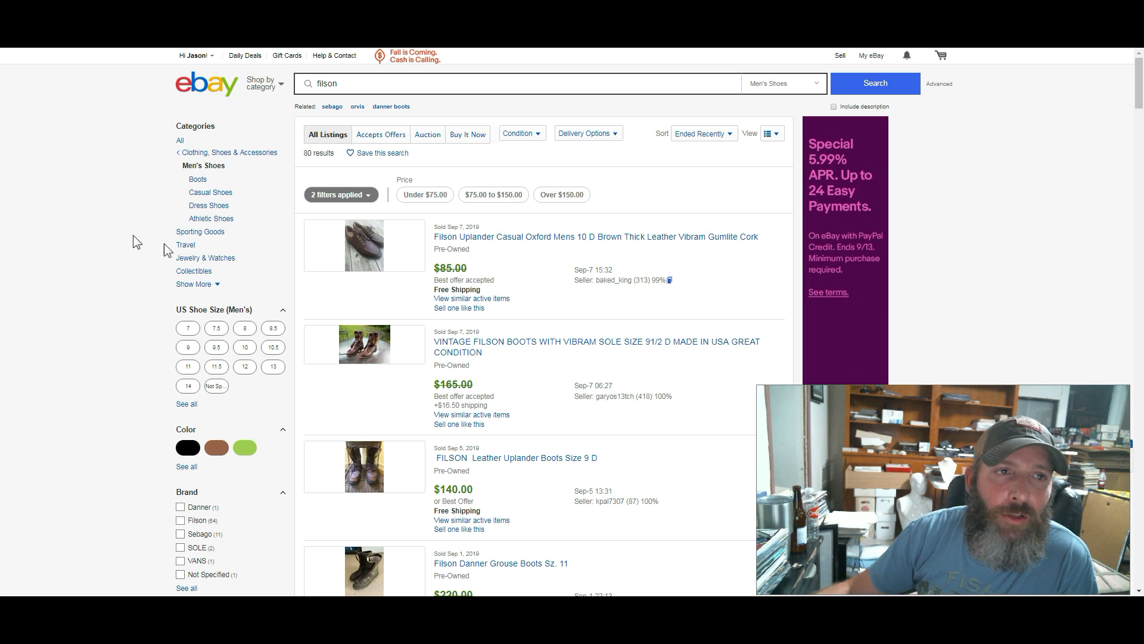
# Scroll the sold Filson results, then sort them by Price + Shipping: highest first
pyautogui.scroll(-3)
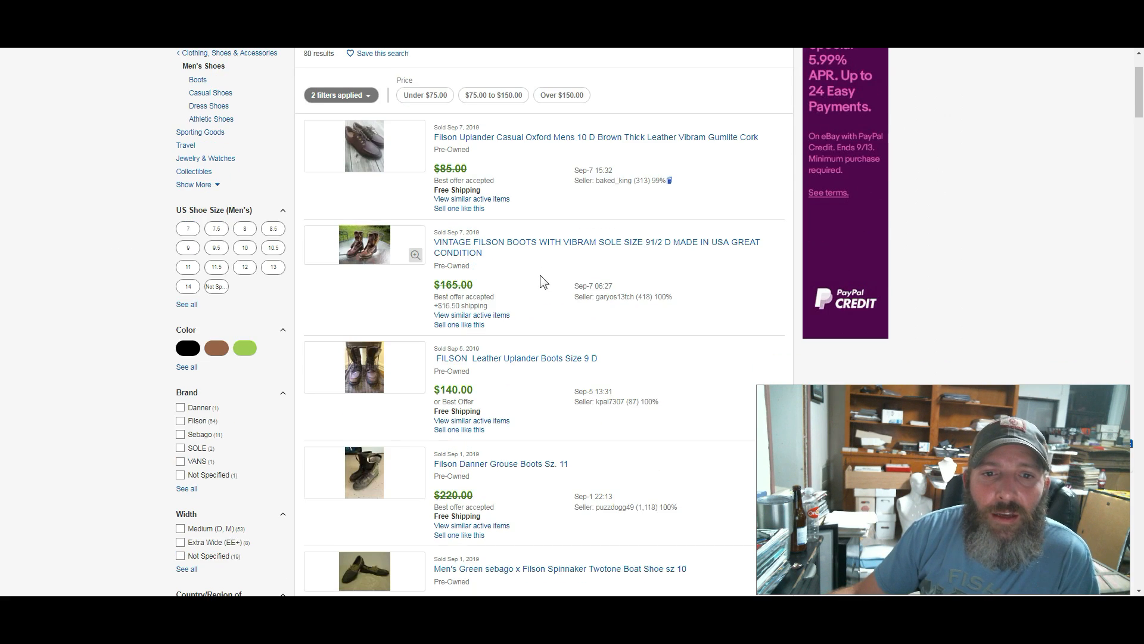
pyautogui.scroll(-3)
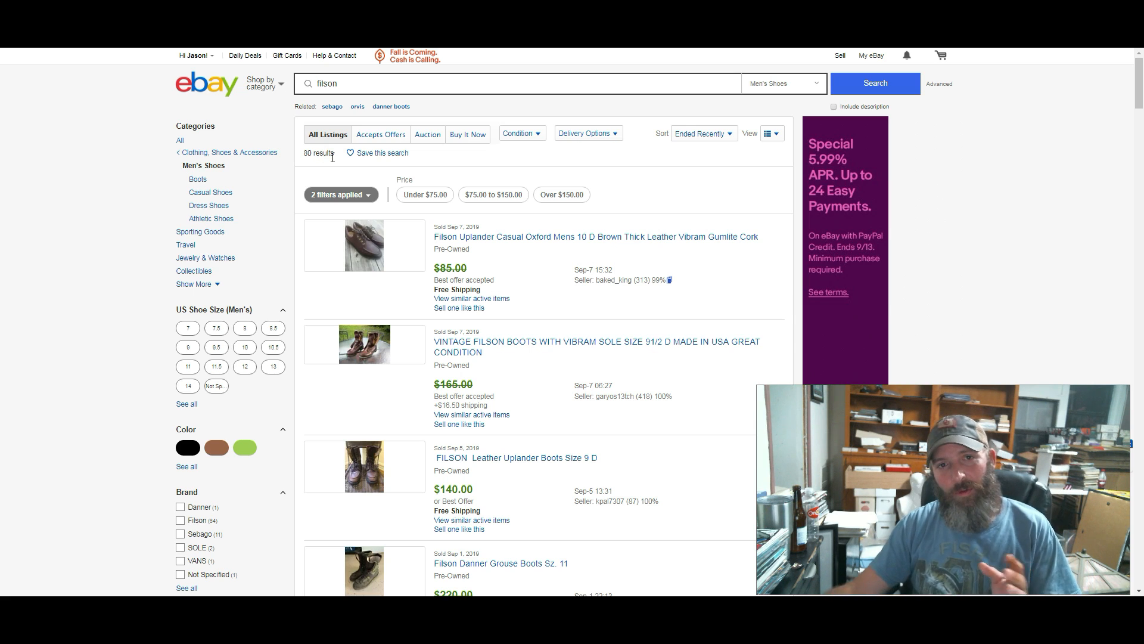
pyautogui.scroll(-3)
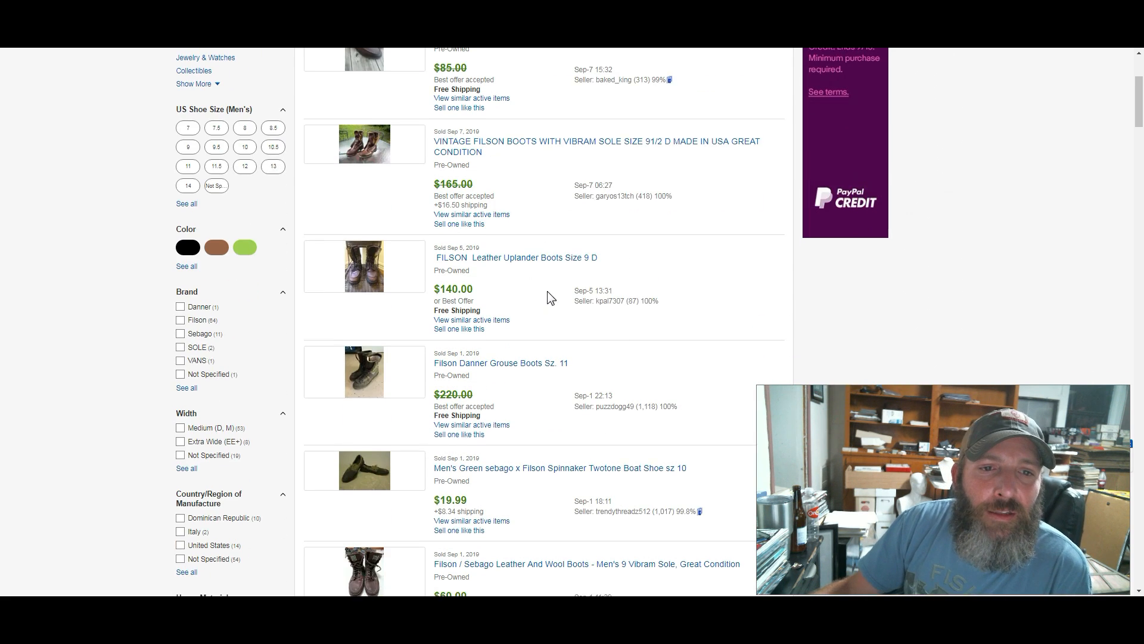
pyautogui.scroll(-3)
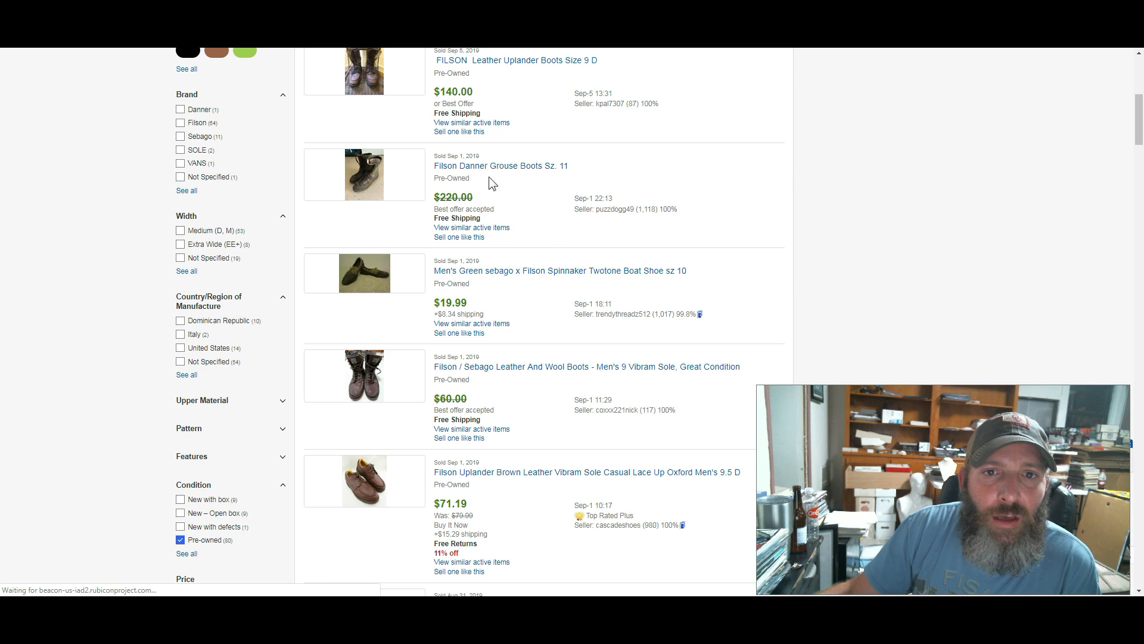
pyautogui.moveTo(378, 181)
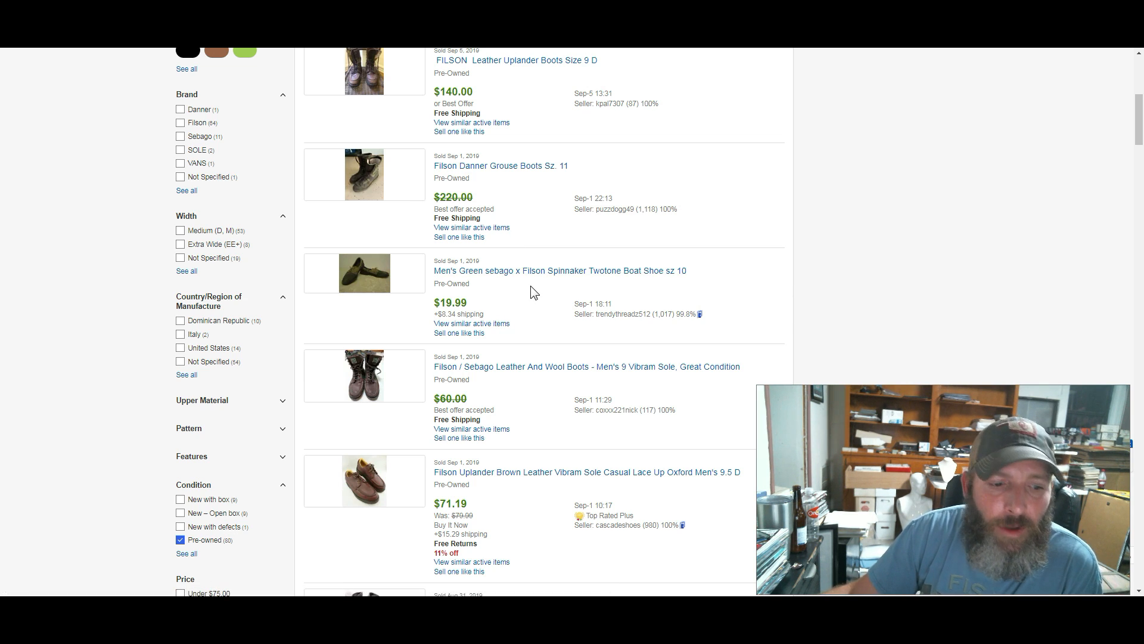
pyautogui.scroll(-3)
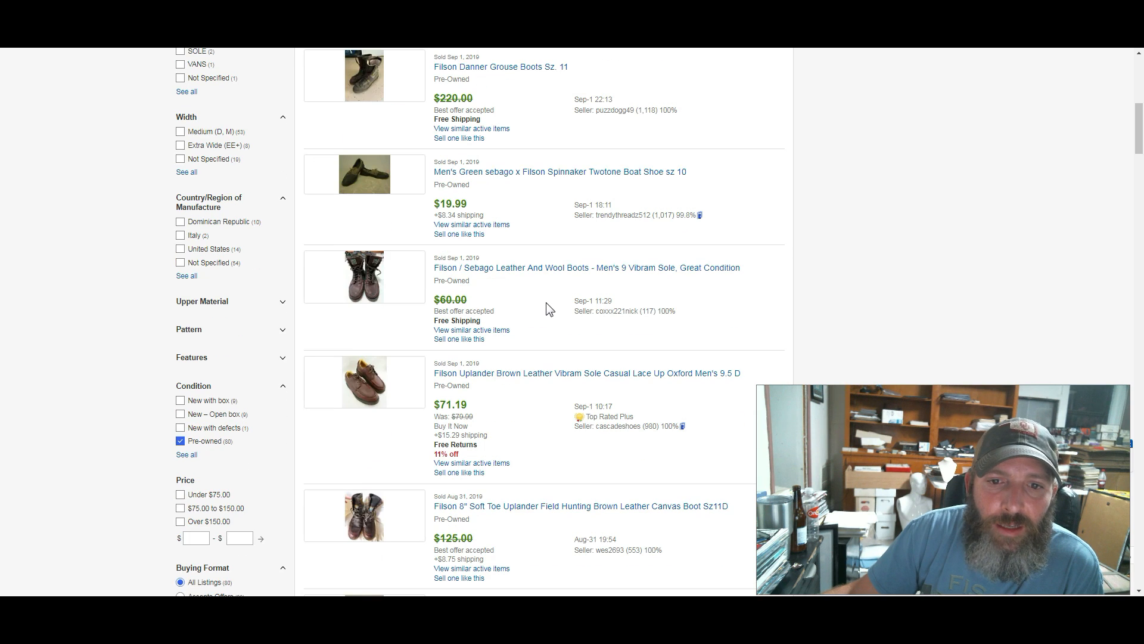
pyautogui.scroll(-3)
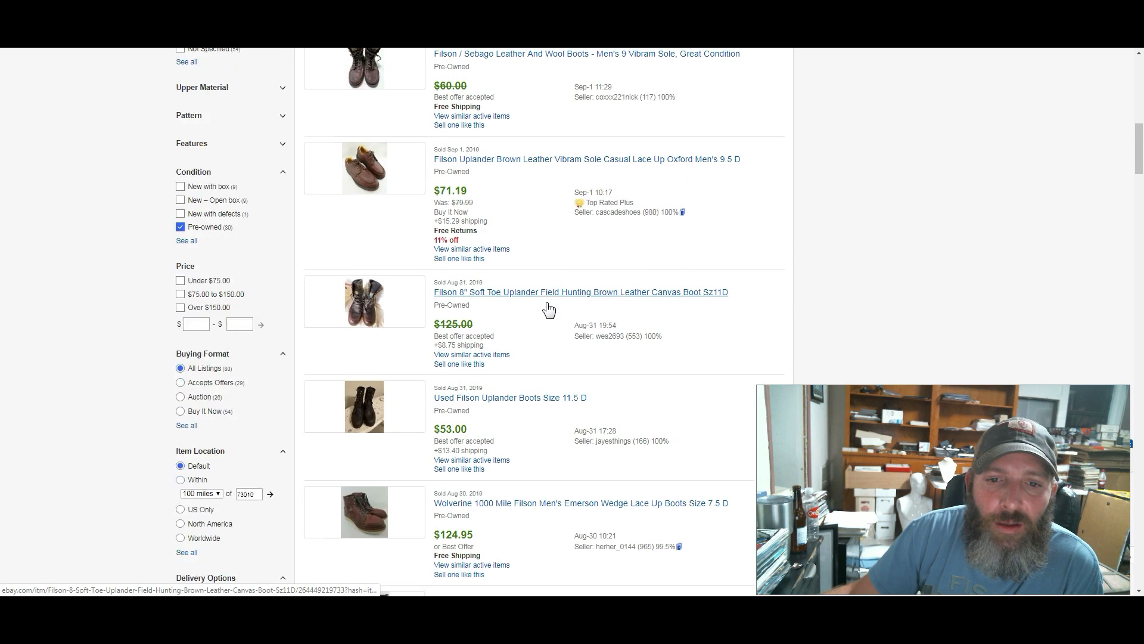
pyautogui.scroll(-3)
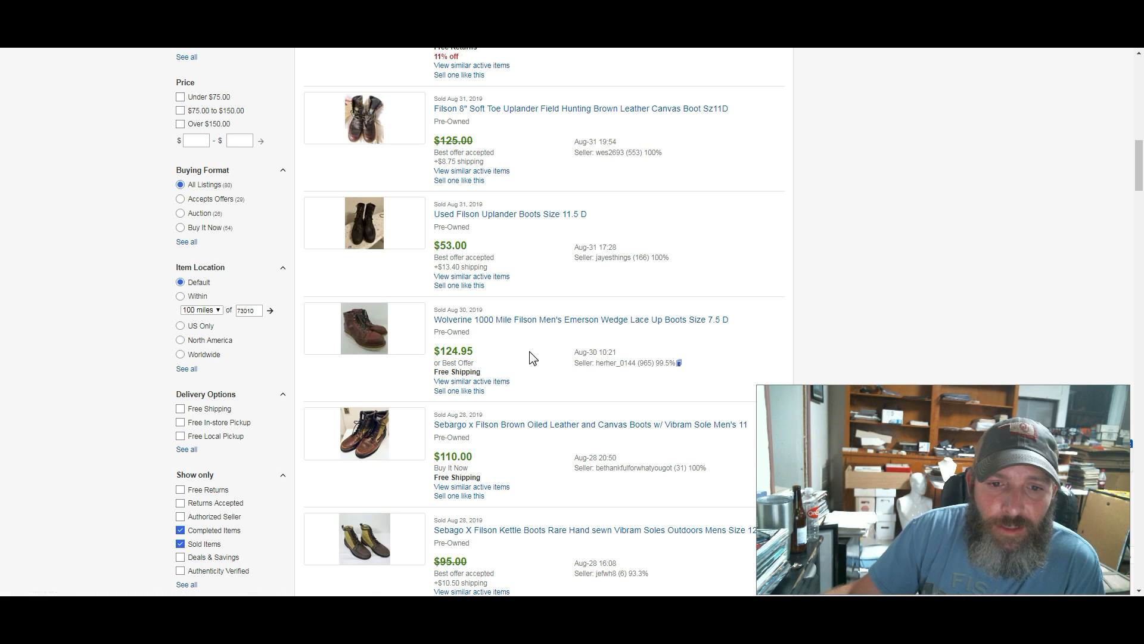
pyautogui.scroll(-3)
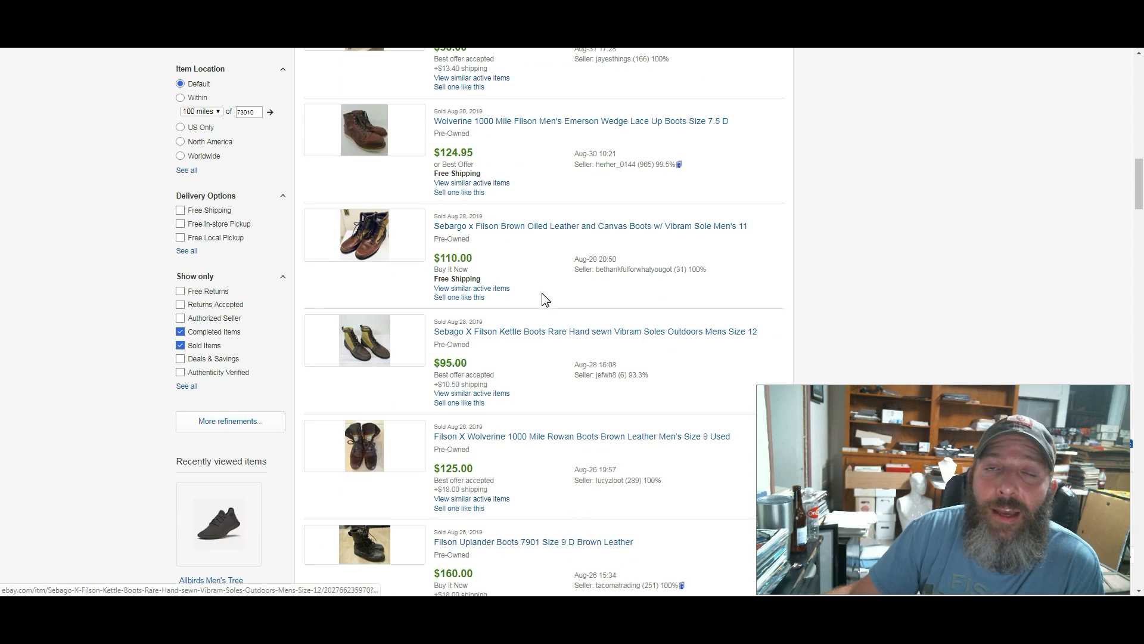
pyautogui.scroll(-3)
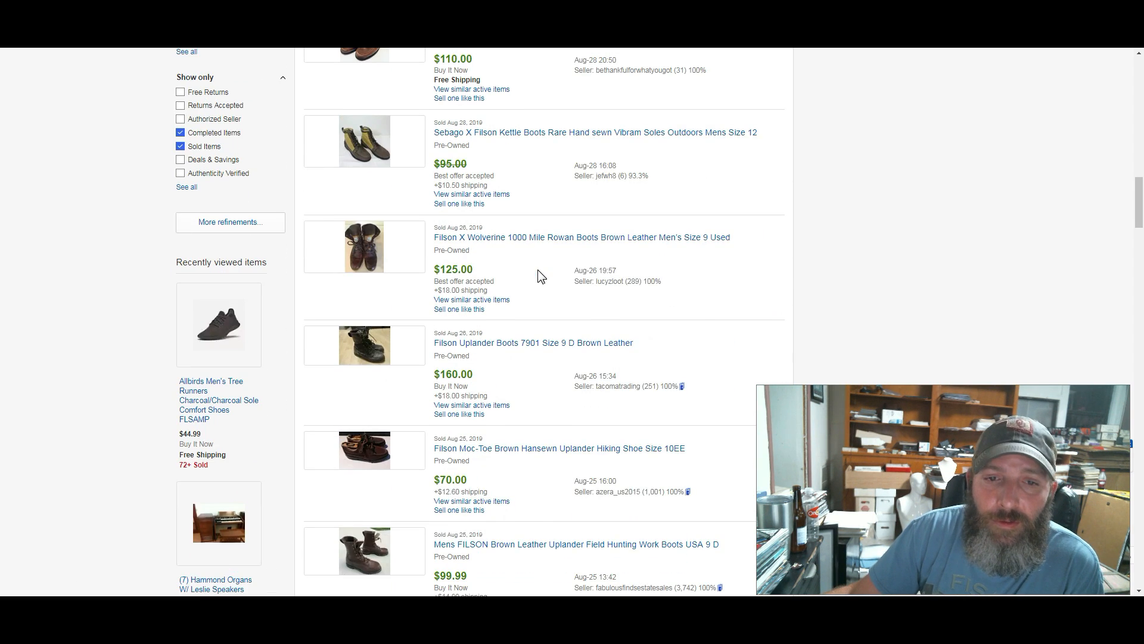
pyautogui.scroll(-3)
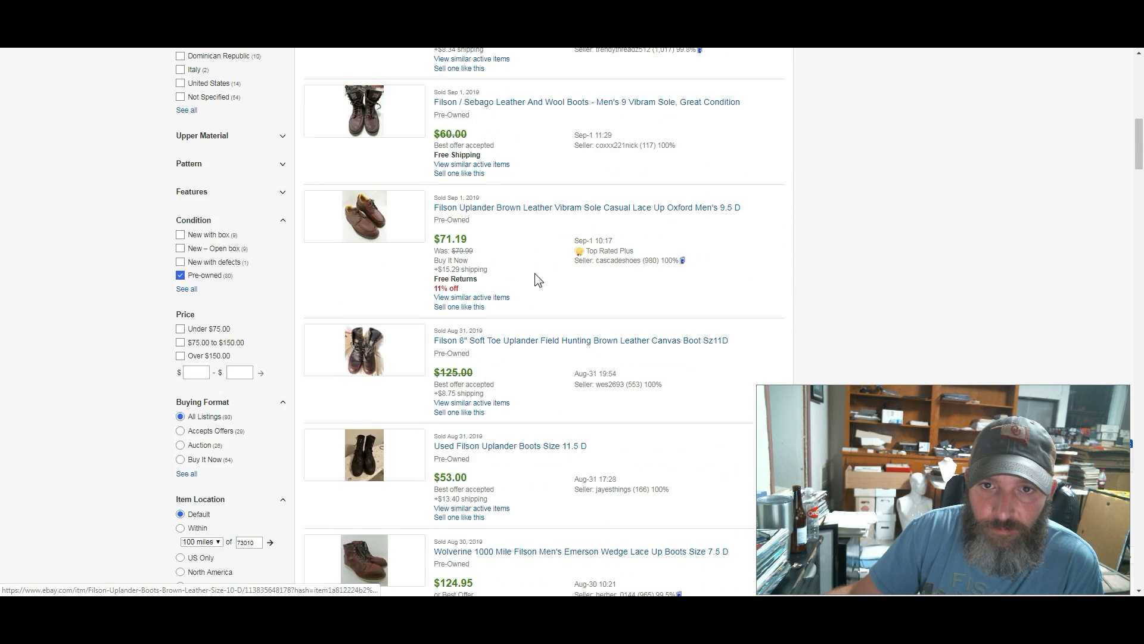
pyautogui.click(704, 133)
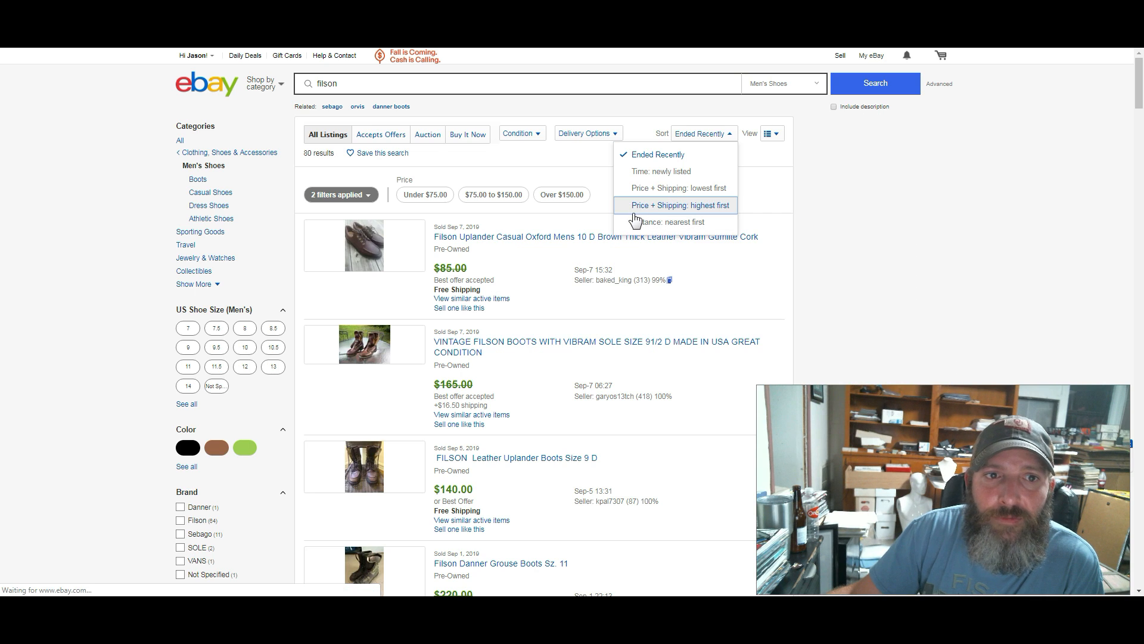
pyautogui.click(681, 205)
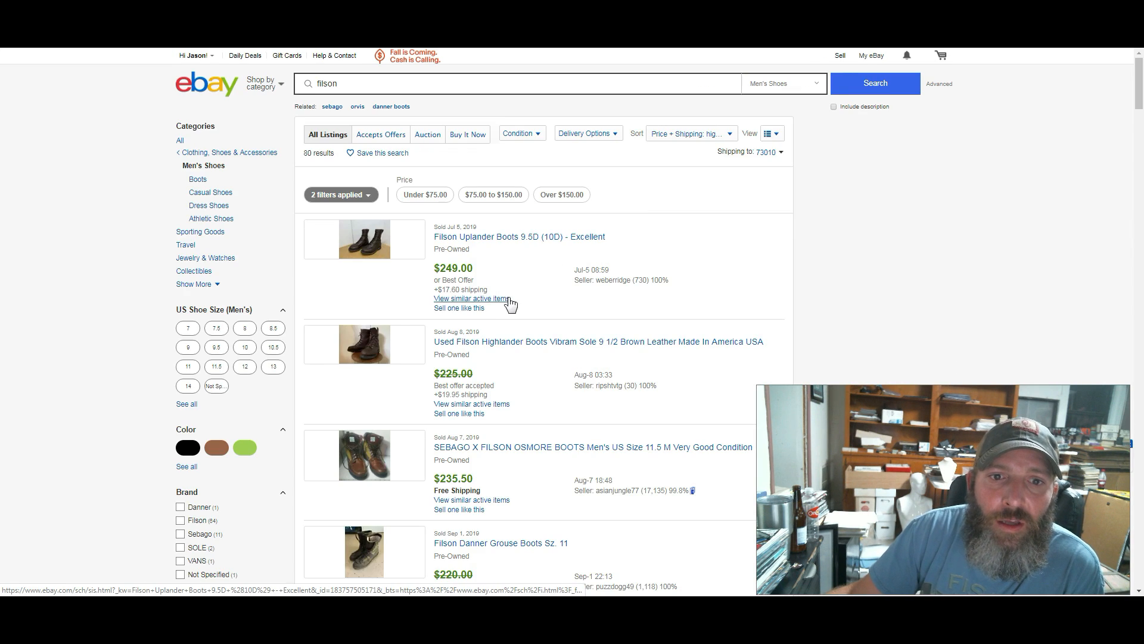
# Browse page 2 of the Filson results, then return to the first page
pyautogui.scroll(-3)
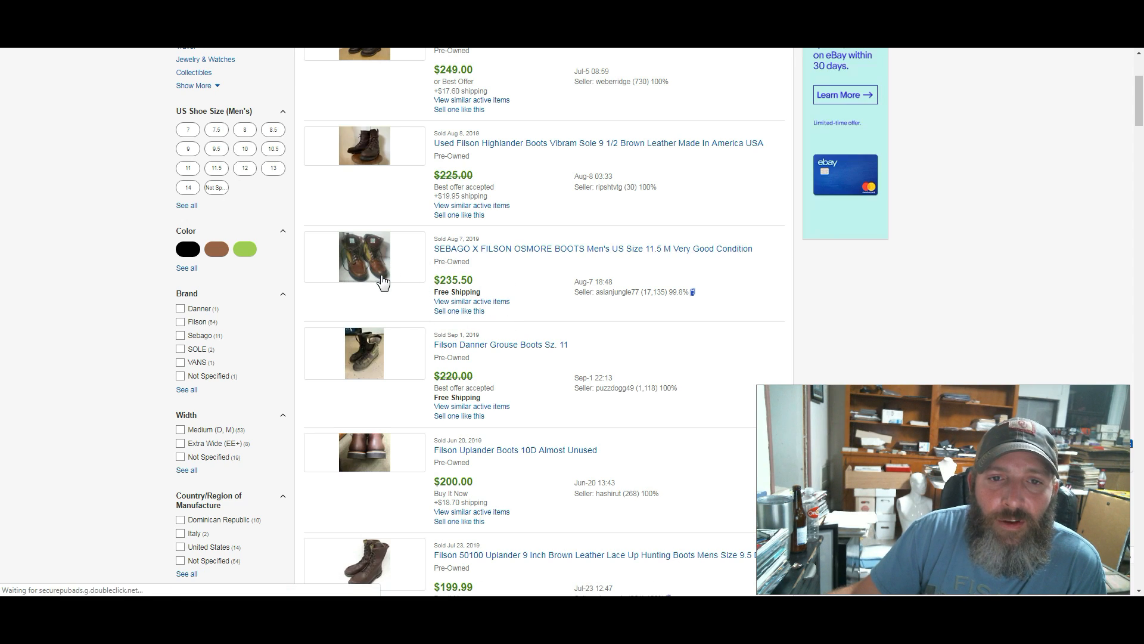
pyautogui.moveTo(501, 274)
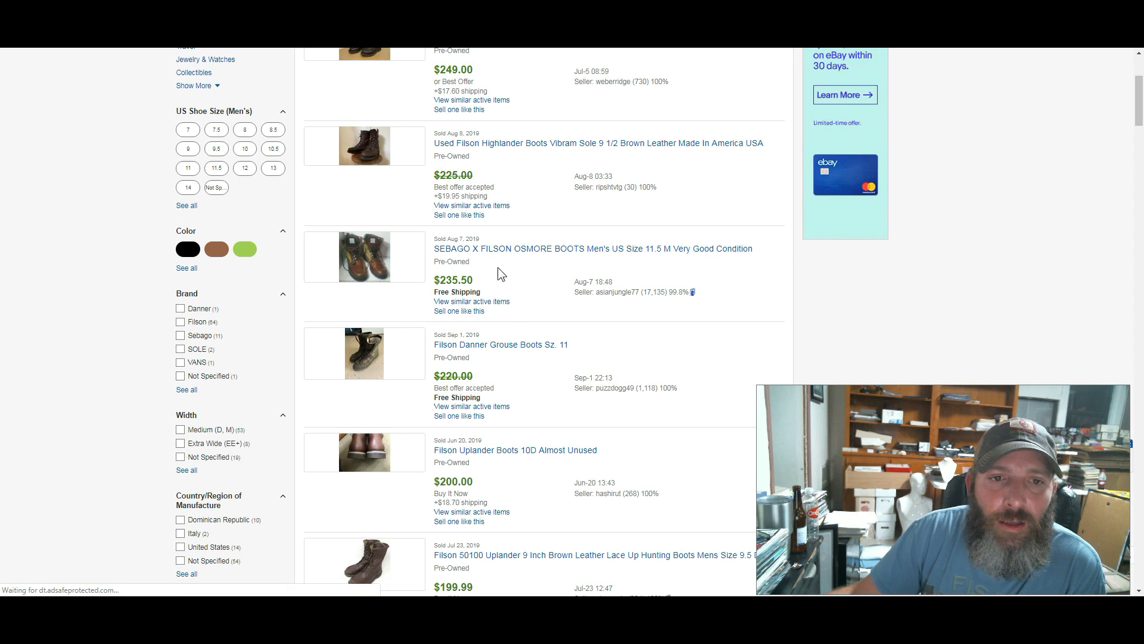
pyautogui.scroll(-3)
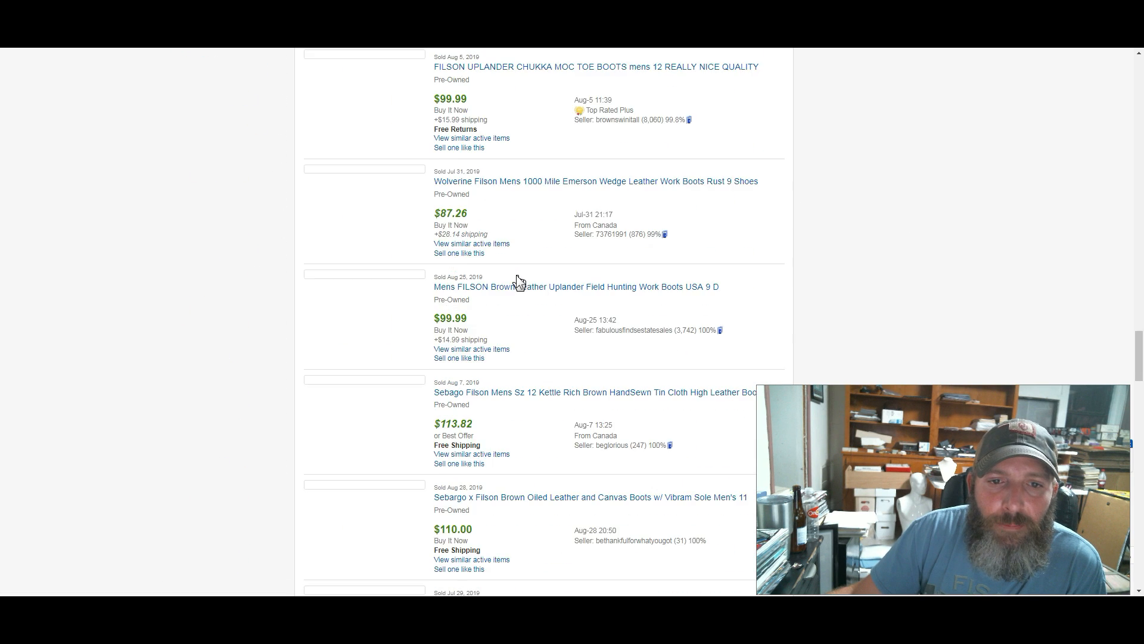
pyautogui.scroll(-3)
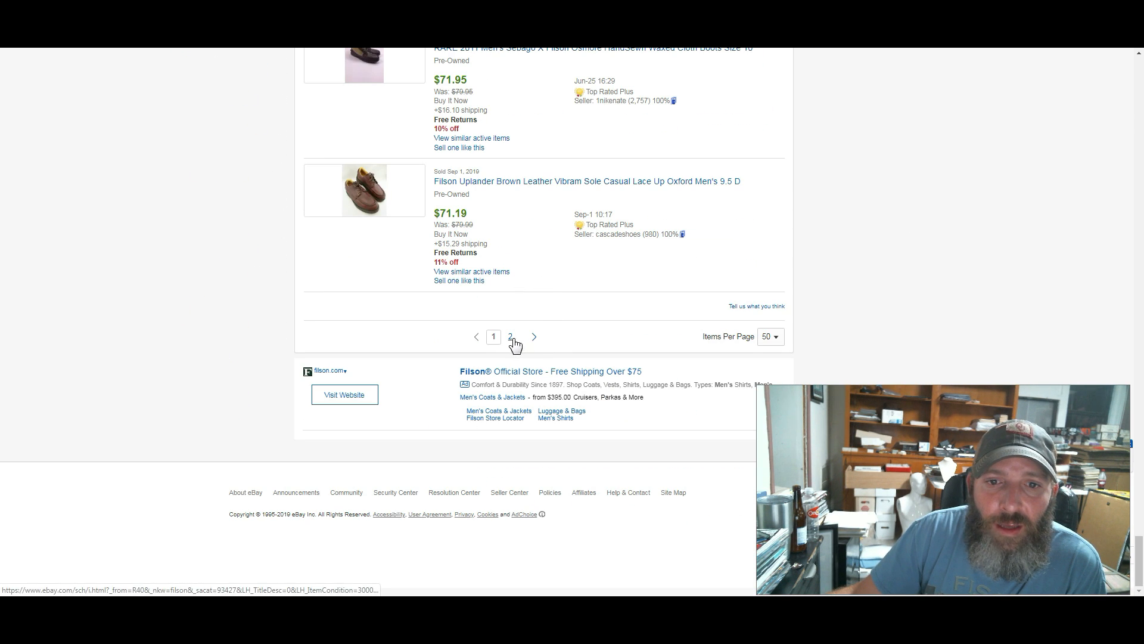
pyautogui.click(509, 337)
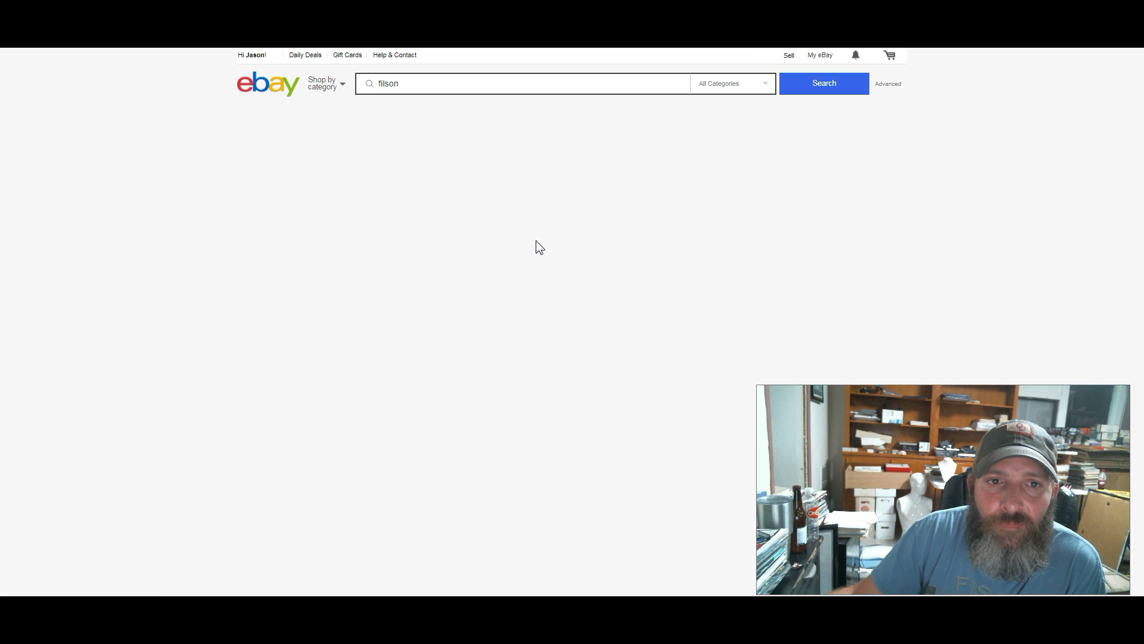
pyautogui.click(823, 83)
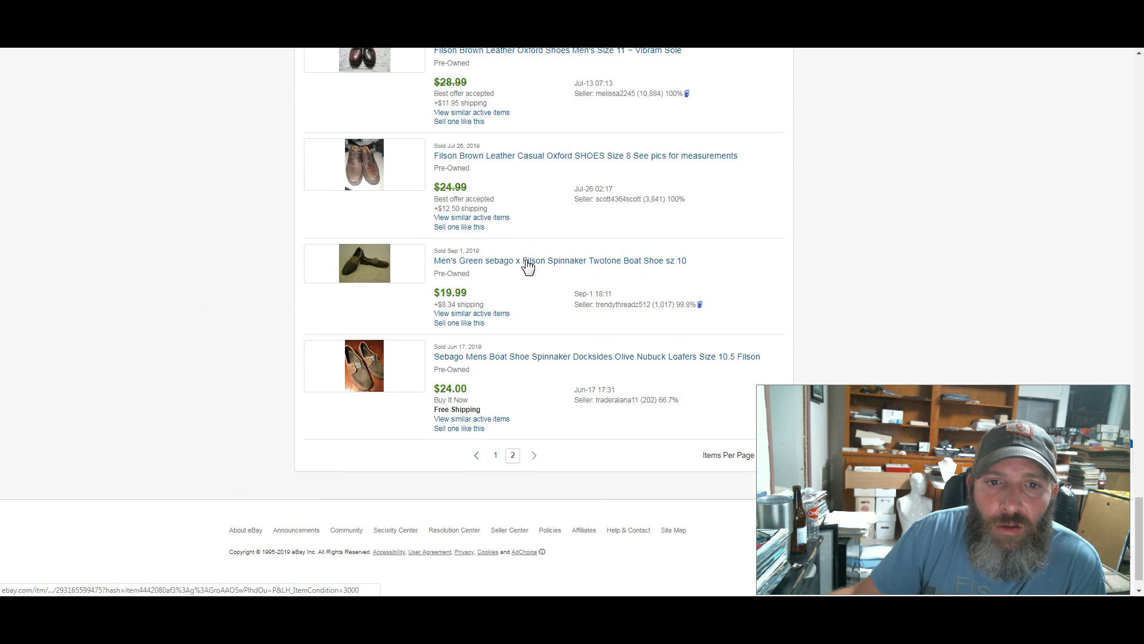
pyautogui.scroll(-3)
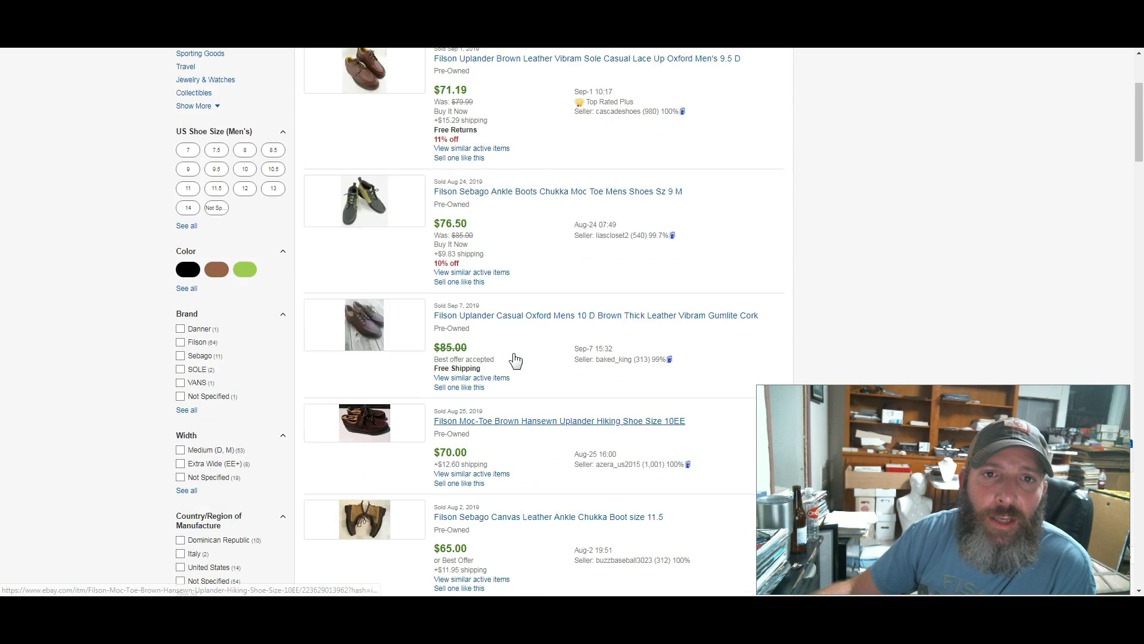
pyautogui.scroll(3)
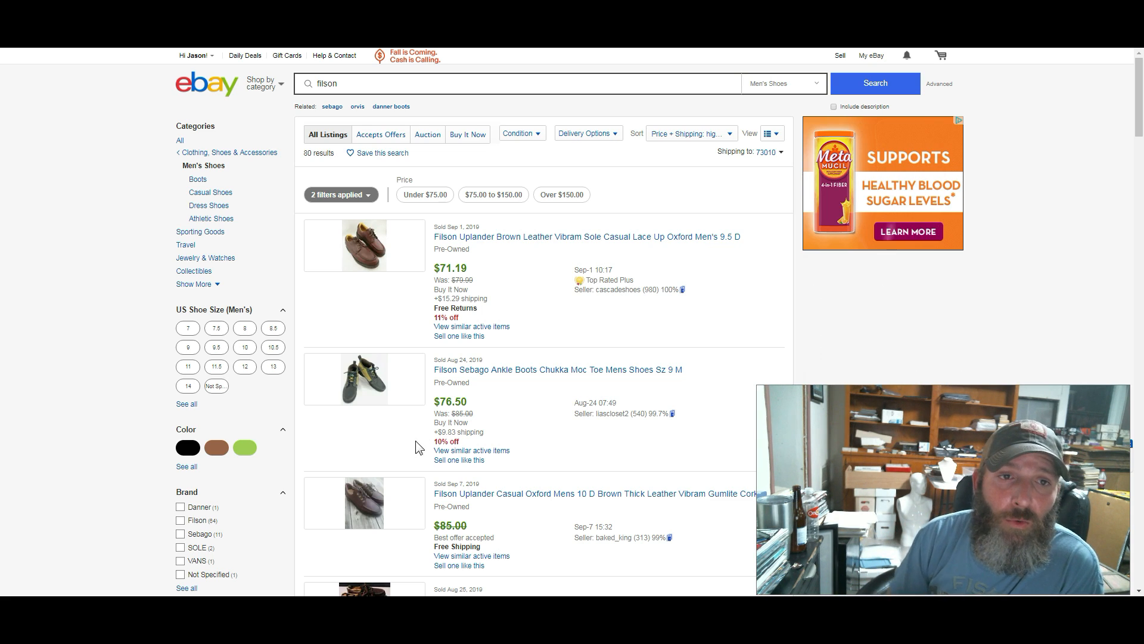
# Compute the Filson sell-through rate in Calculator, about 26.67
pyautogui.scroll(-3)
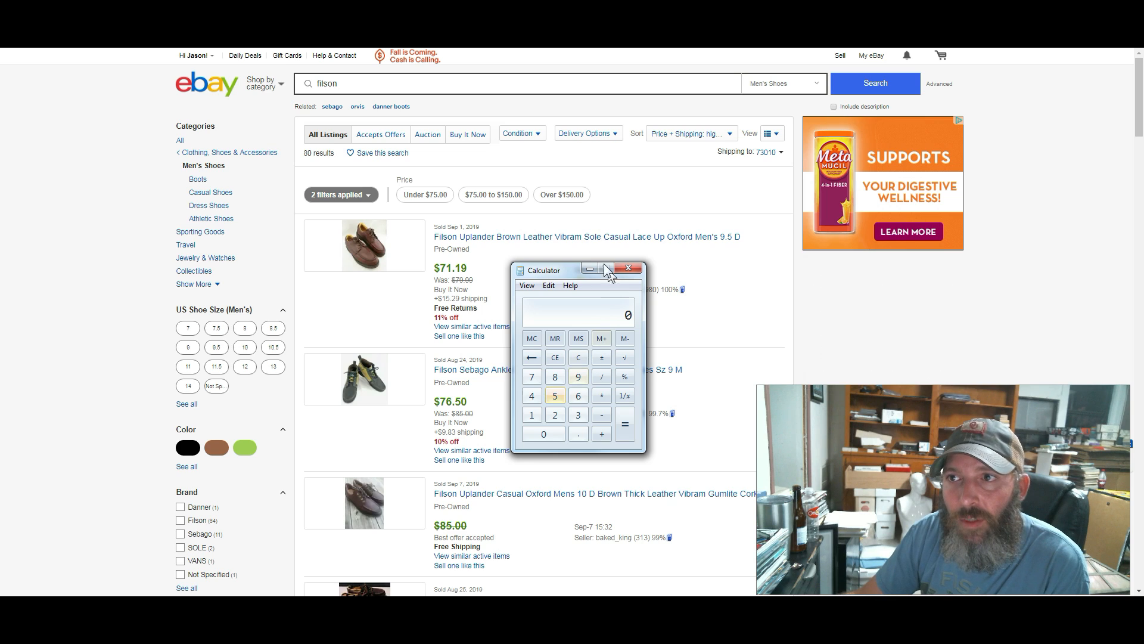
pyautogui.moveTo(567, 279)
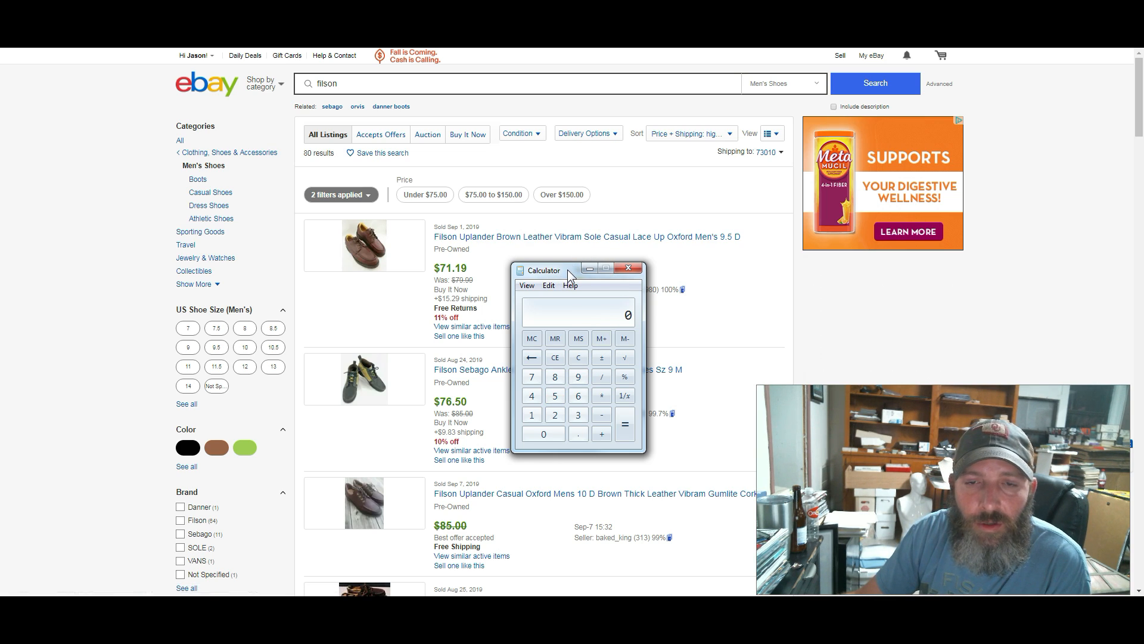
pyautogui.moveTo(570, 297)
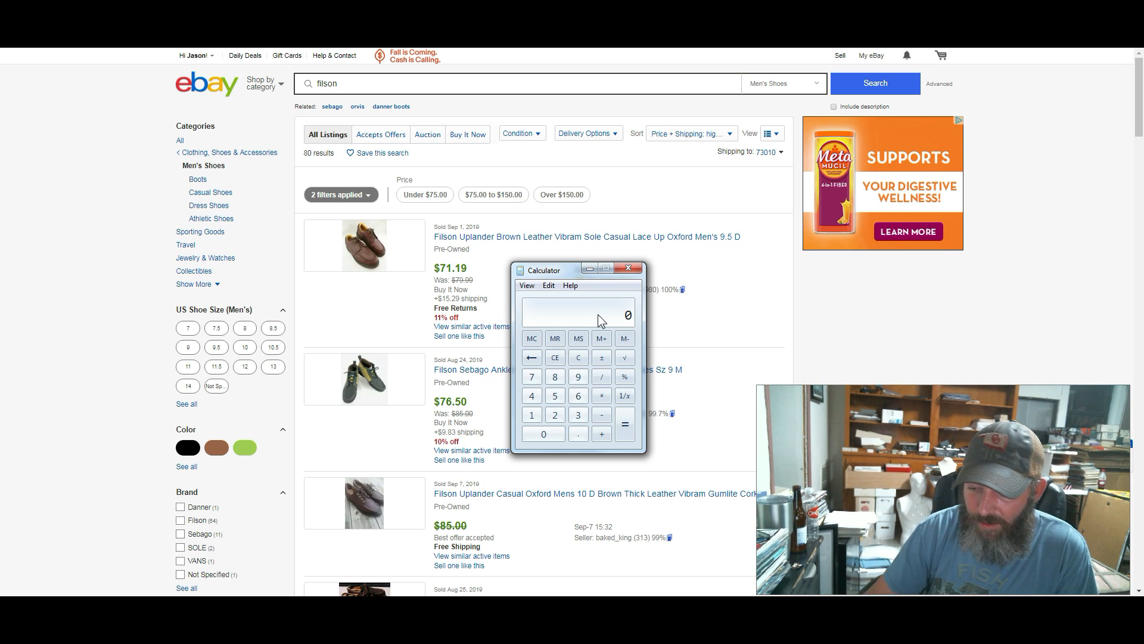
pyautogui.click(625, 424)
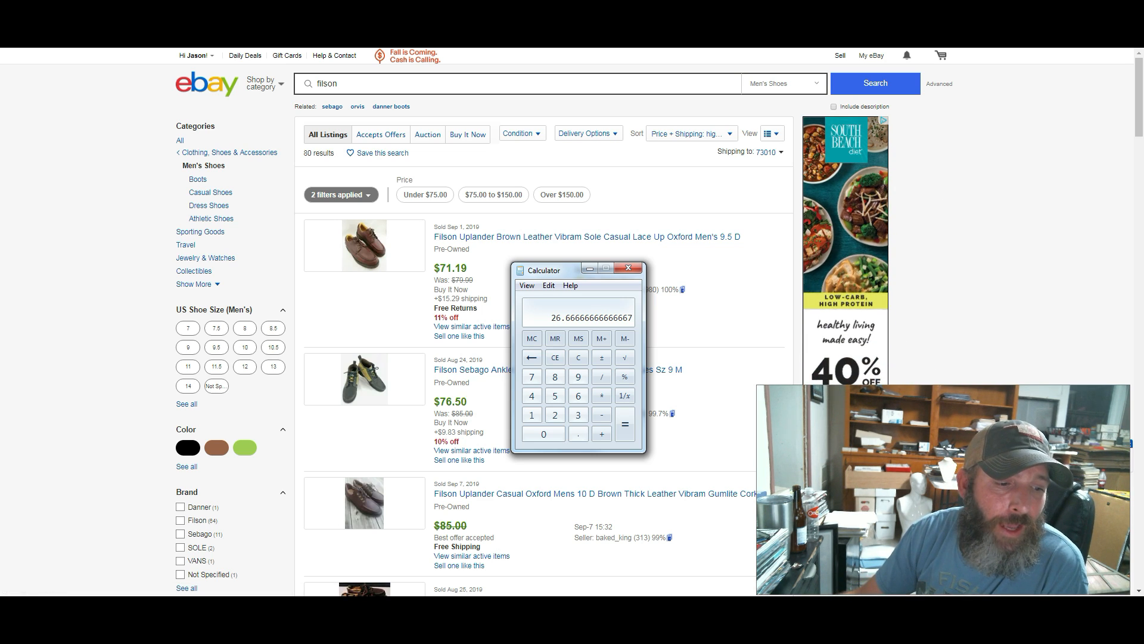
pyautogui.moveTo(152, 446)
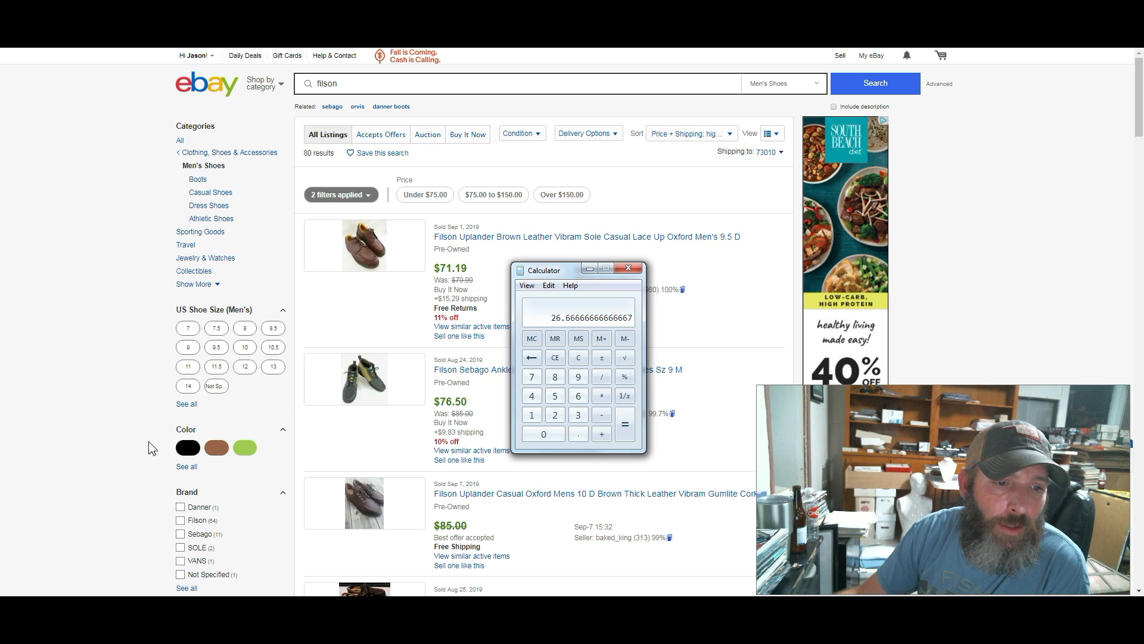
# Scroll the sold Filson results, then uncheck Sold Items to show 41 active listings
pyautogui.scroll(-3)
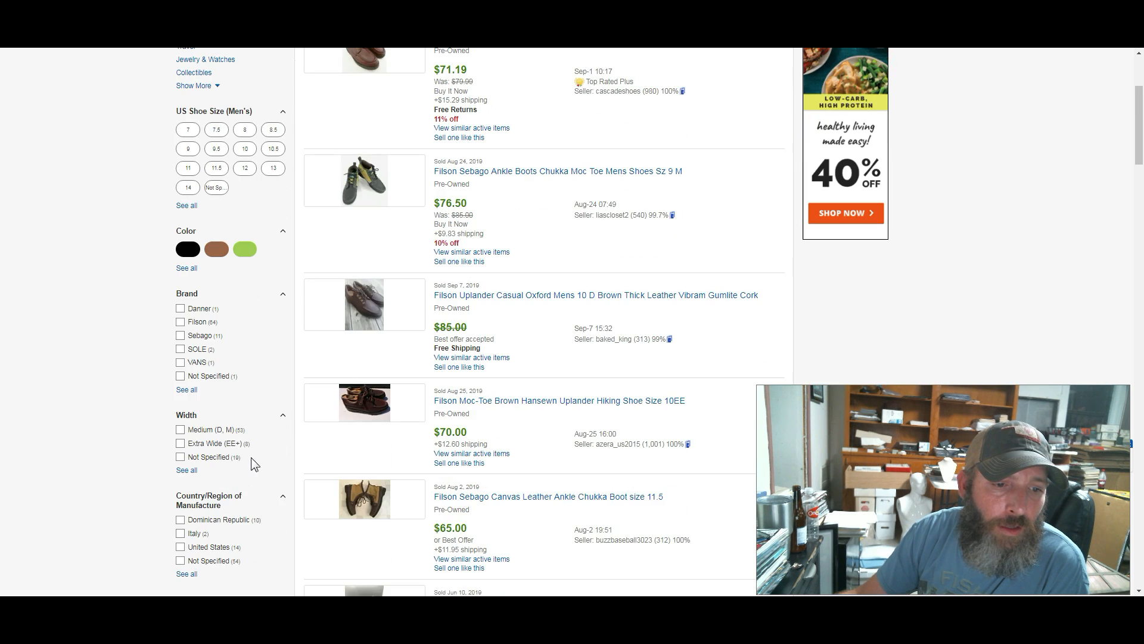
pyautogui.scroll(-3)
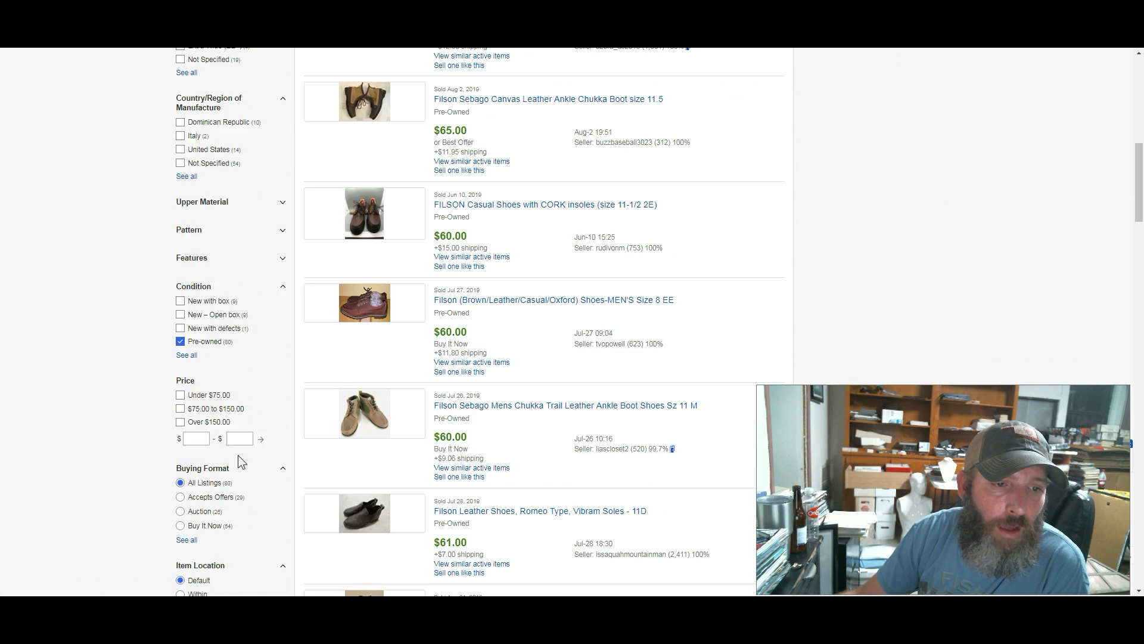
pyautogui.scroll(-3)
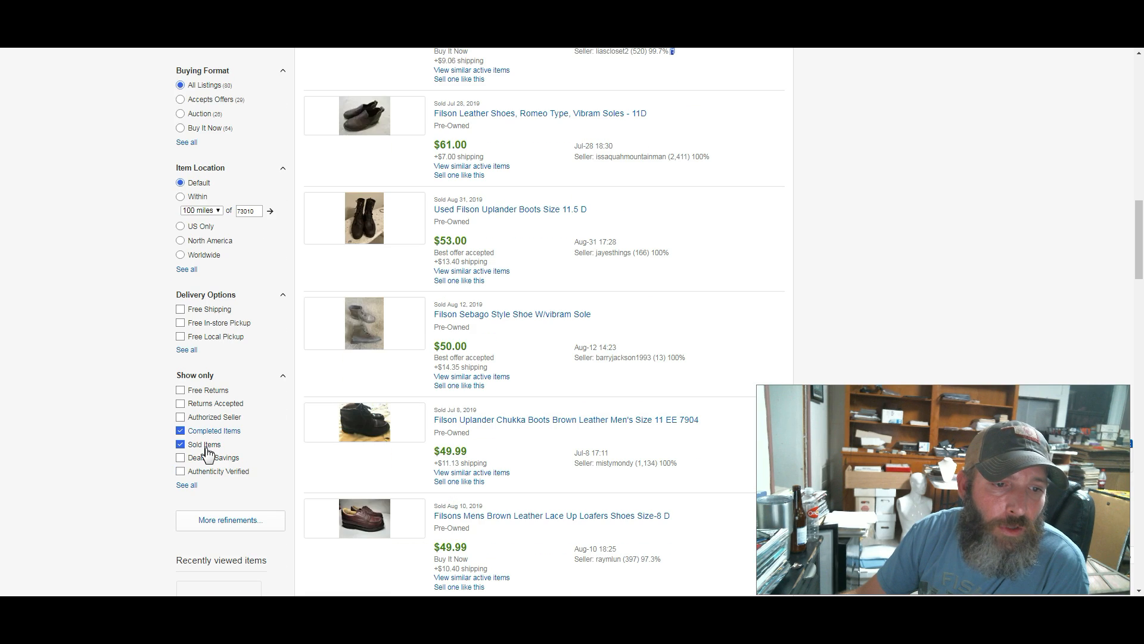
pyautogui.click(180, 444)
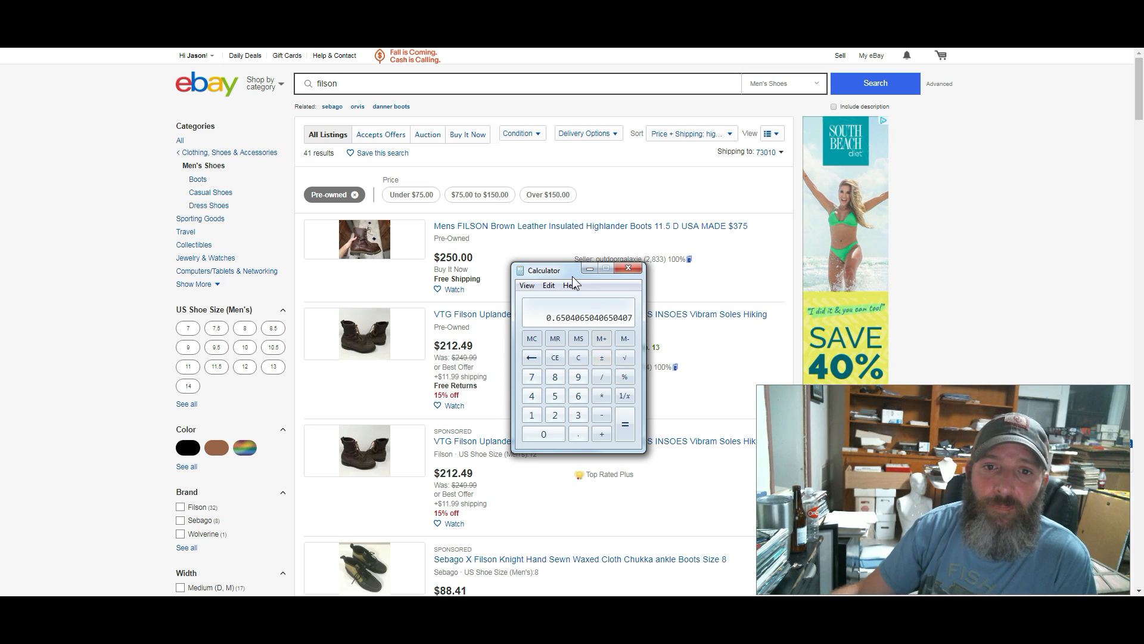
# Move Calculator aside and divide the ratio by the listing counts, giving 46.2962962963
pyautogui.moveTo(575, 271); pyautogui.dragTo(566, 263)
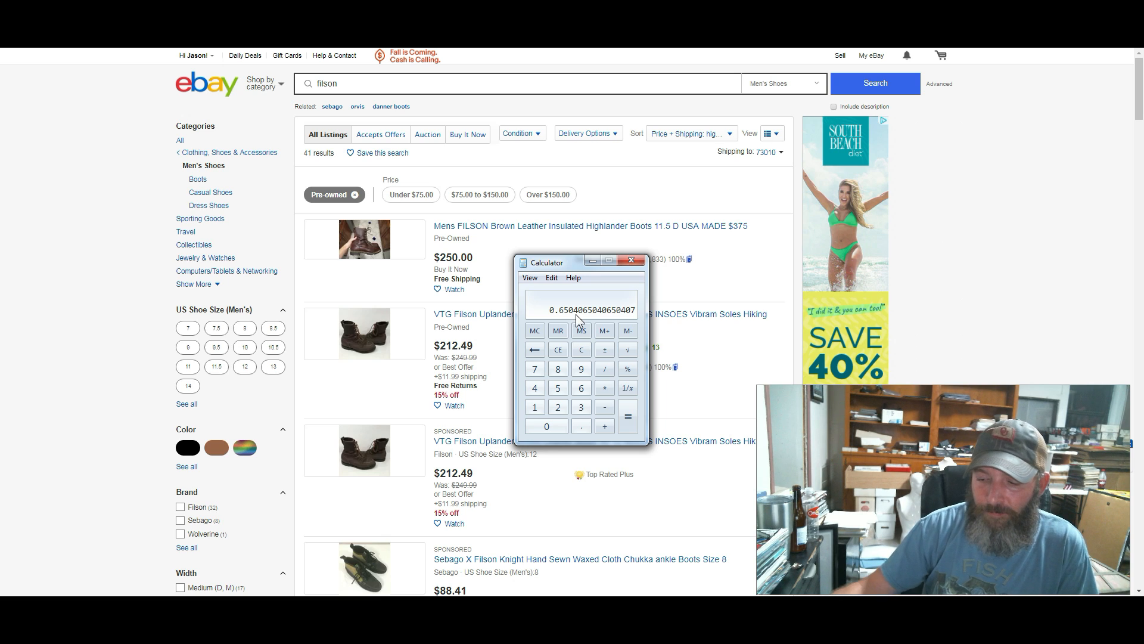
pyautogui.click(604, 369)
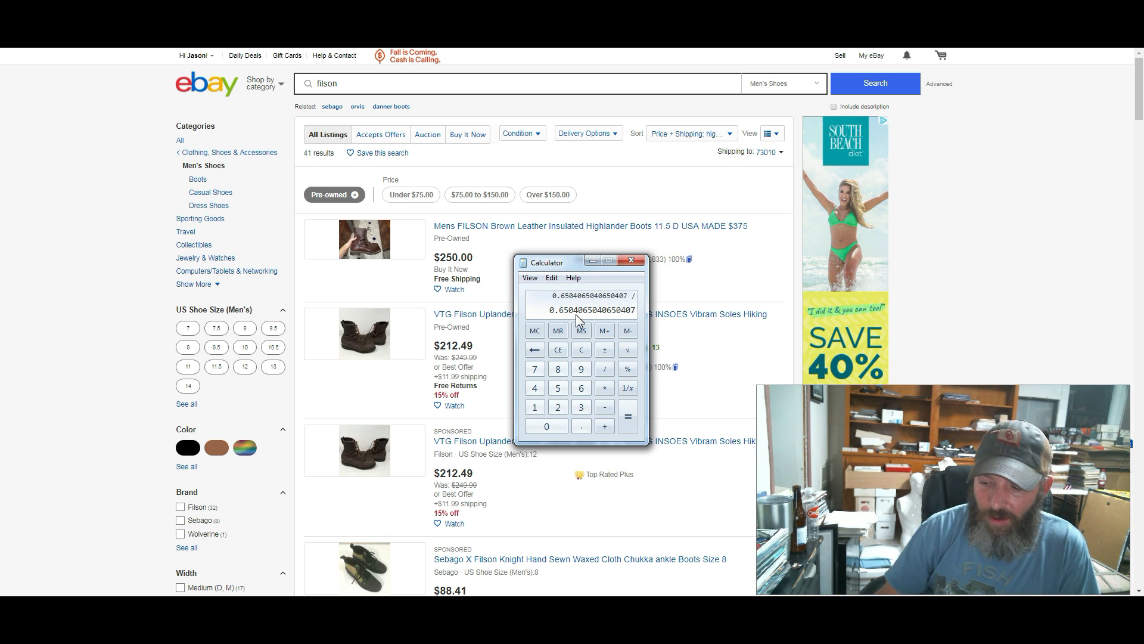
pyautogui.click(628, 415)
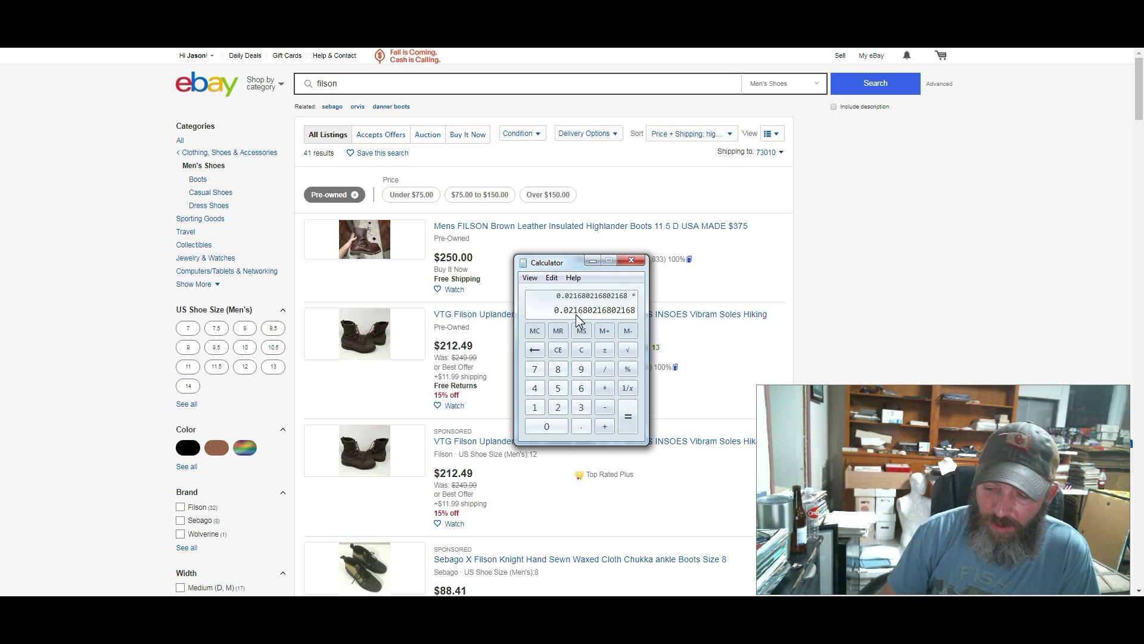
pyautogui.click(628, 416)
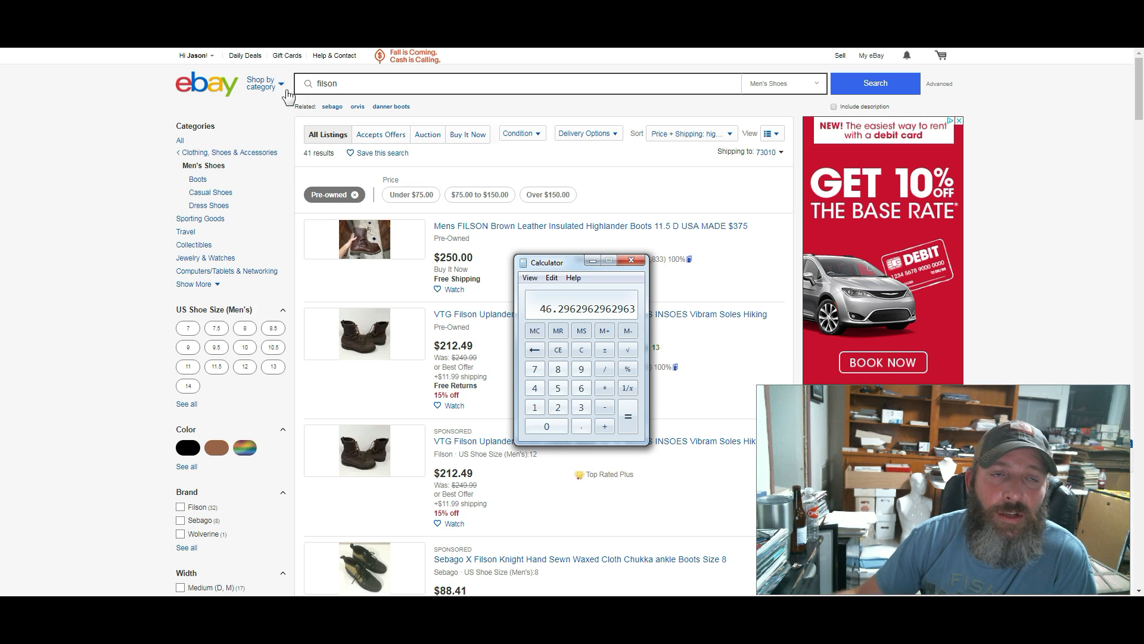
# Browse the 700 sold pre-owned Christian Louboutin results, priced about $200 to $1,150
pyautogui.click(631, 260)
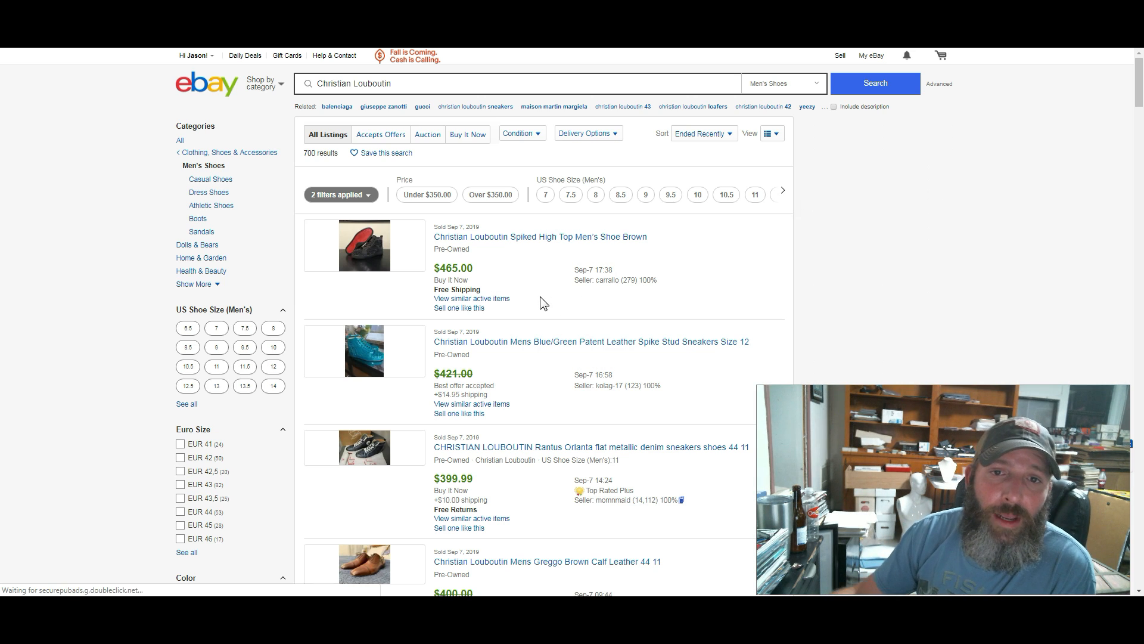
pyautogui.scroll(-3)
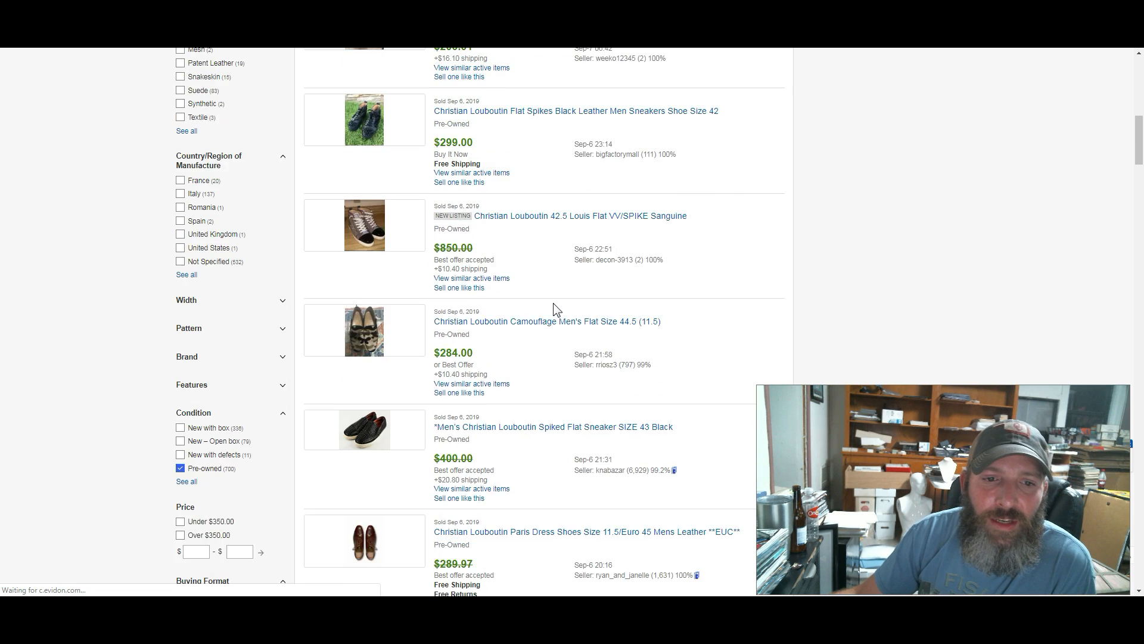
pyautogui.scroll(-3)
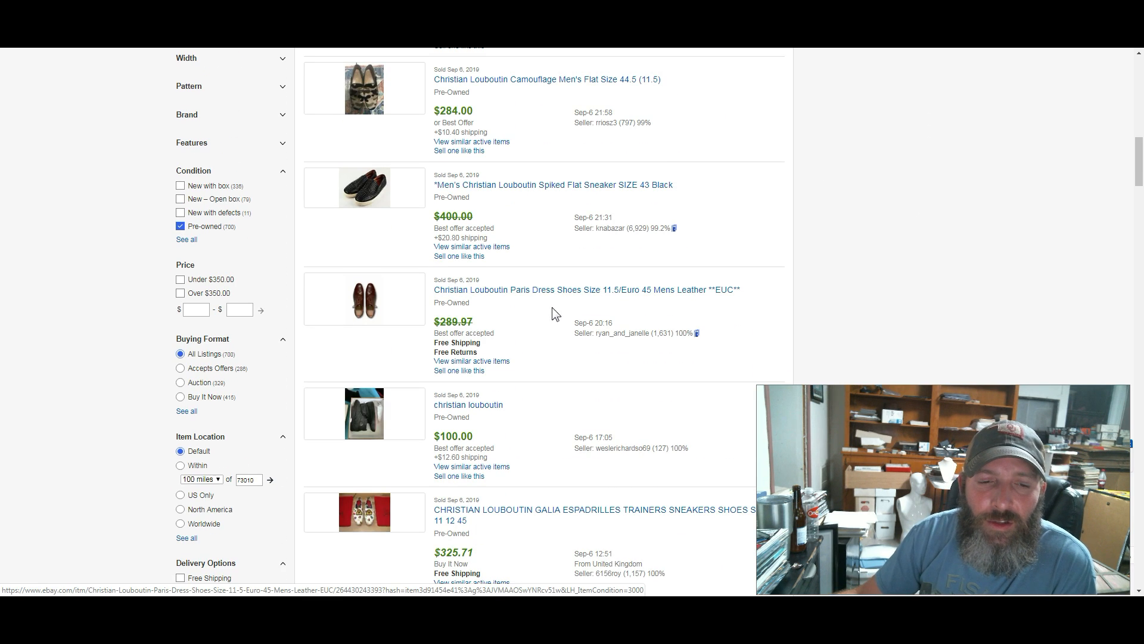
pyautogui.scroll(-3)
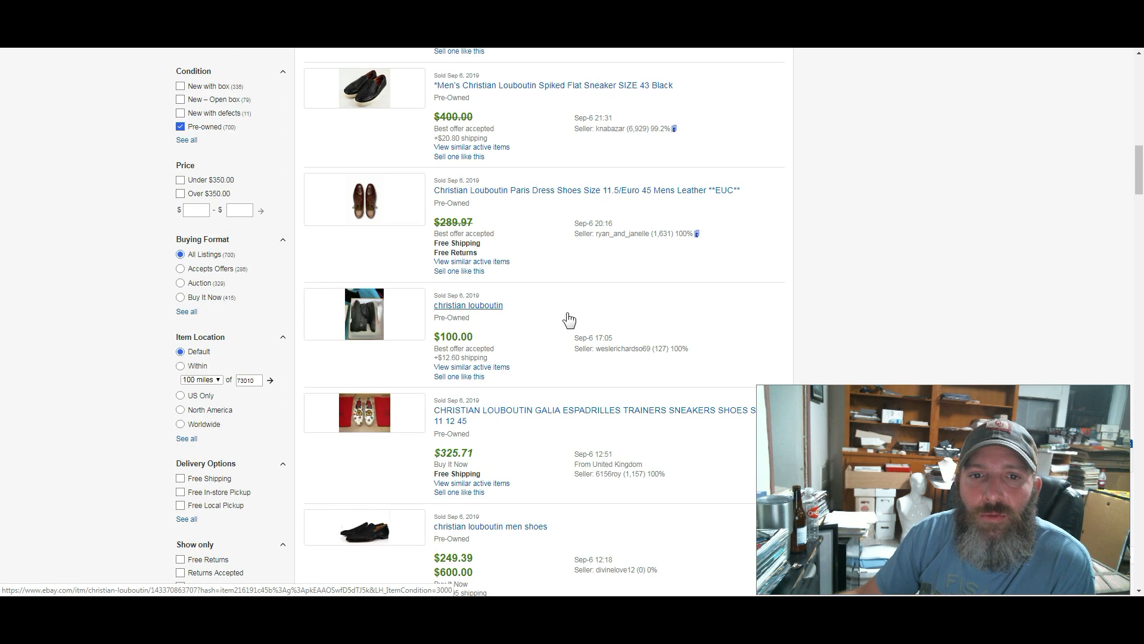
pyautogui.scroll(-3)
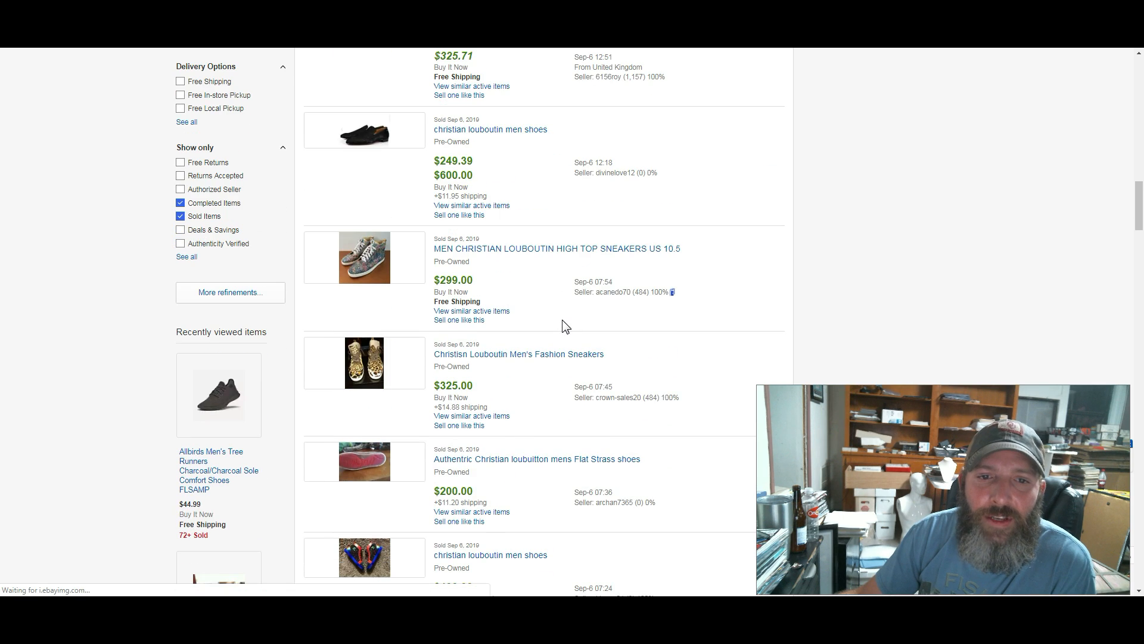
pyautogui.scroll(-3)
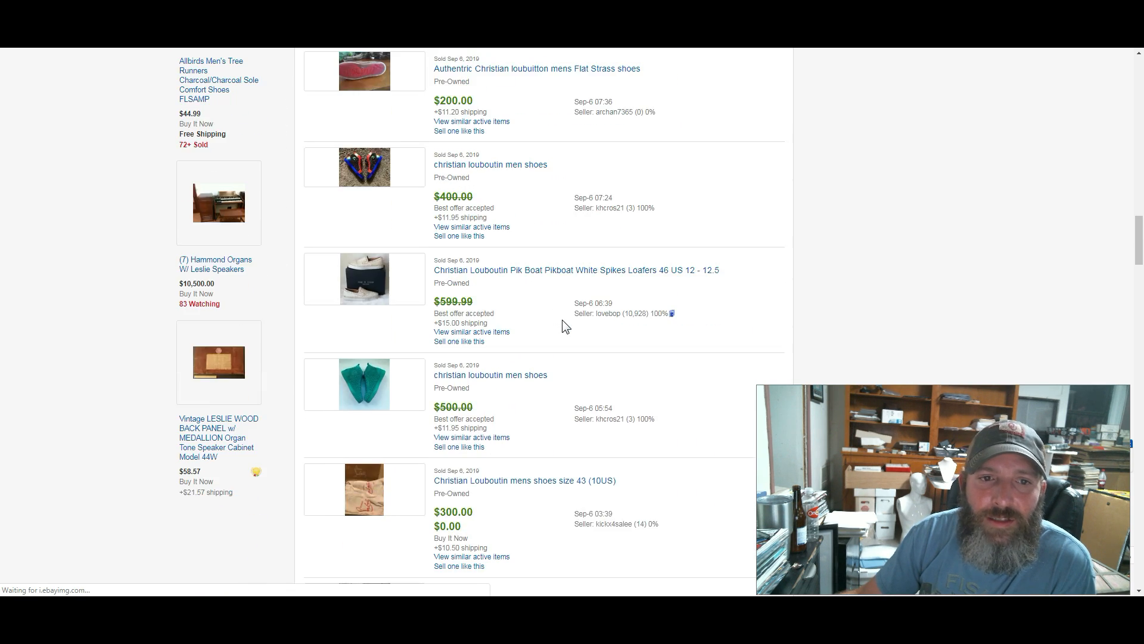
pyautogui.scroll(-3)
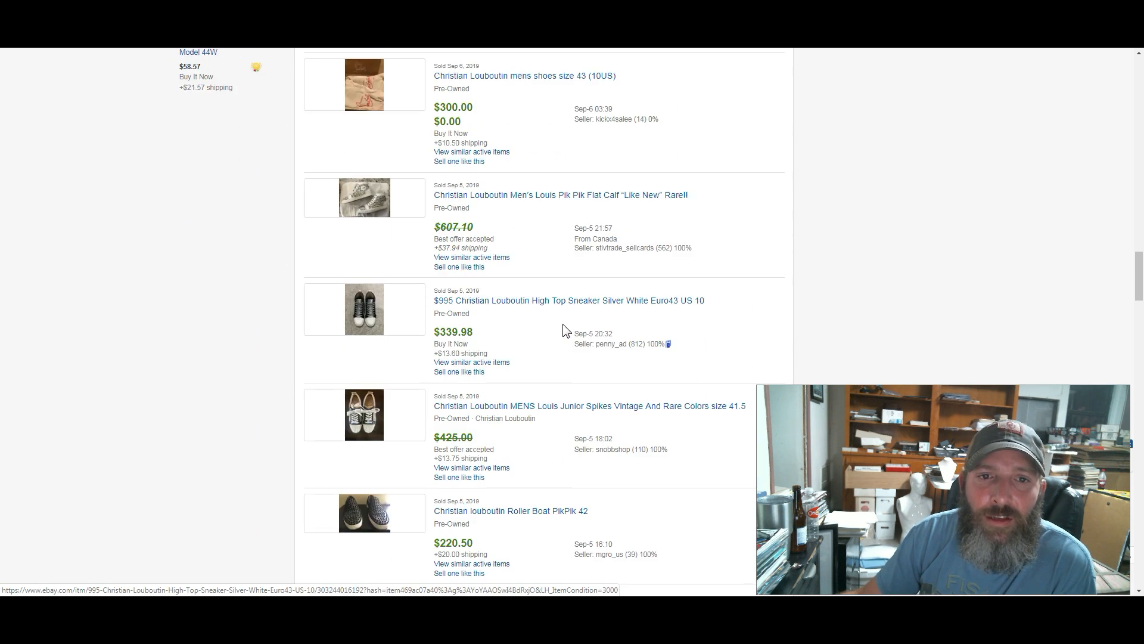
pyautogui.scroll(-3)
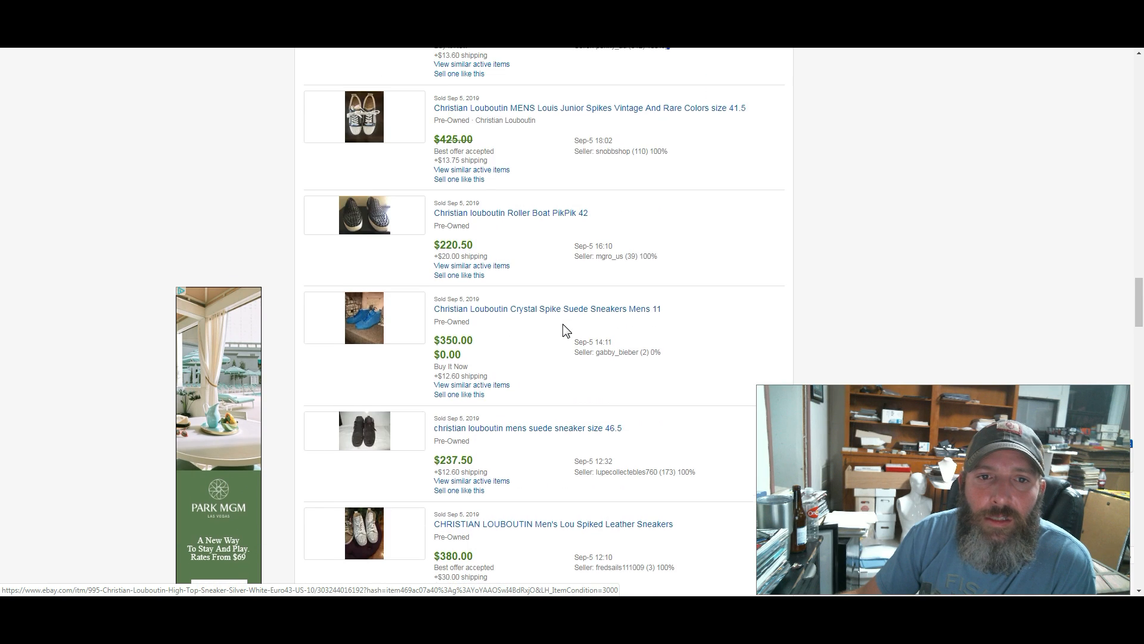
pyautogui.scroll(-3)
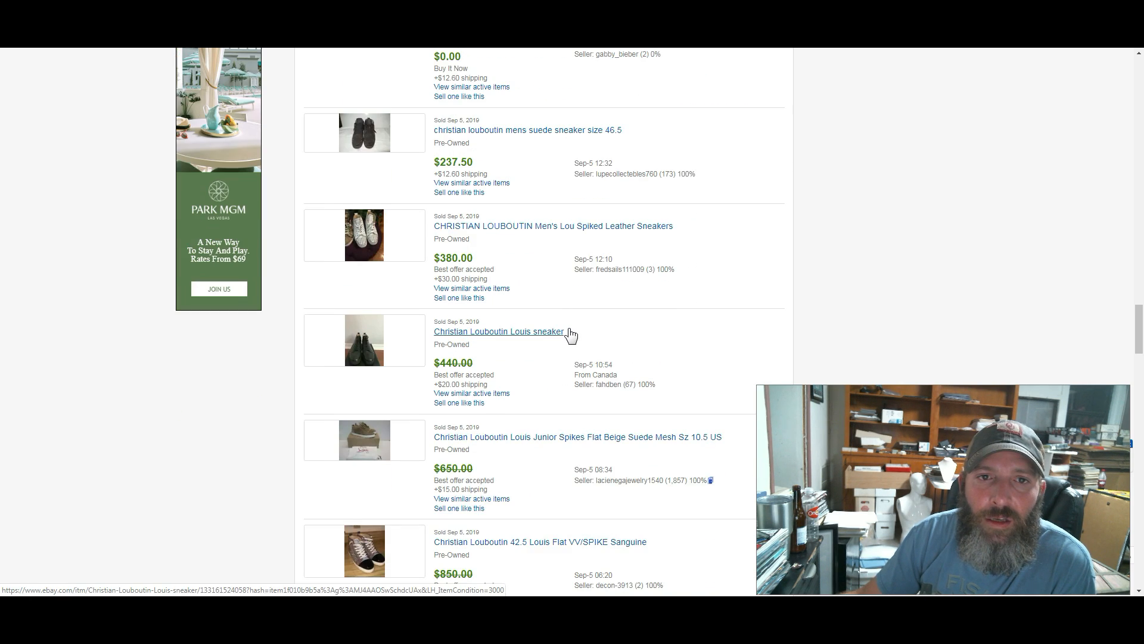
pyautogui.scroll(-3)
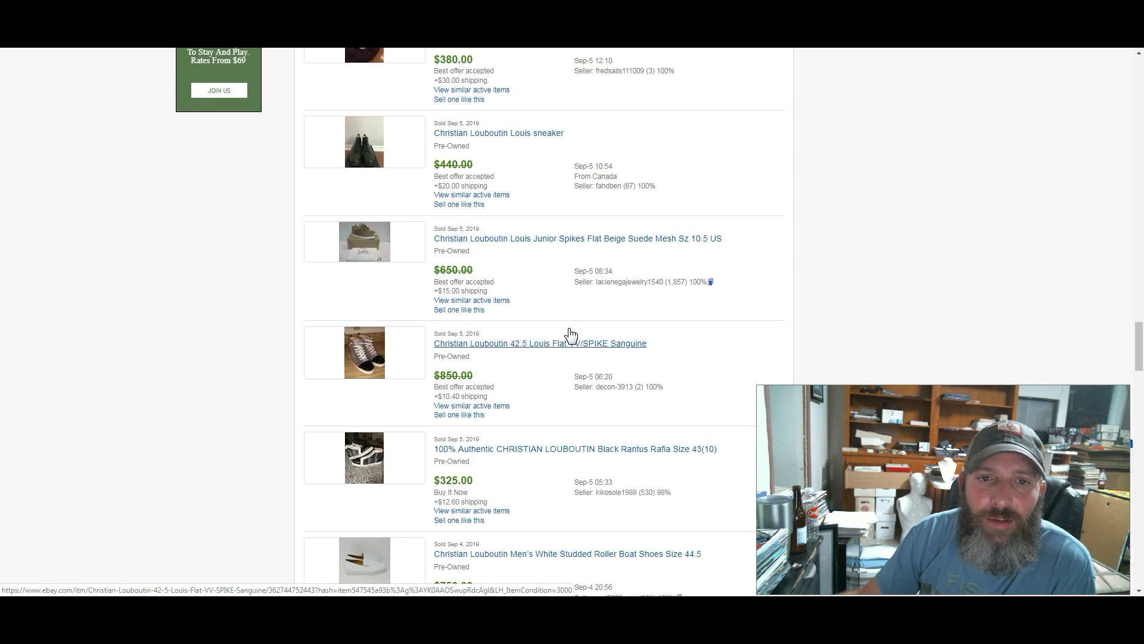
pyautogui.scroll(-3)
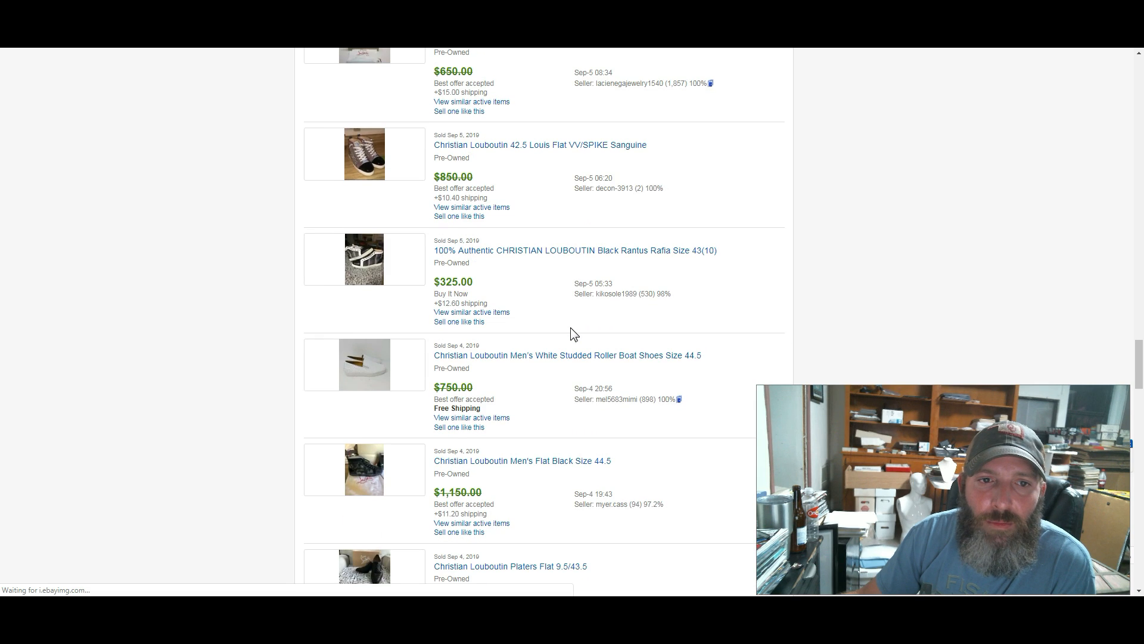
pyautogui.scroll(-3)
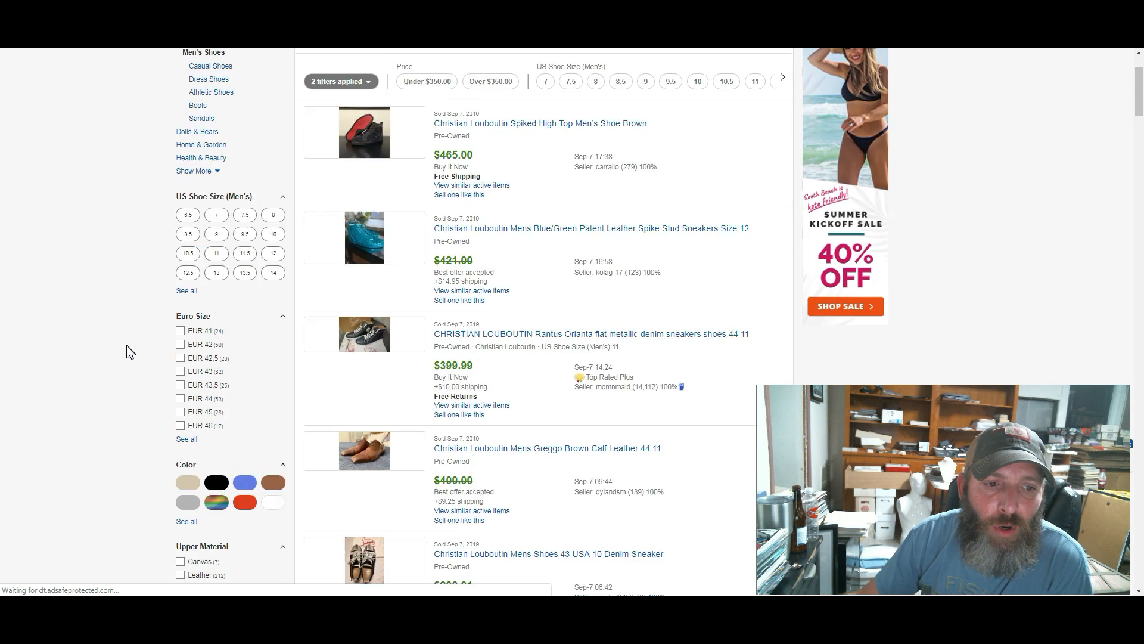
# Scroll the Louboutin listings and enter 100 ÷ 1.08 in Calculator
pyautogui.scroll(-3)
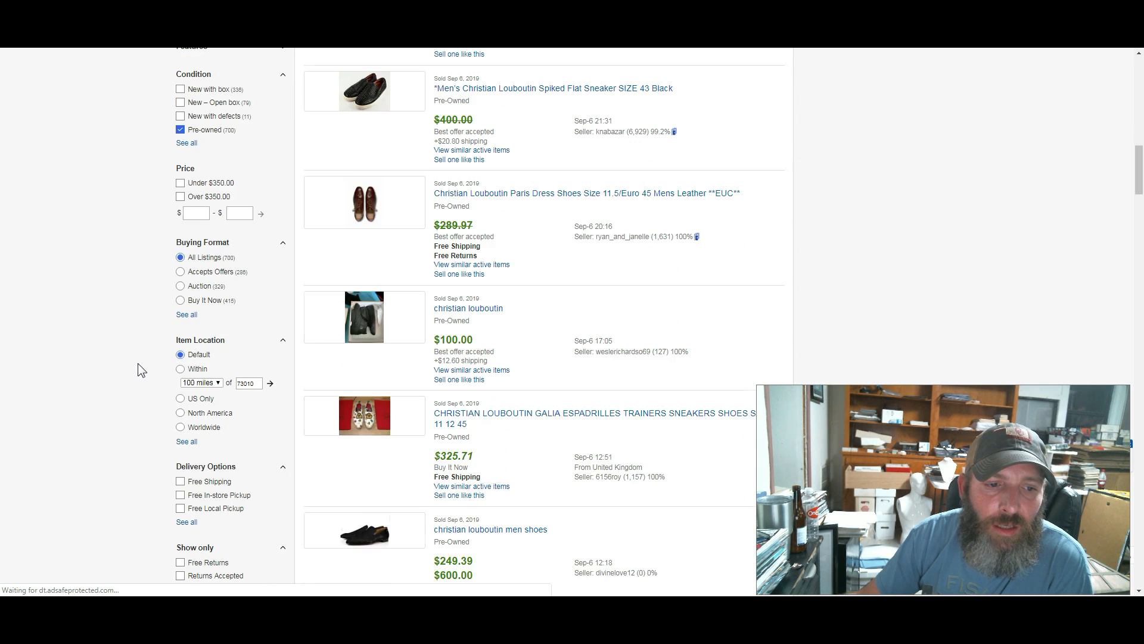
pyautogui.scroll(-3)
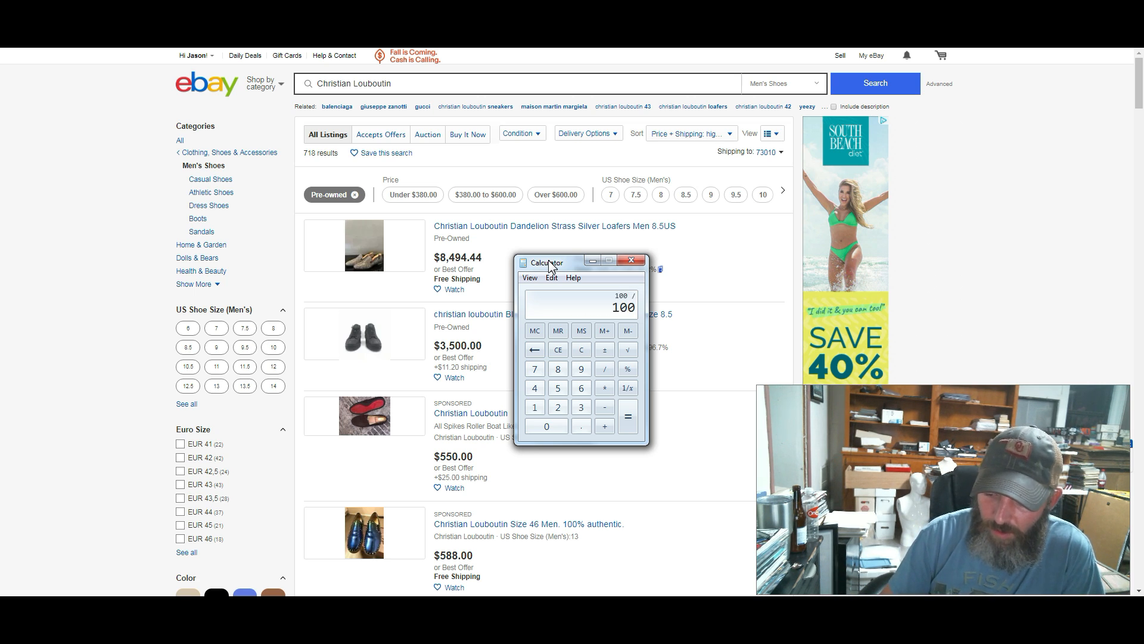
pyautogui.click(627, 415)
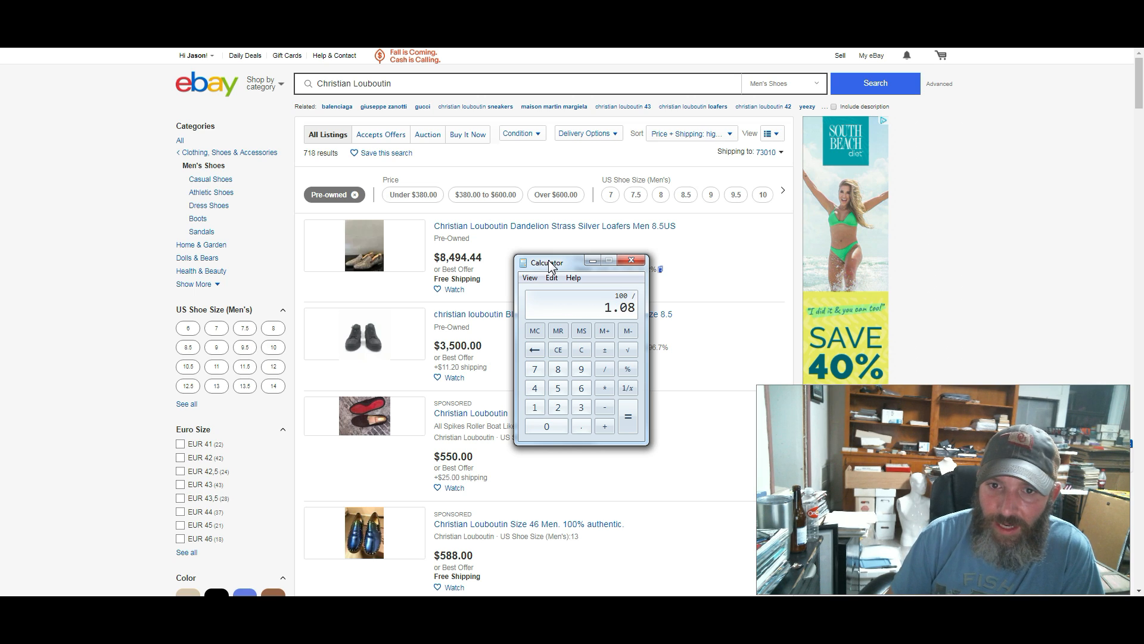
pyautogui.click(627, 417)
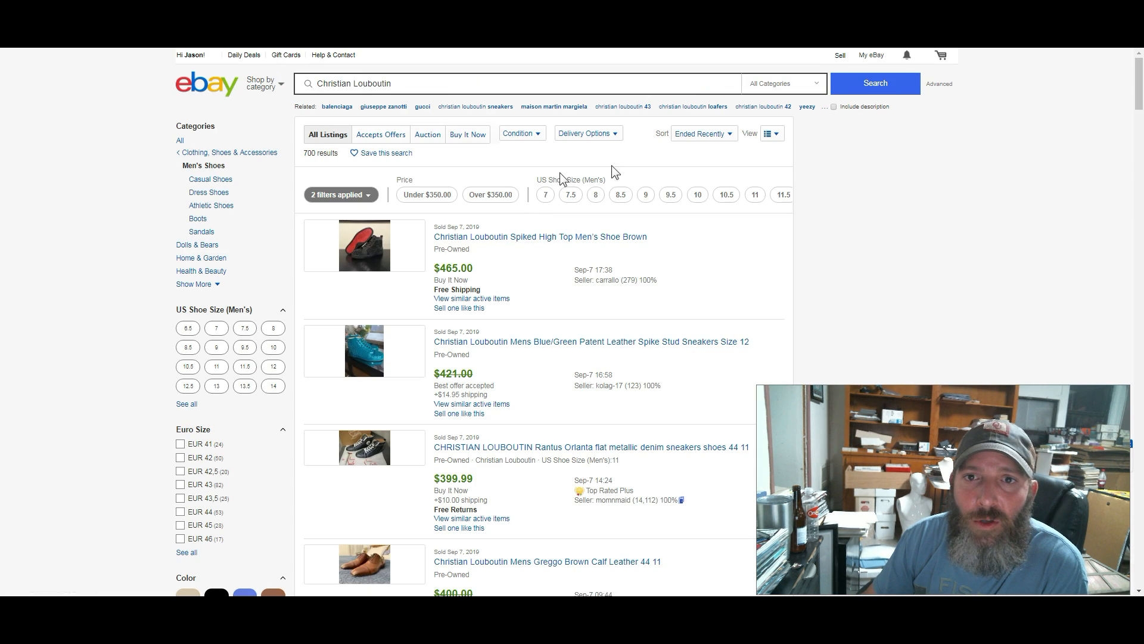
pyautogui.click(704, 134)
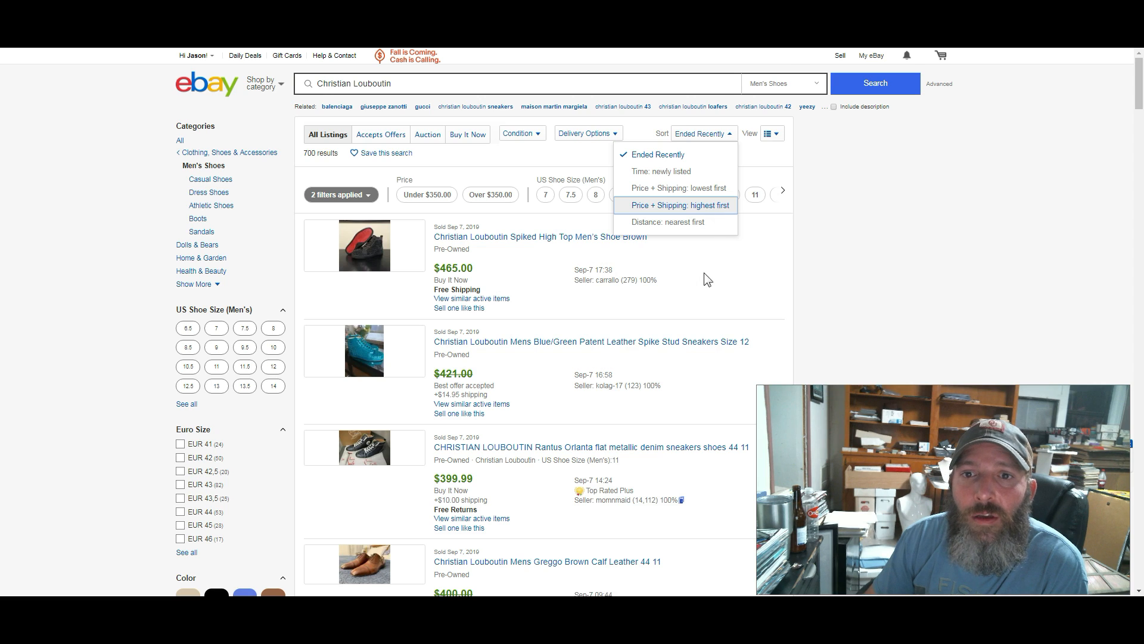
pyautogui.click(680, 205)
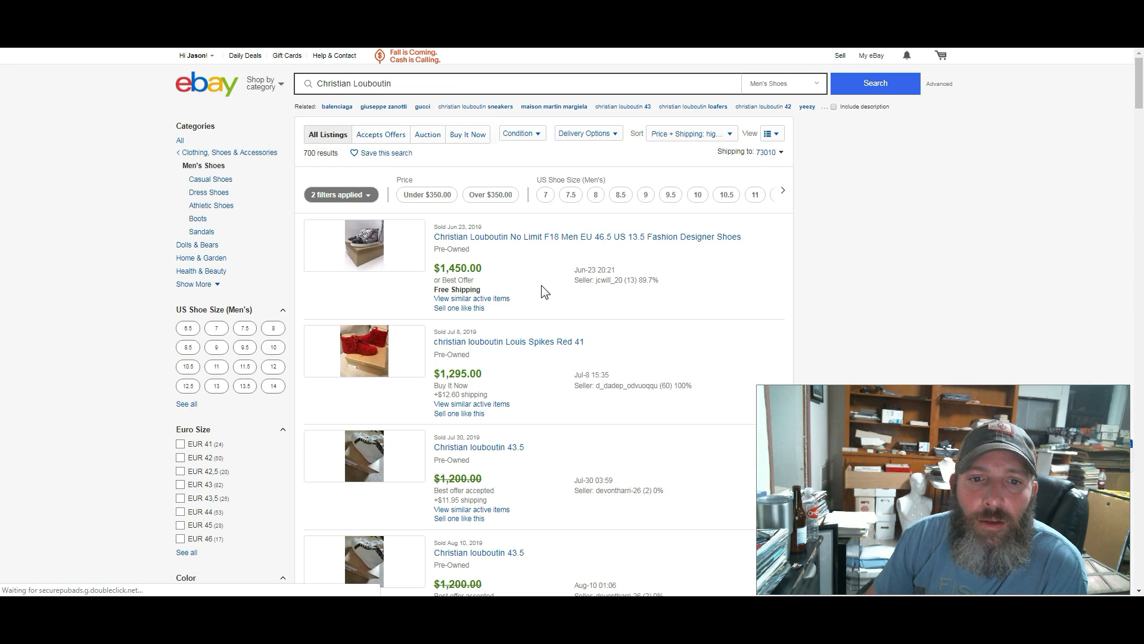
pyautogui.scroll(-3)
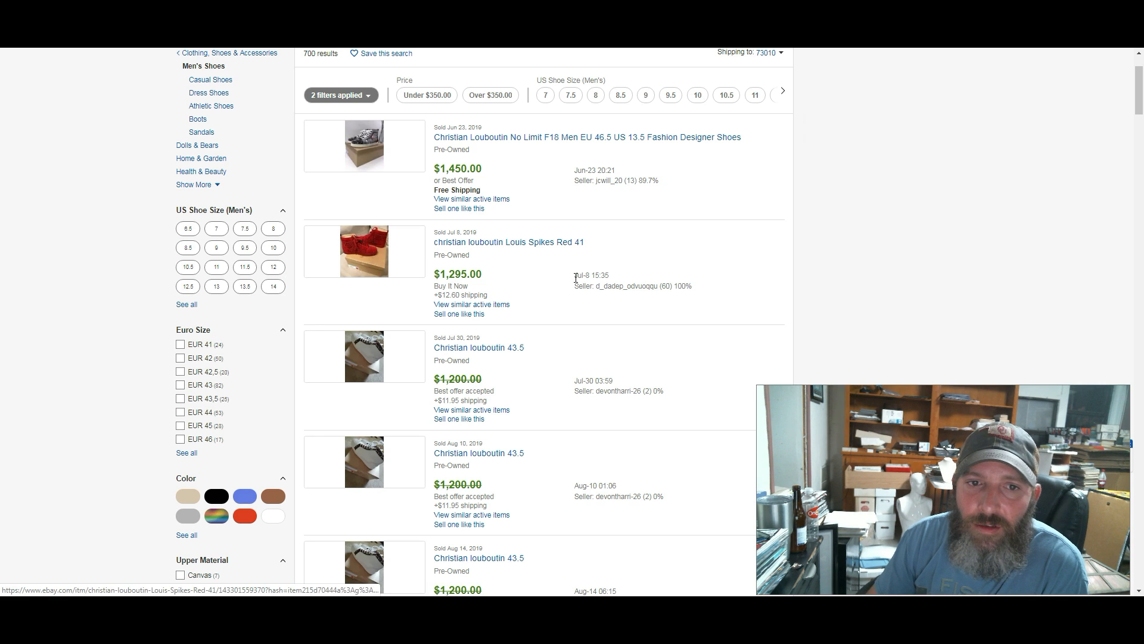
pyautogui.scroll(-3)
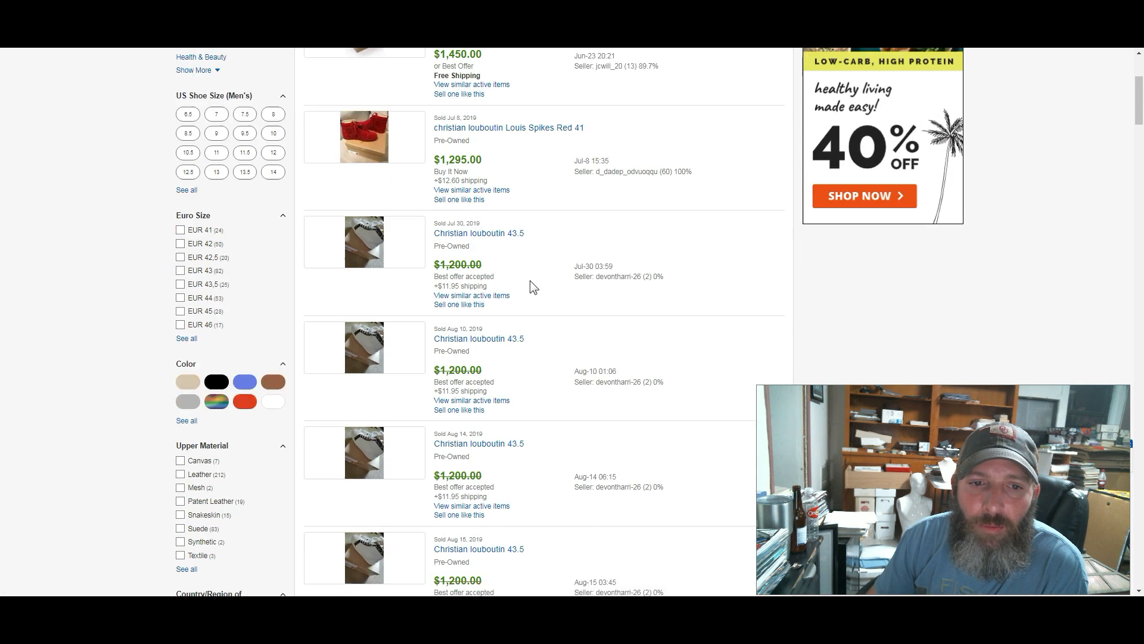
pyautogui.scroll(-3)
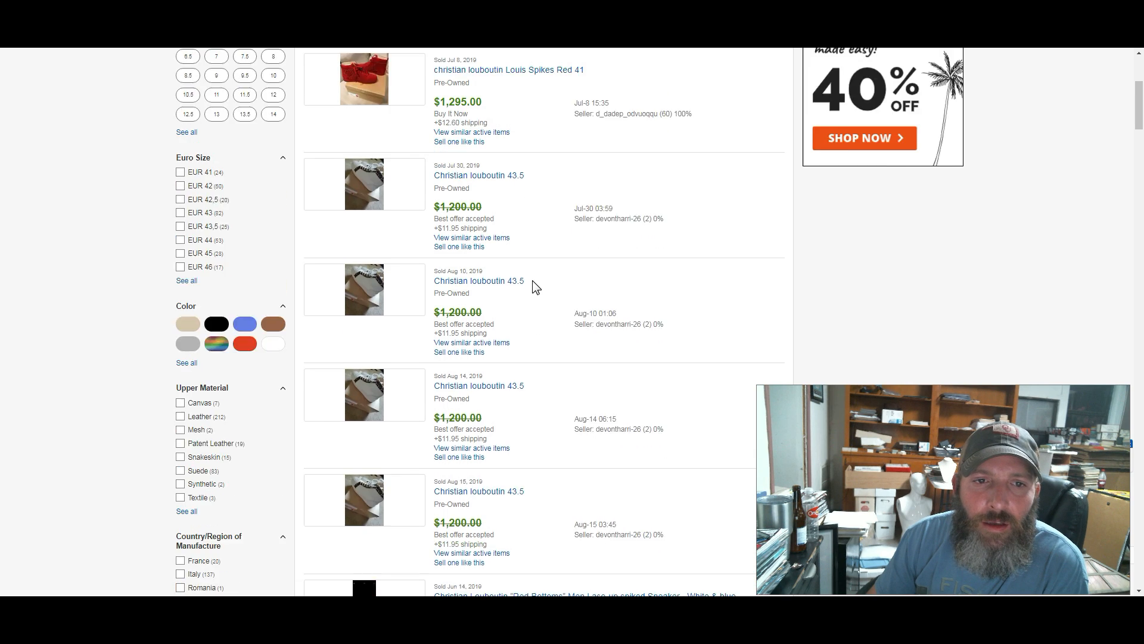
pyautogui.scroll(-3)
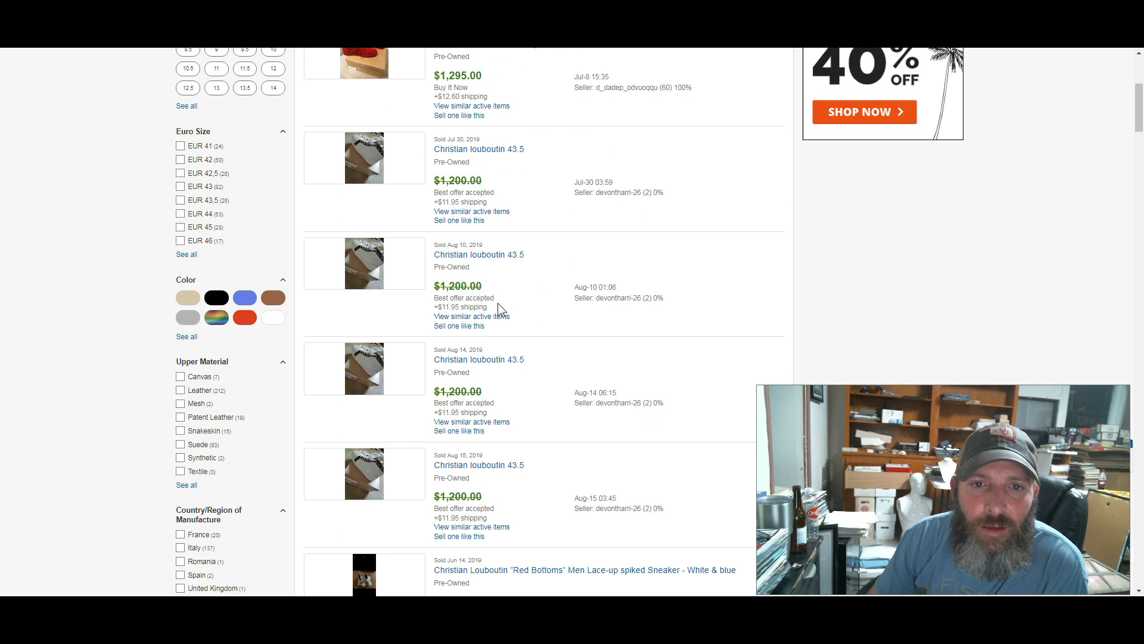
pyautogui.scroll(3)
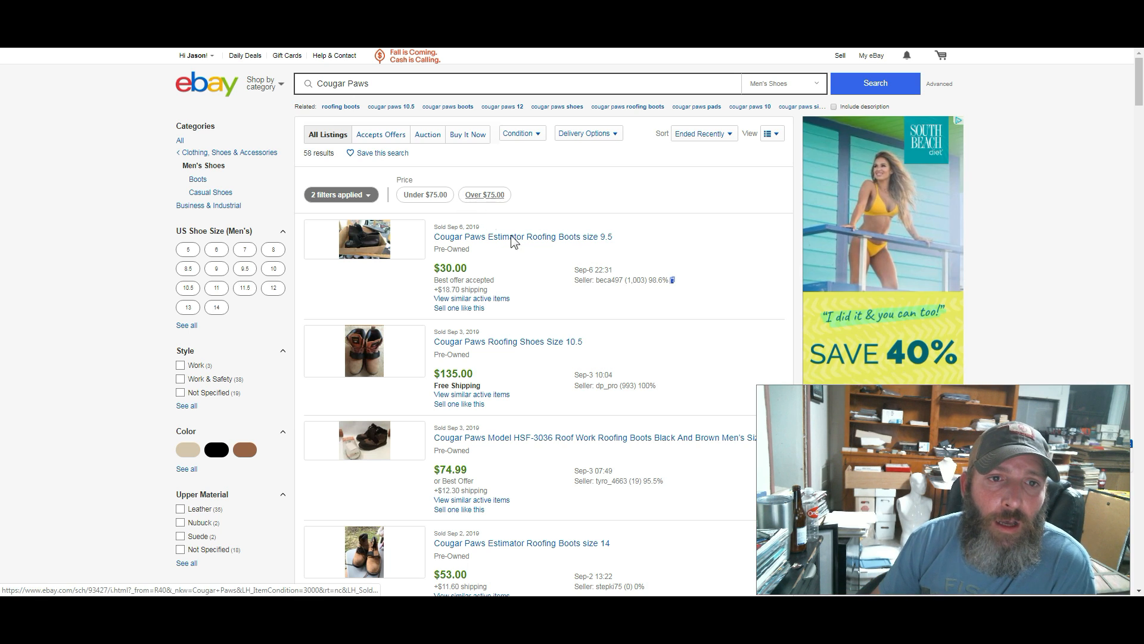
# Sort sold pre-owned Cougar Paws results by Price + Shipping: highest first and scroll them
pyautogui.click(702, 132)
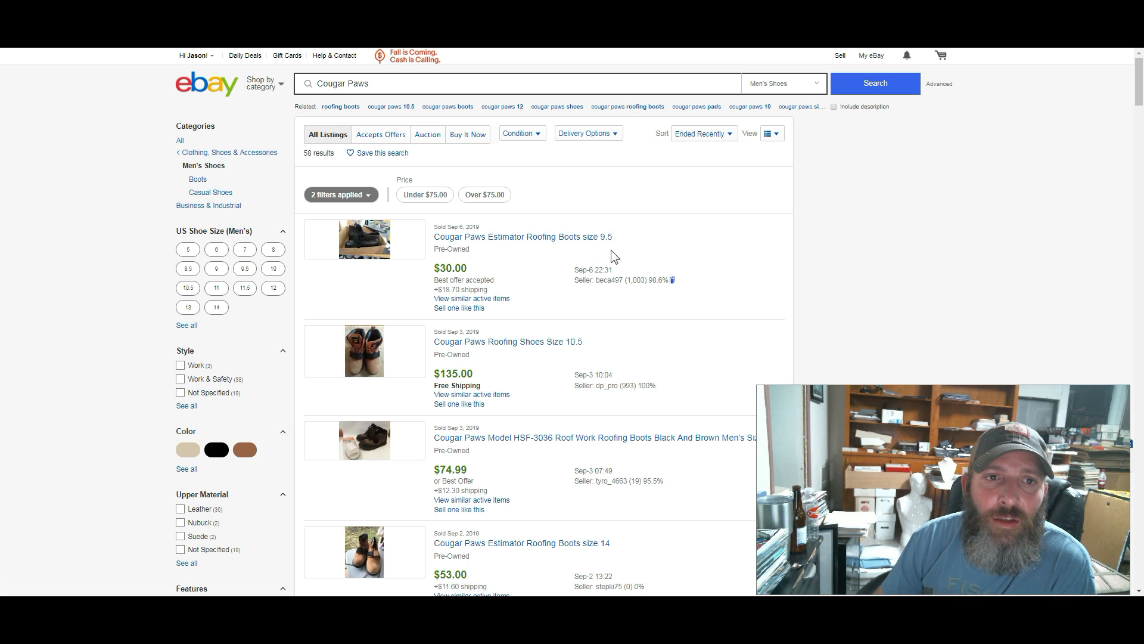
pyautogui.click(704, 133)
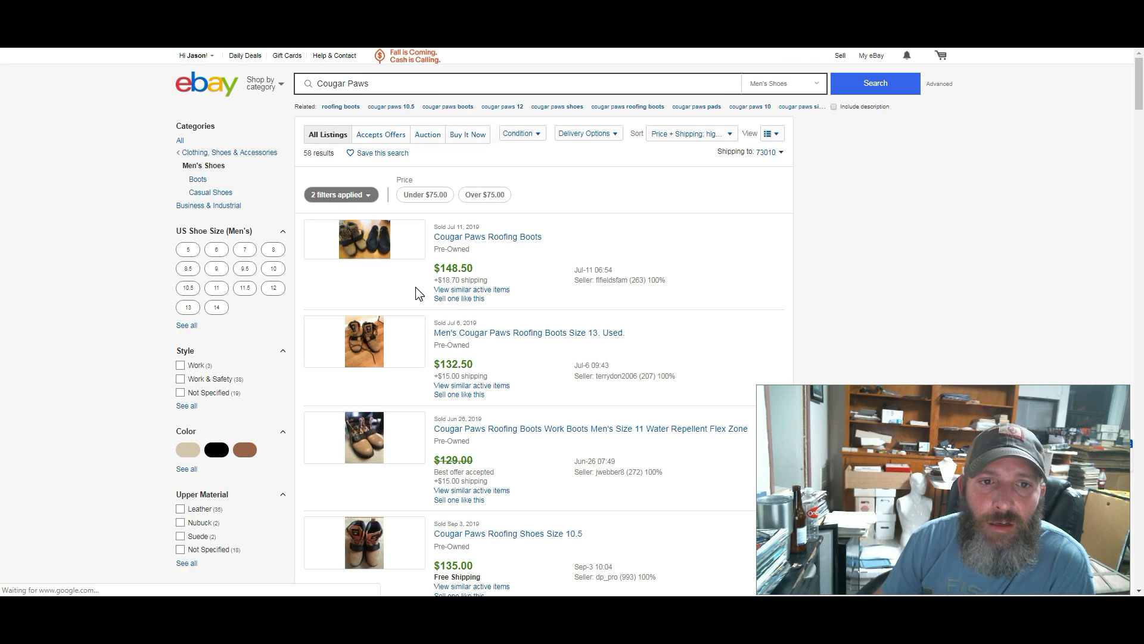
pyautogui.moveTo(495, 286)
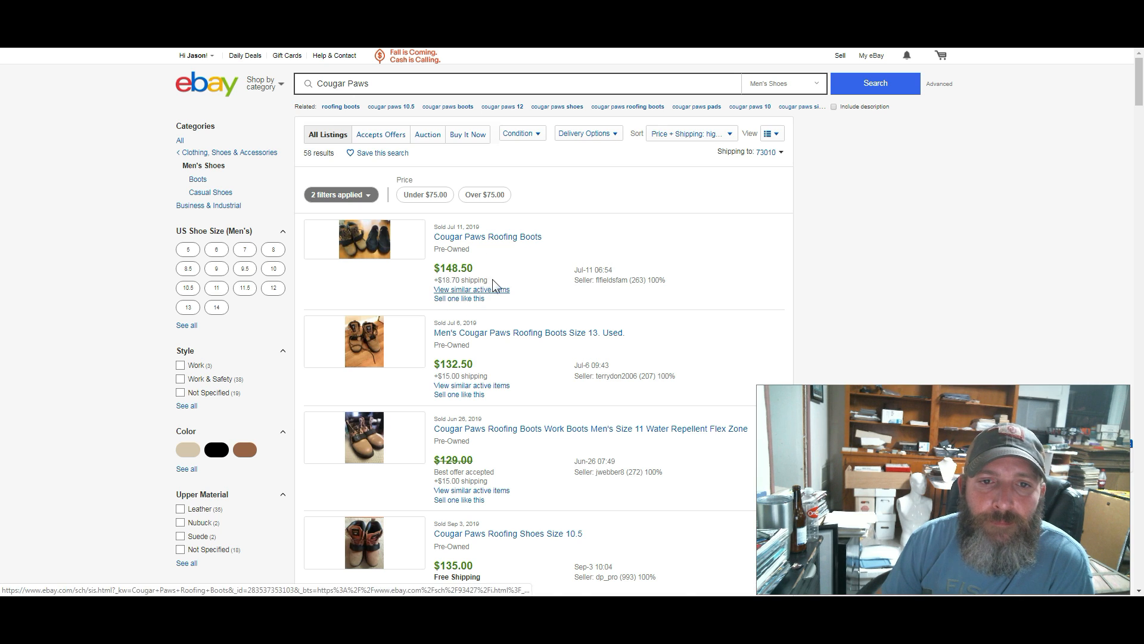
pyautogui.scroll(-3)
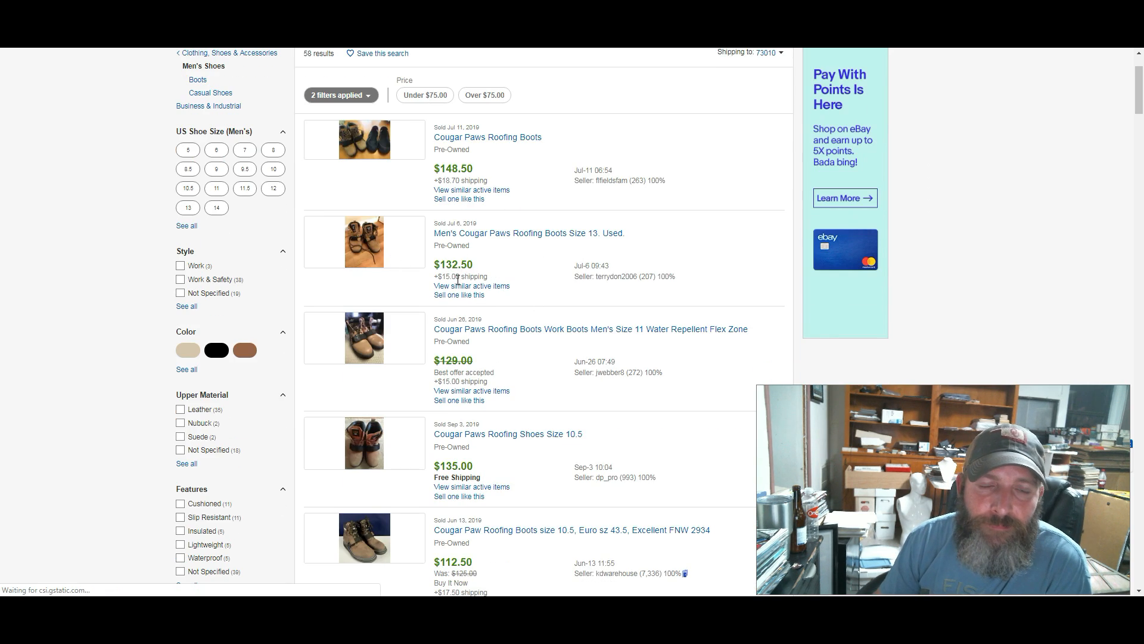
pyautogui.scroll(-3)
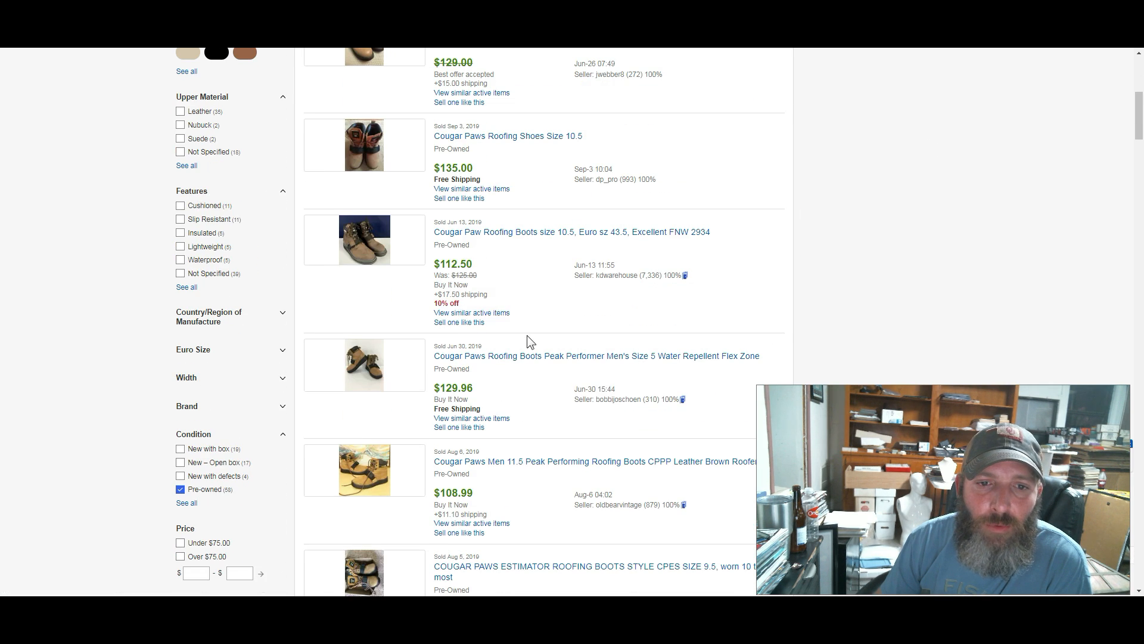
pyautogui.scroll(-3)
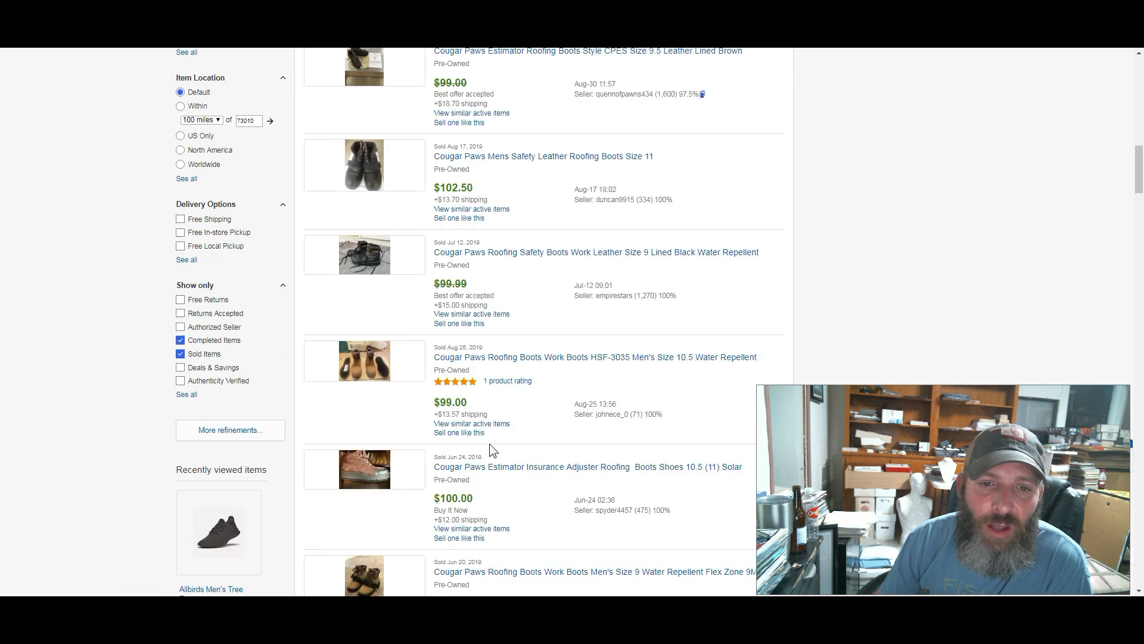
pyautogui.scroll(-3)
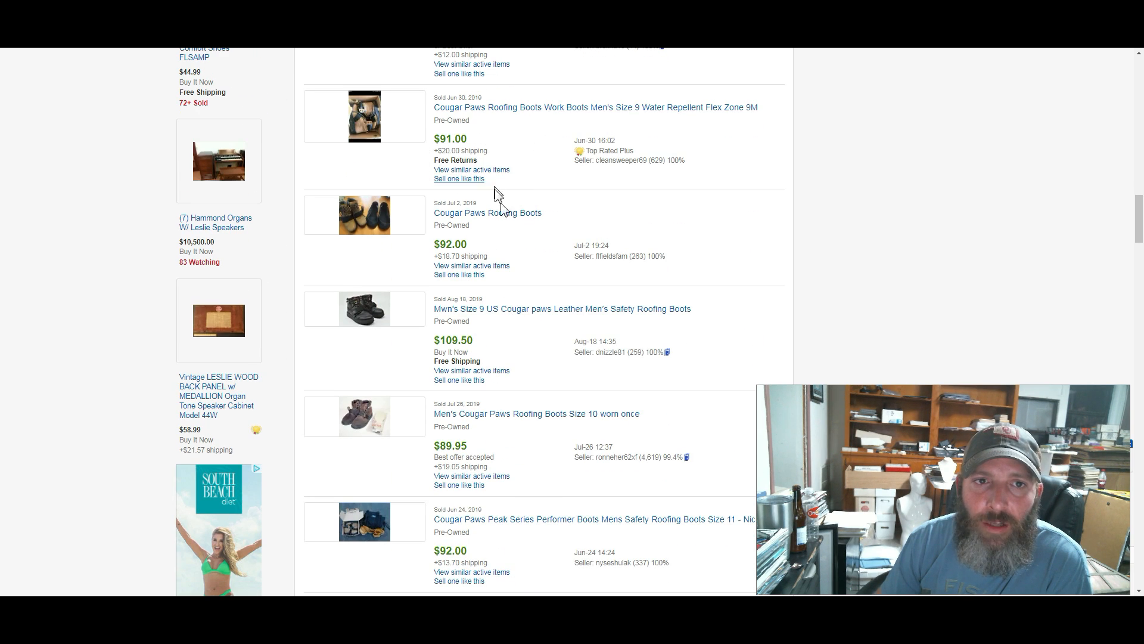
pyautogui.scroll(-3)
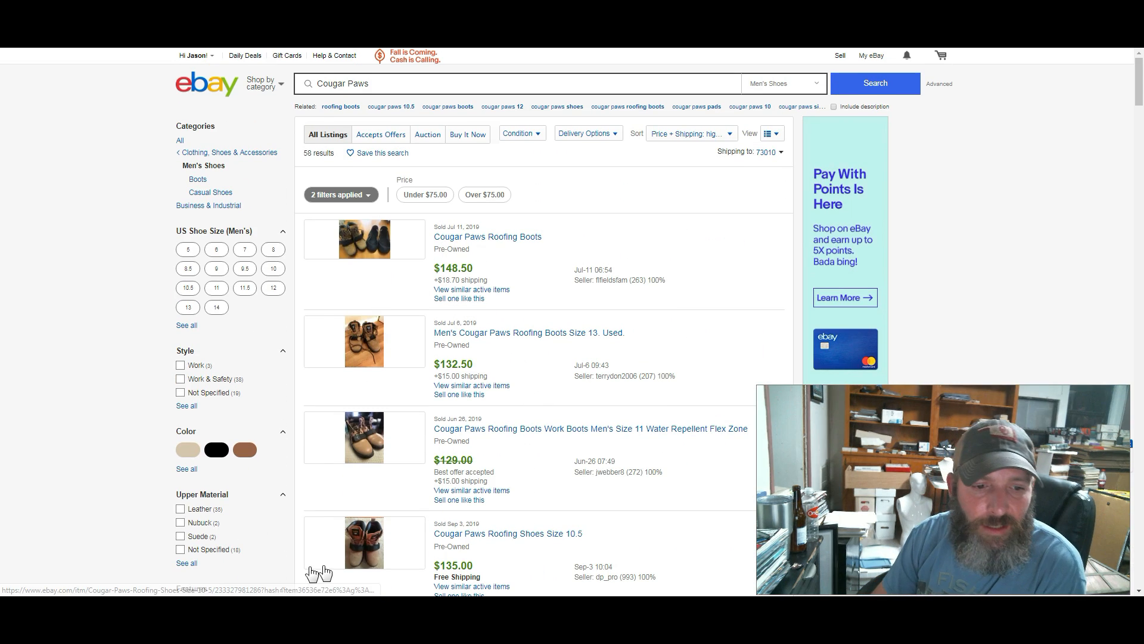
pyautogui.scroll(-3)
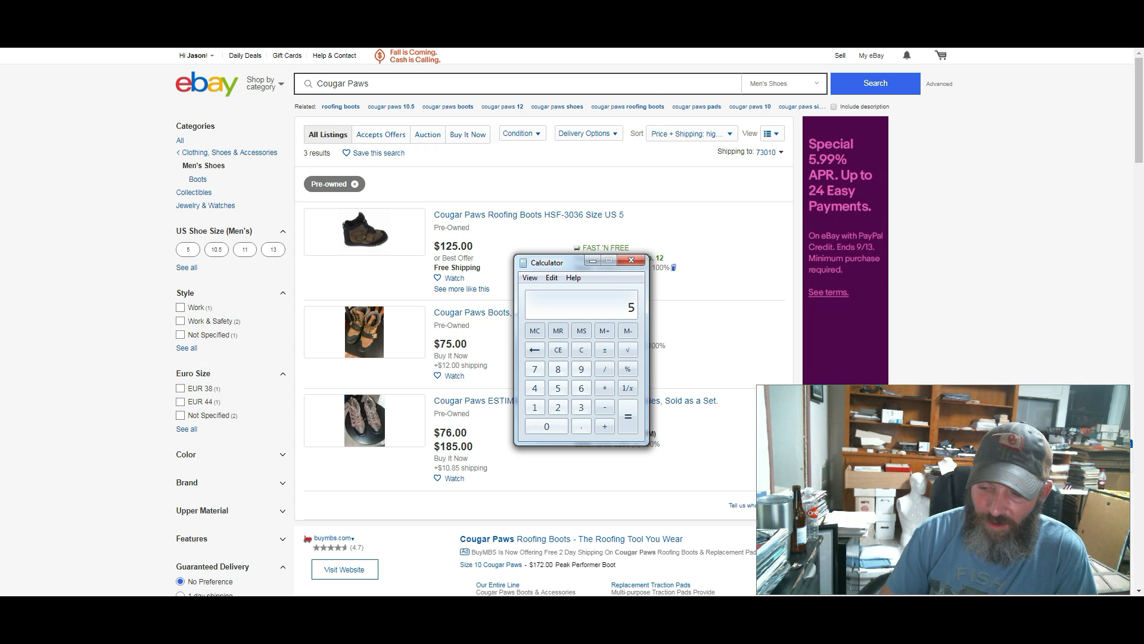
# Finish the Cougar Paws division in Calculator, 6.444444444444444, then return to eBay
pyautogui.click(628, 416)
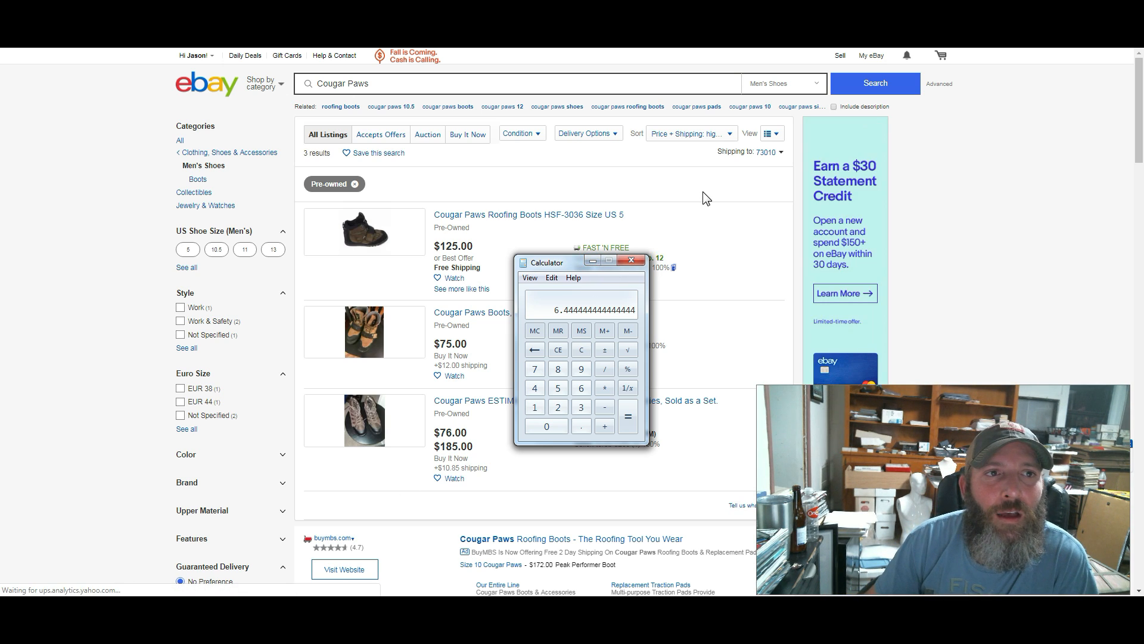
pyautogui.click(631, 260)
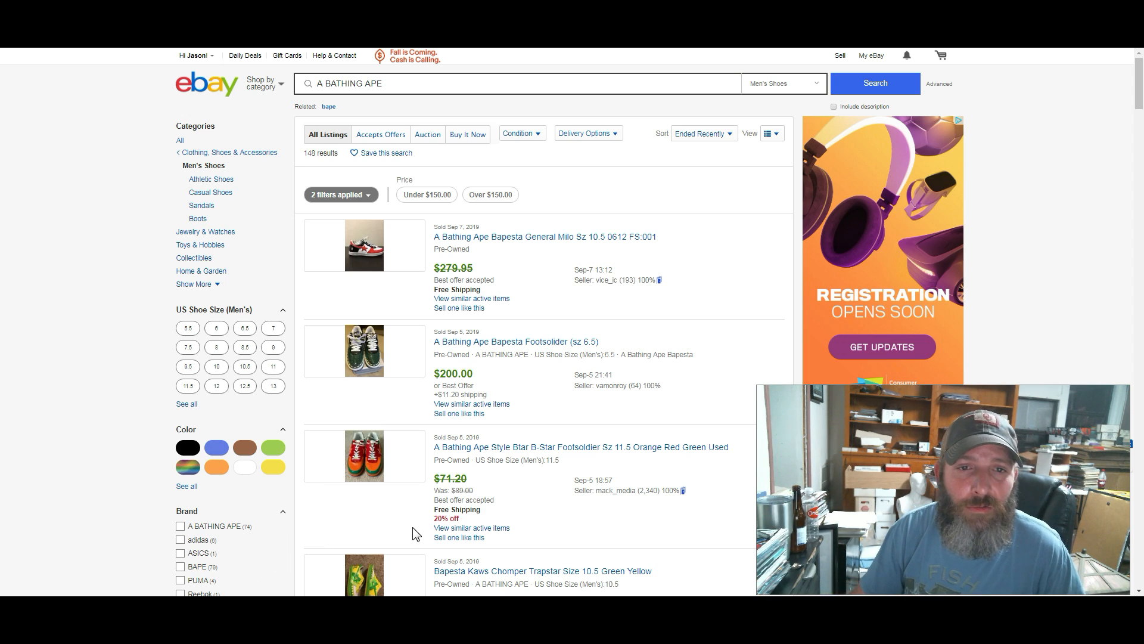
pyautogui.moveTo(526, 400)
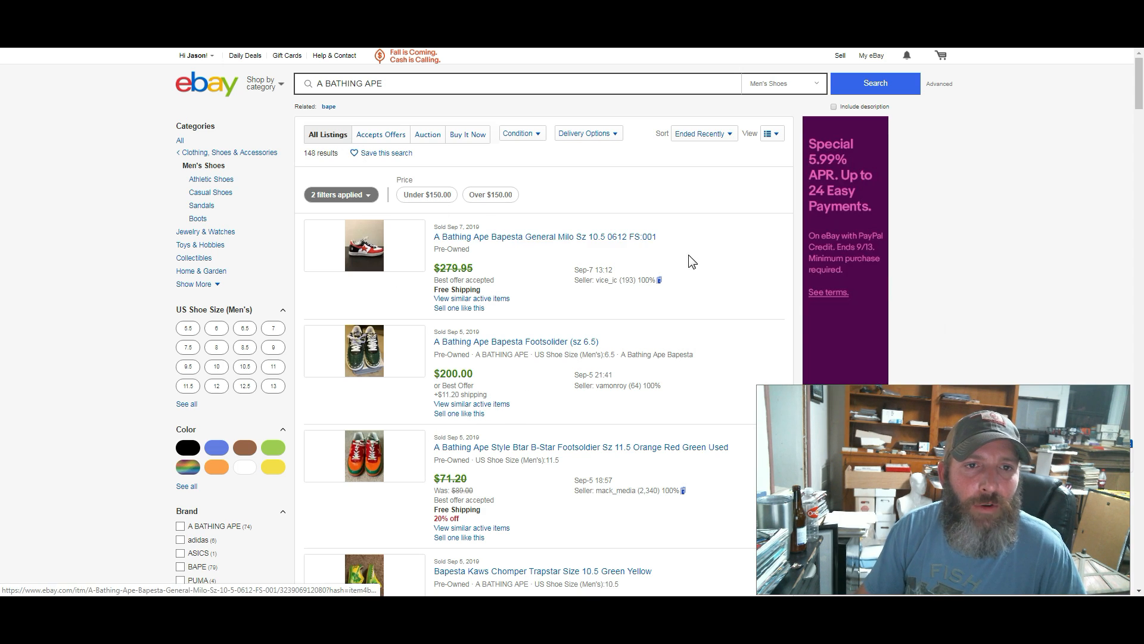
pyautogui.moveTo(605, 220)
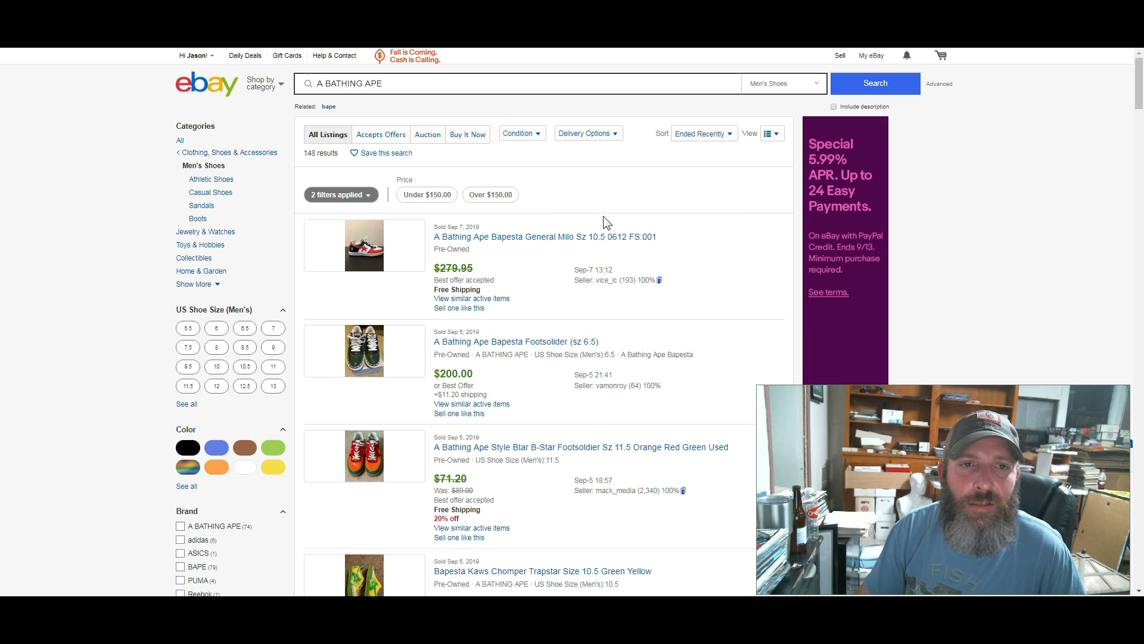
# Sort the sold A Bathing Ape results by Price + Shipping: highest first
pyautogui.scroll(-3)
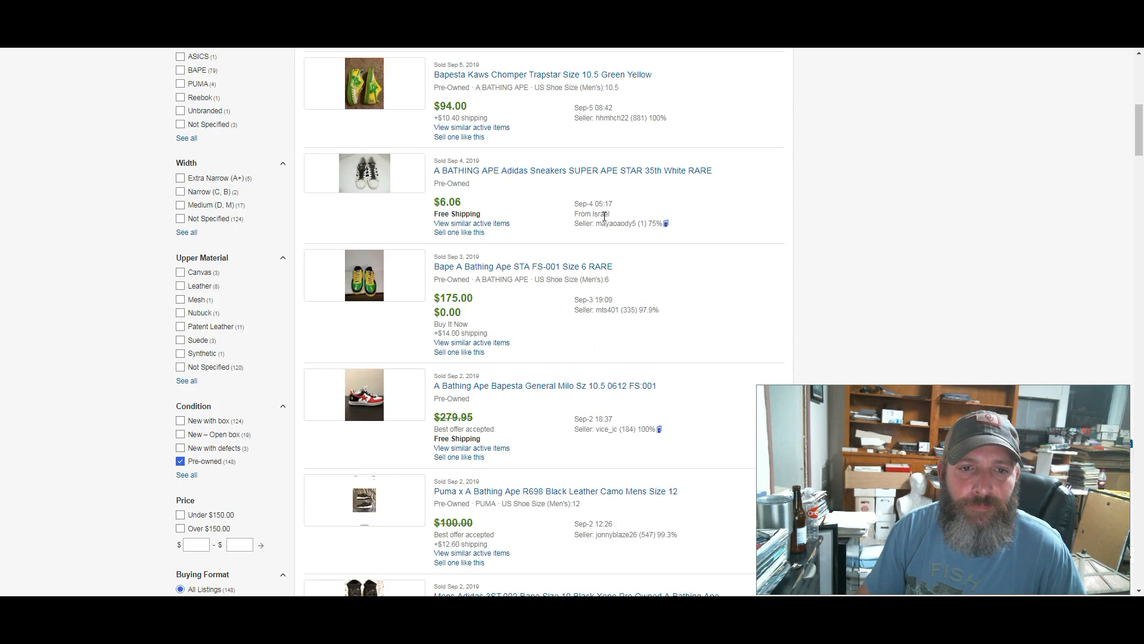
pyautogui.scroll(-3)
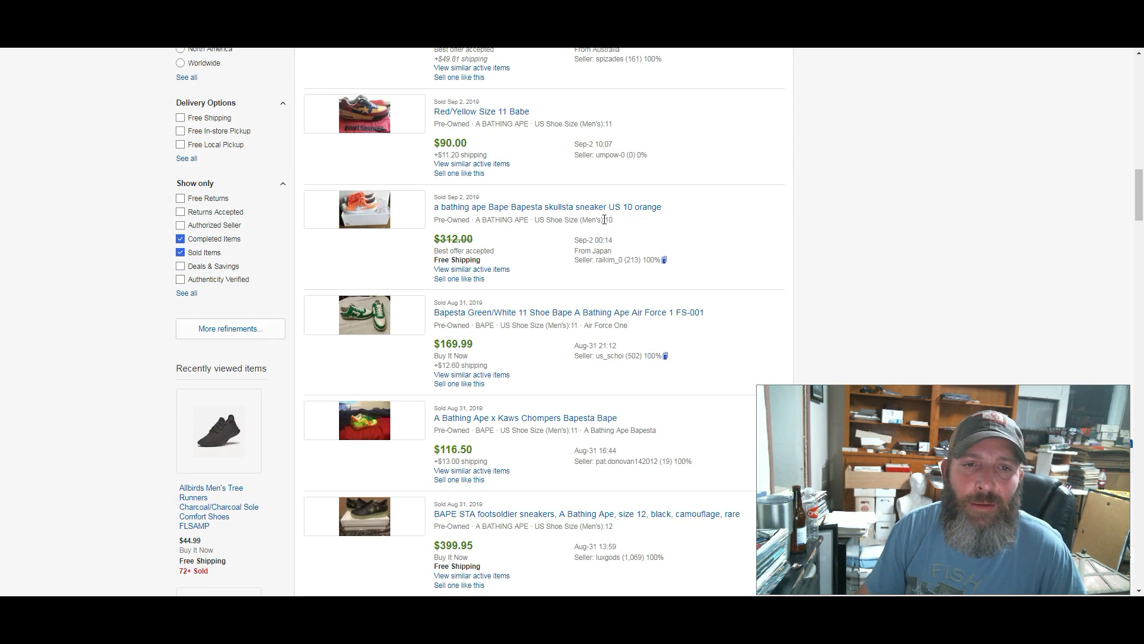
pyautogui.scroll(-3)
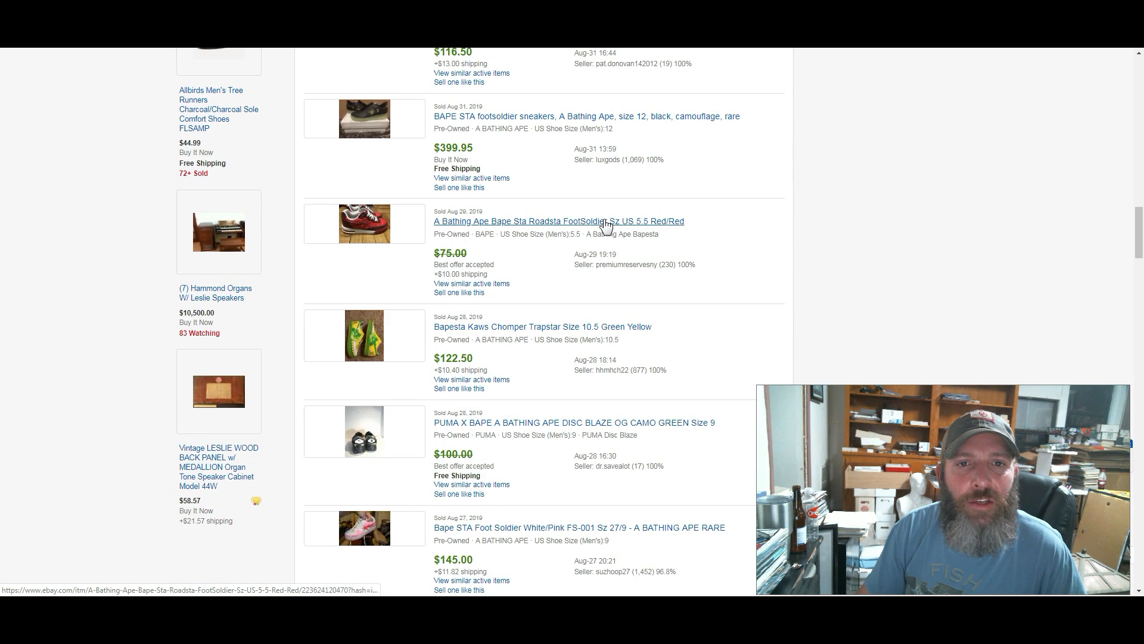
pyautogui.scroll(-3)
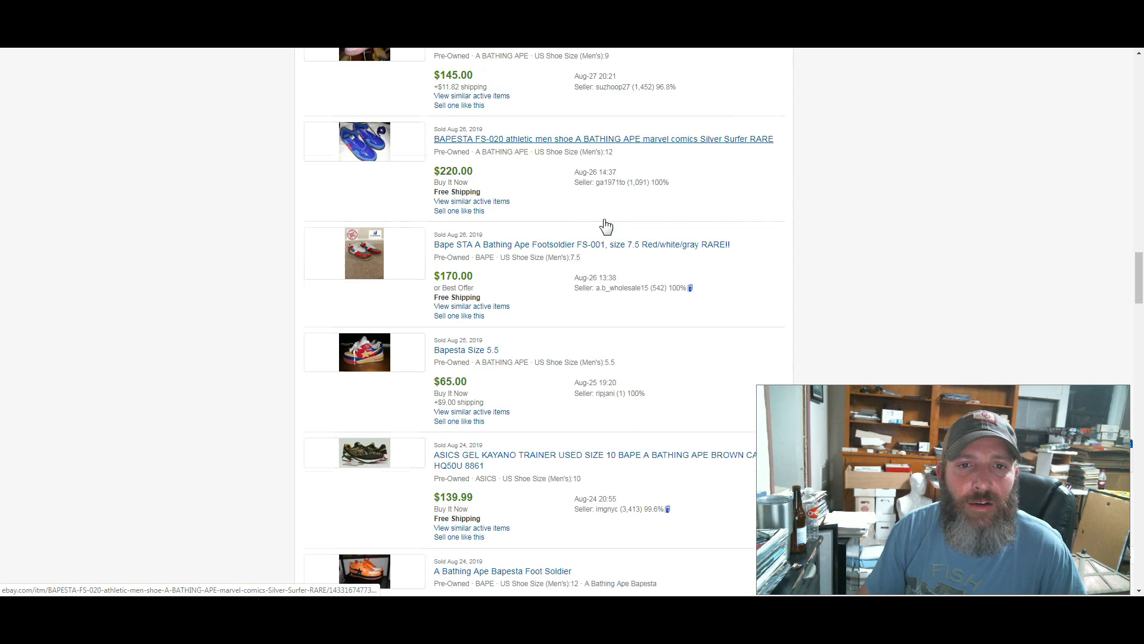
pyautogui.scroll(-3)
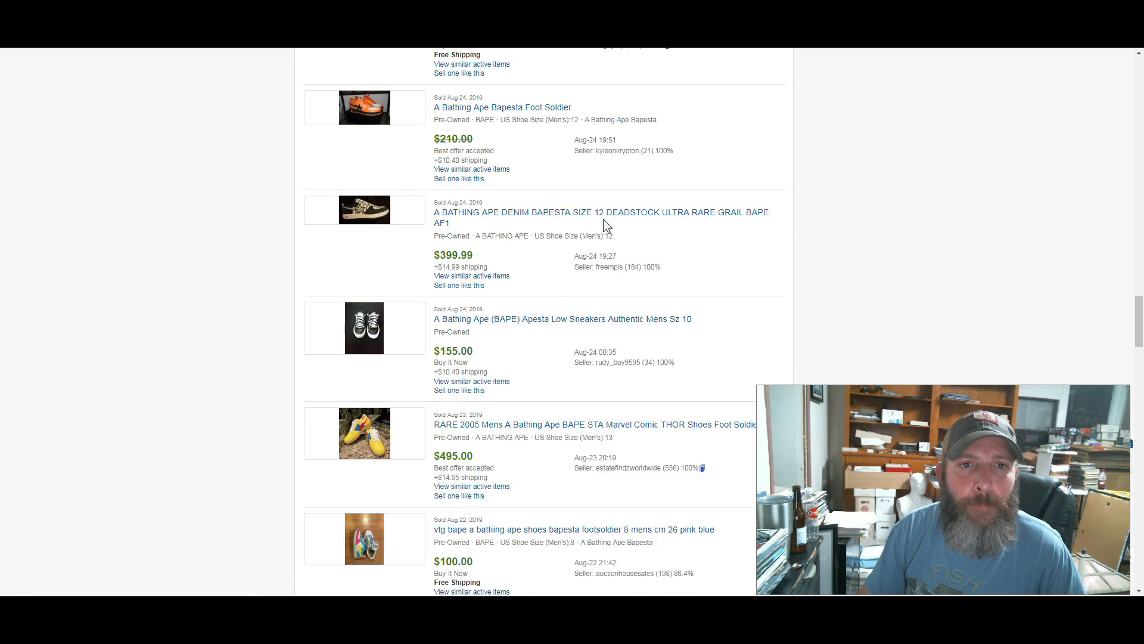
pyautogui.scroll(-3)
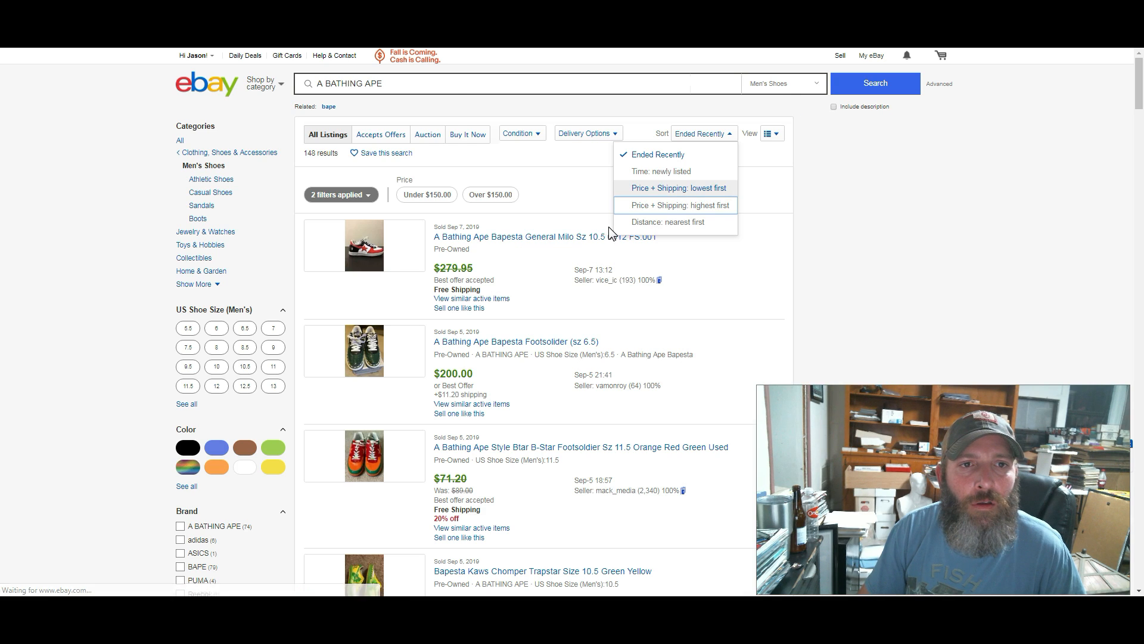
pyautogui.click(675, 205)
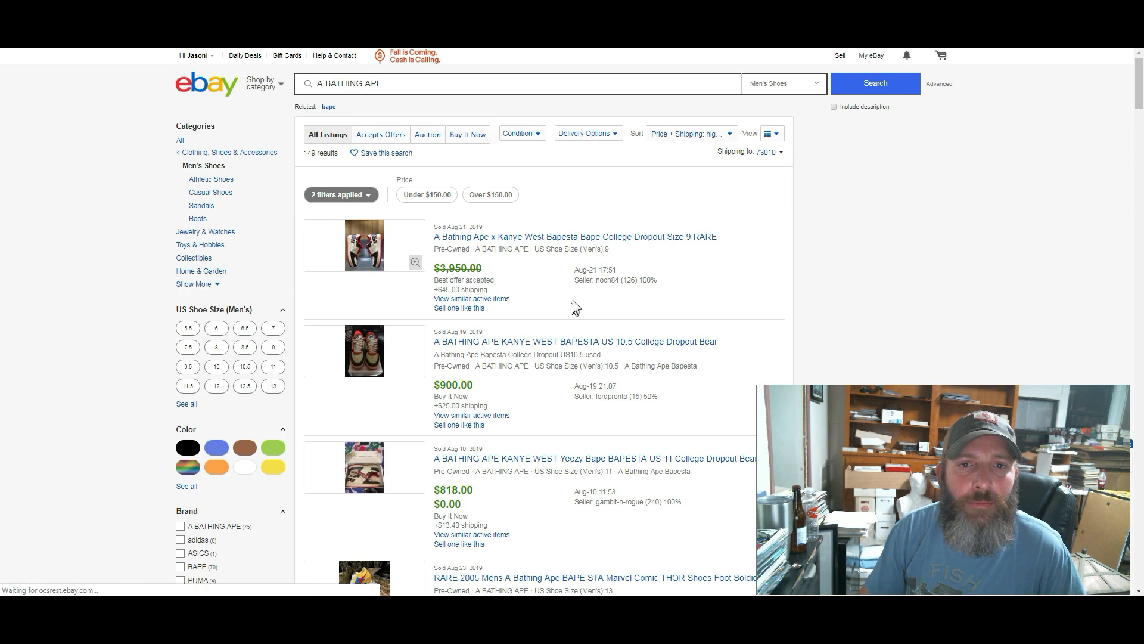
# Uncheck Sold Items to show the 317 active pre-owned A Bathing Ape listings
pyautogui.scroll(-3)
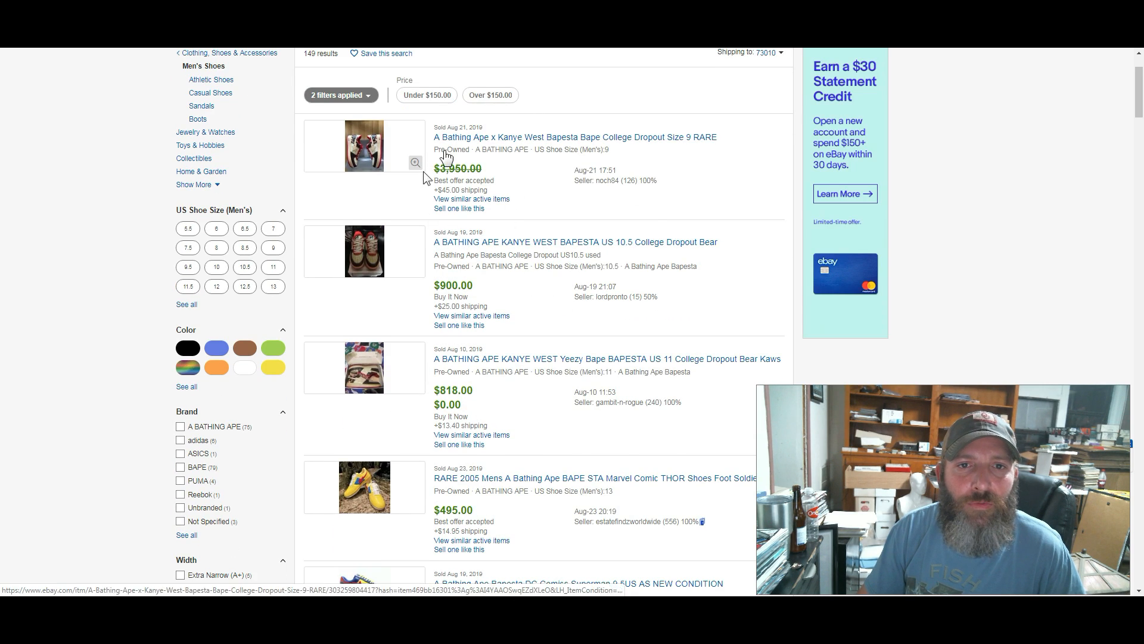
pyautogui.moveTo(493, 362)
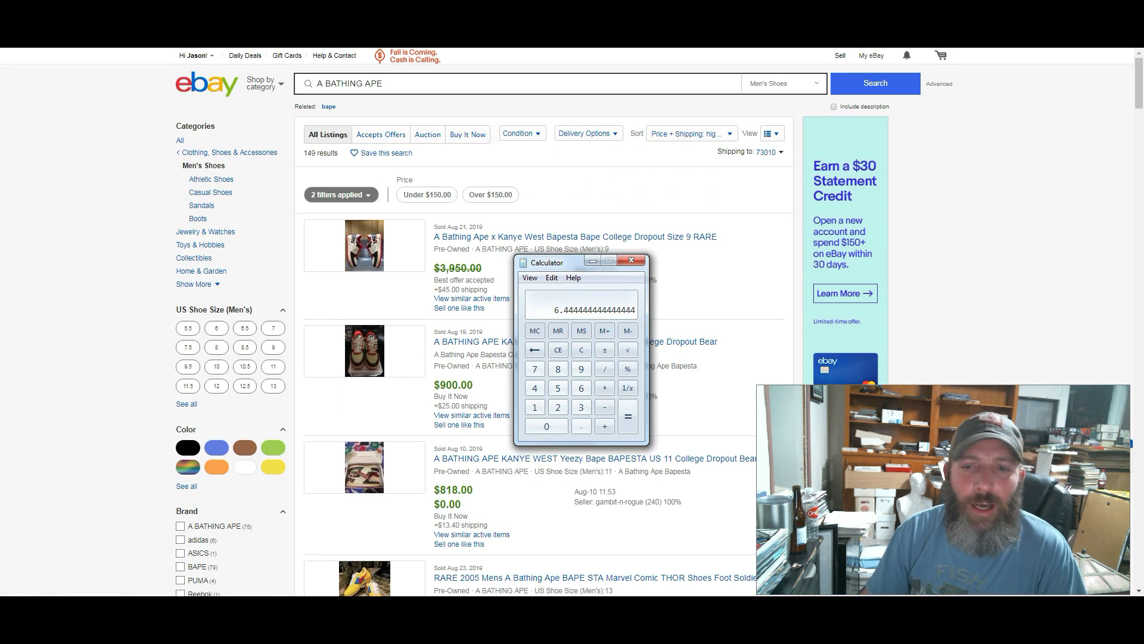
pyautogui.click(627, 415)
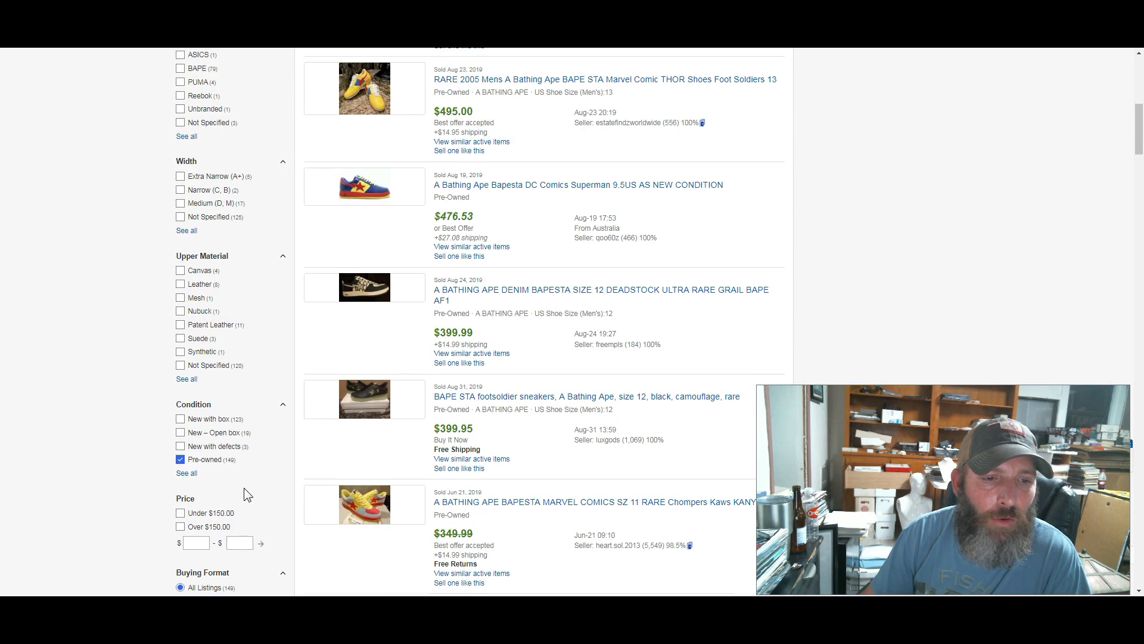
pyautogui.scroll(-3)
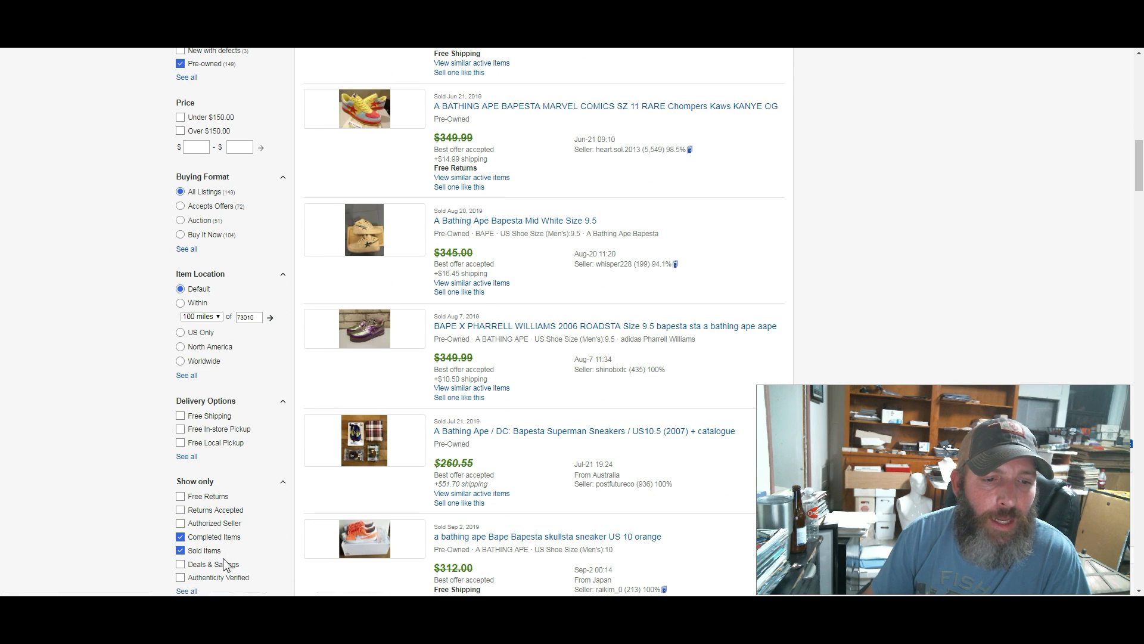
pyautogui.click(180, 537)
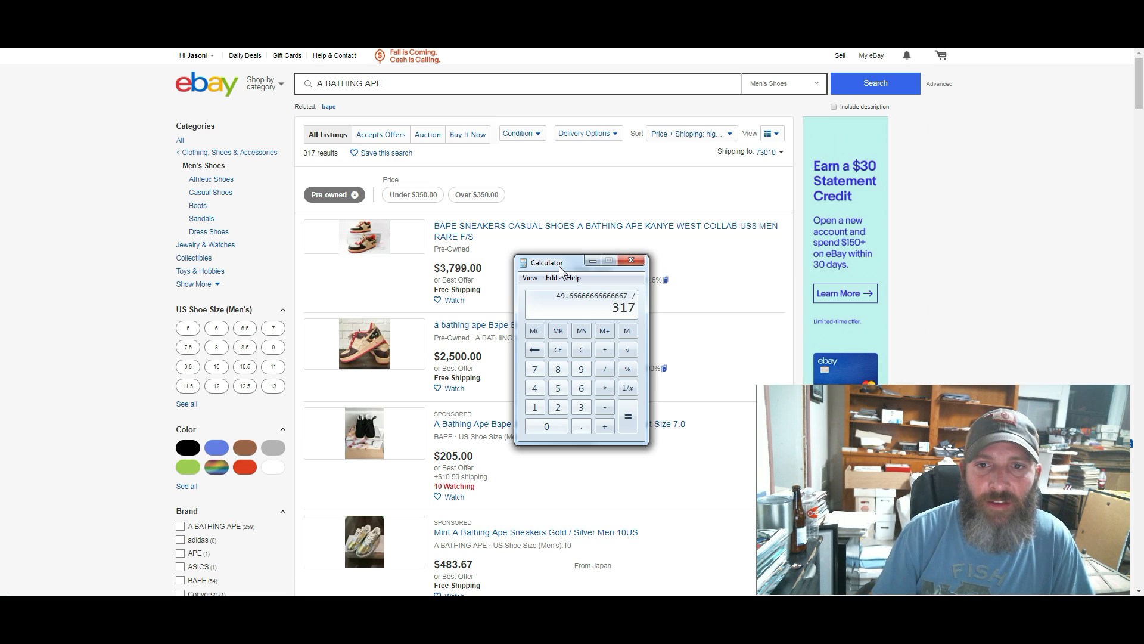
# Divide the A Bathing Ape ratio by the listing count in Calculator, about 0.157
pyautogui.click(628, 415)
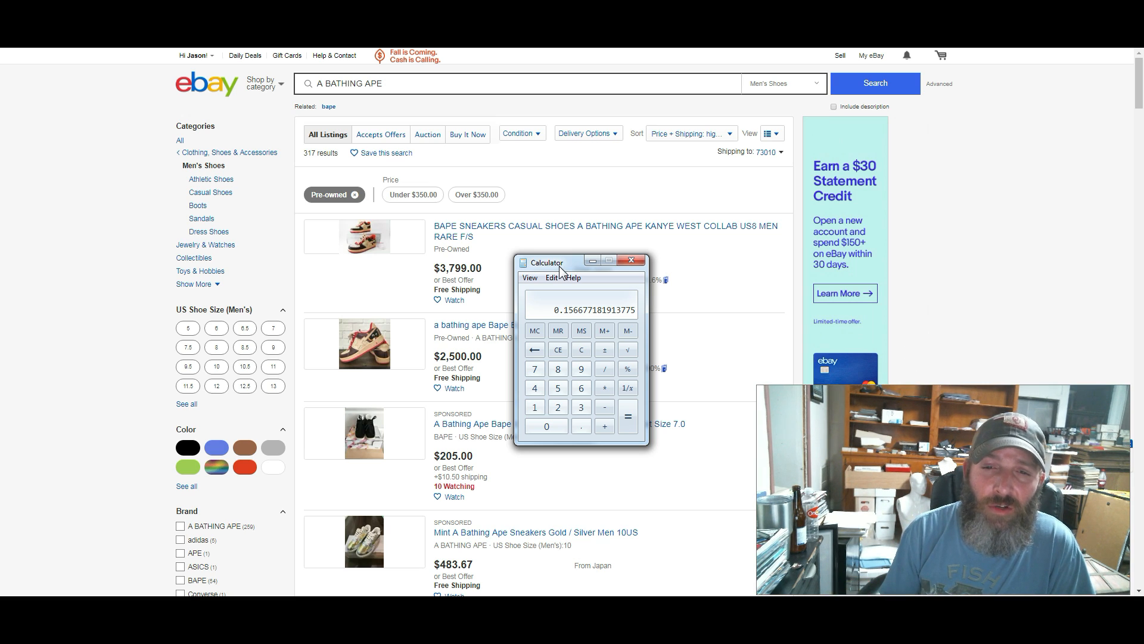
pyautogui.click(605, 368)
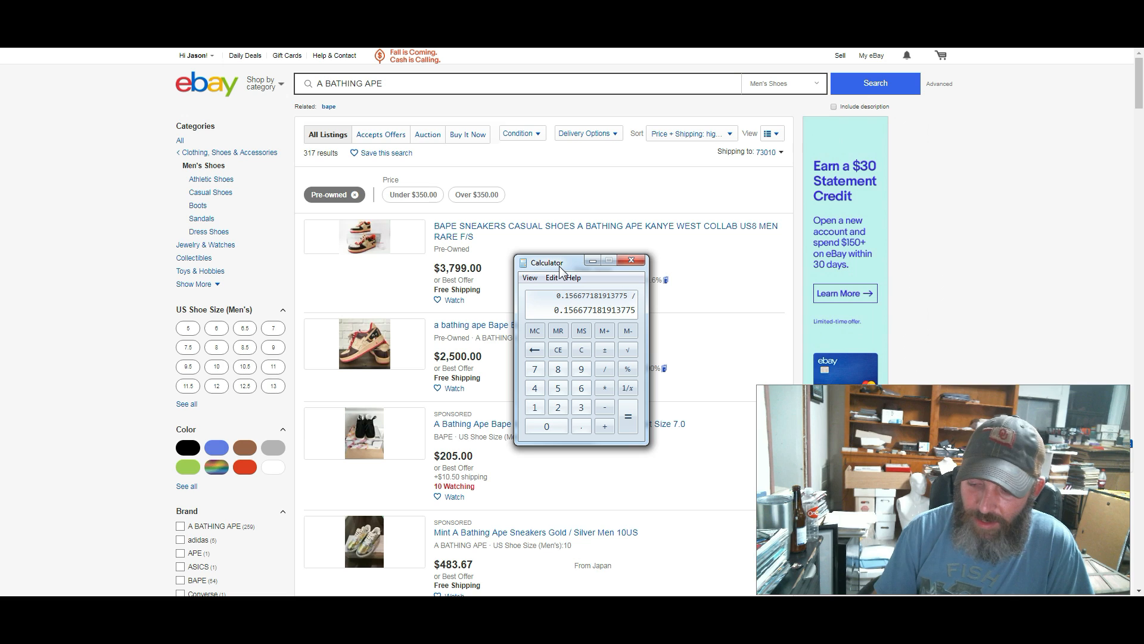
pyautogui.click(627, 416)
pyautogui.write('0.5')
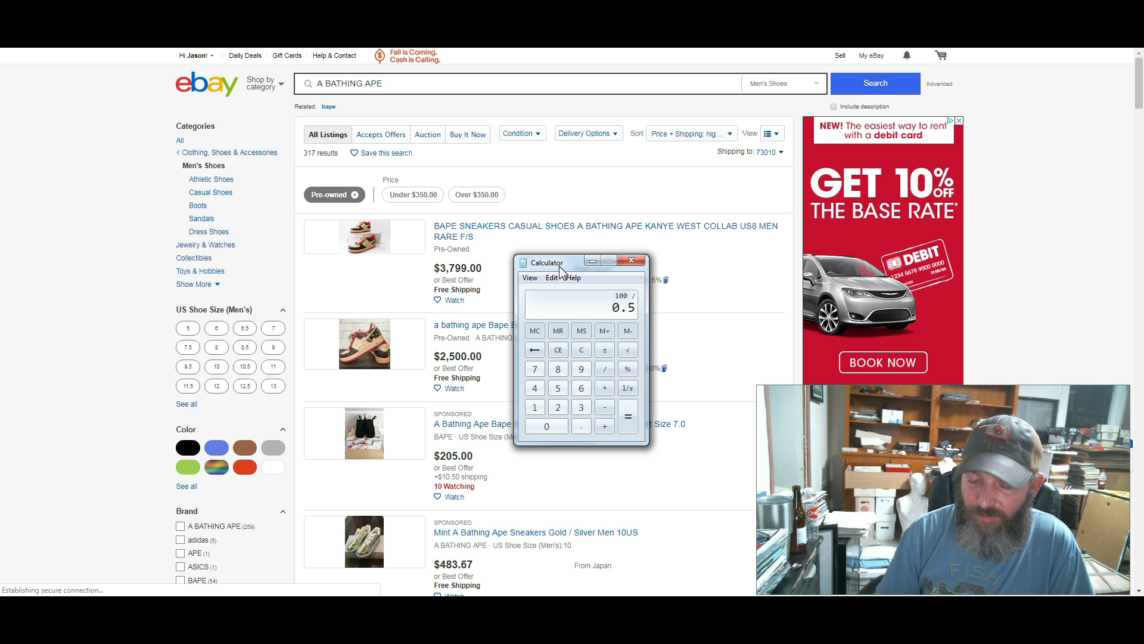
pyautogui.click(628, 416)
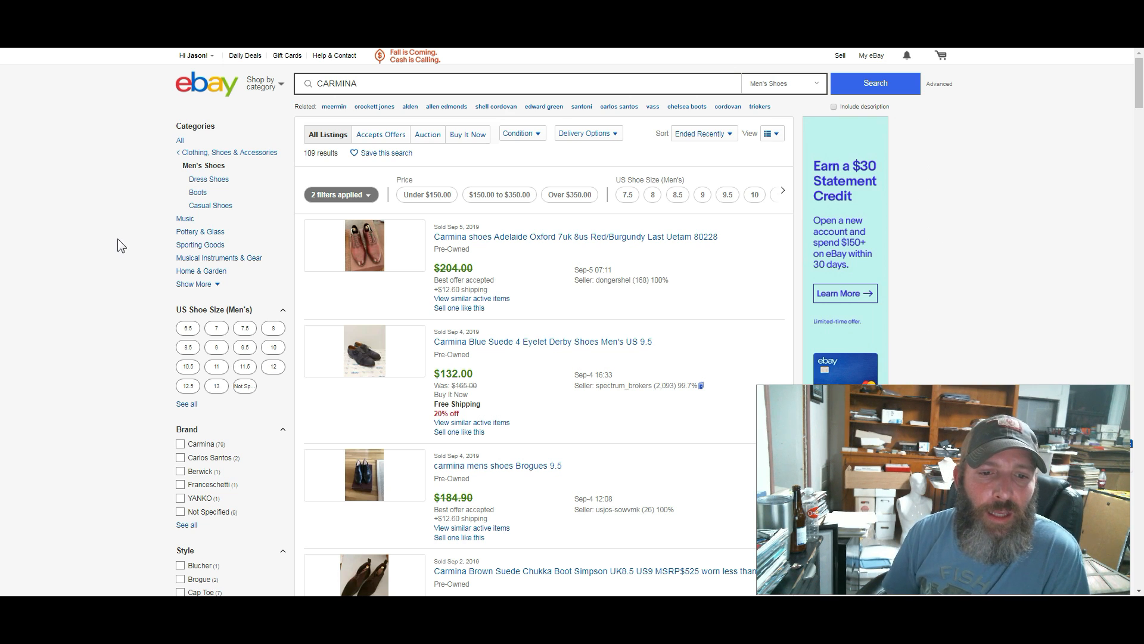
# Sort sold Carmina results by Price + Shipping: highest first, topping at $1,000
pyautogui.scroll(-3)
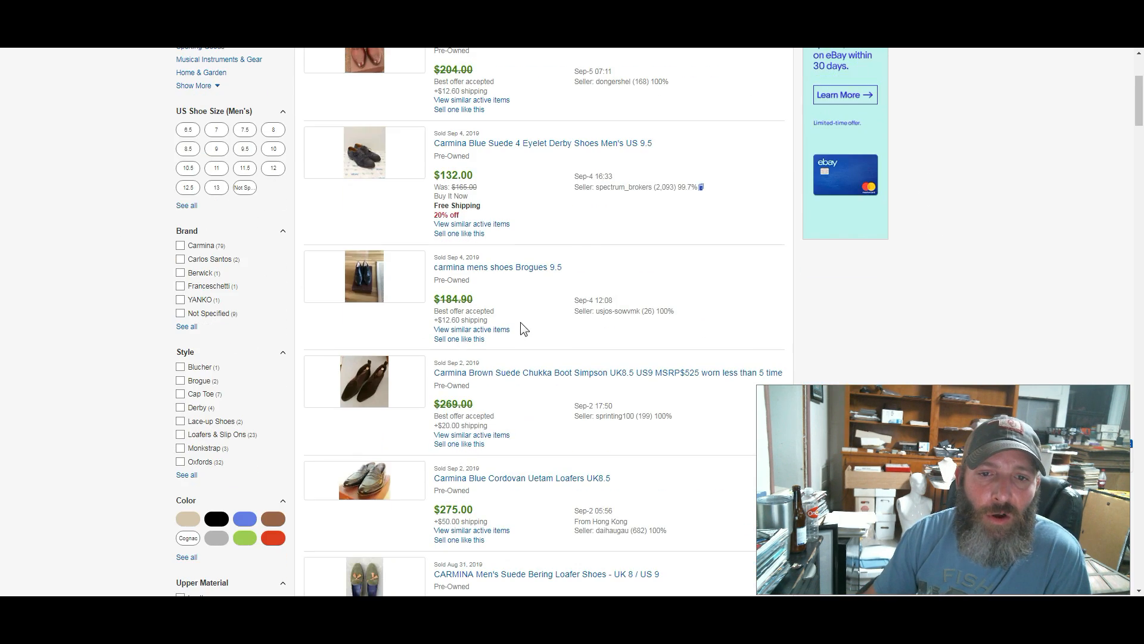
pyautogui.scroll(-3)
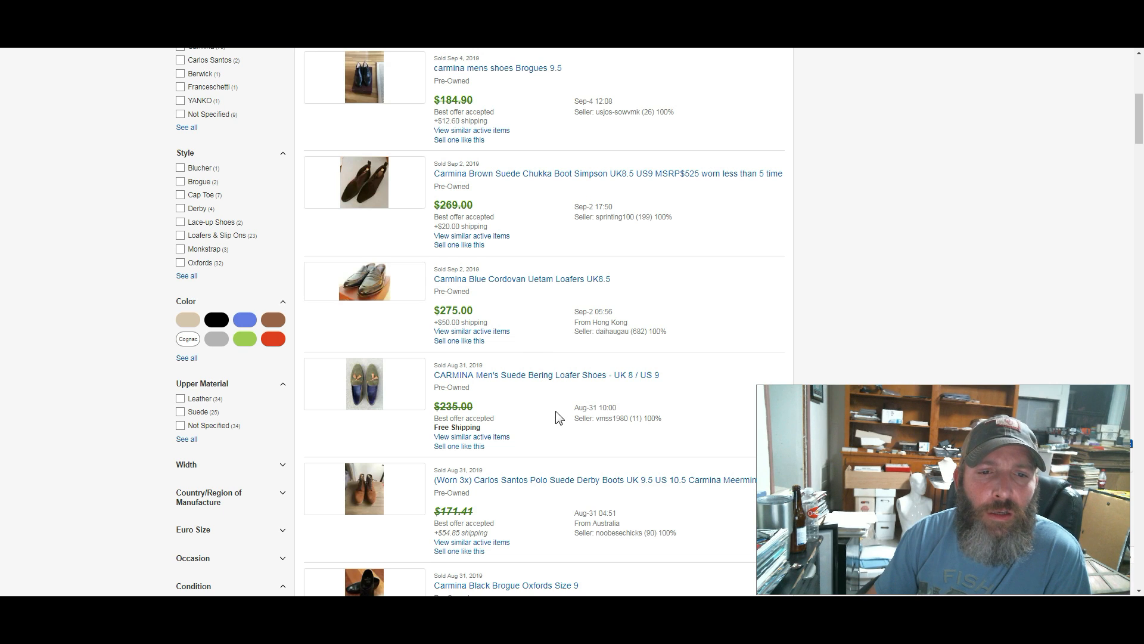
pyautogui.scroll(-3)
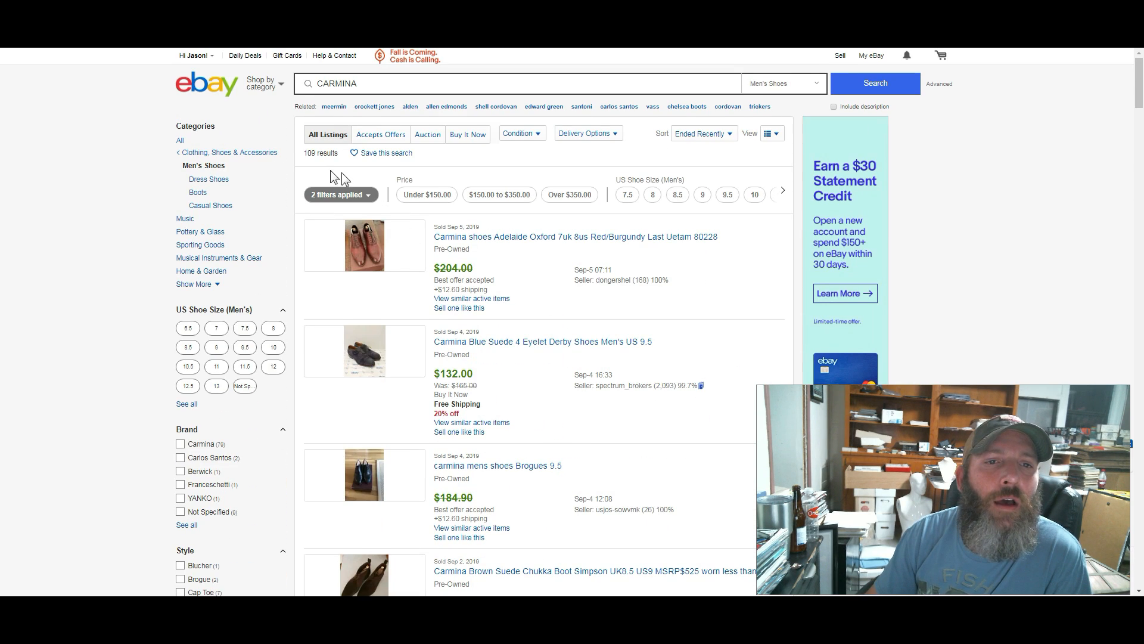
pyautogui.click(704, 133)
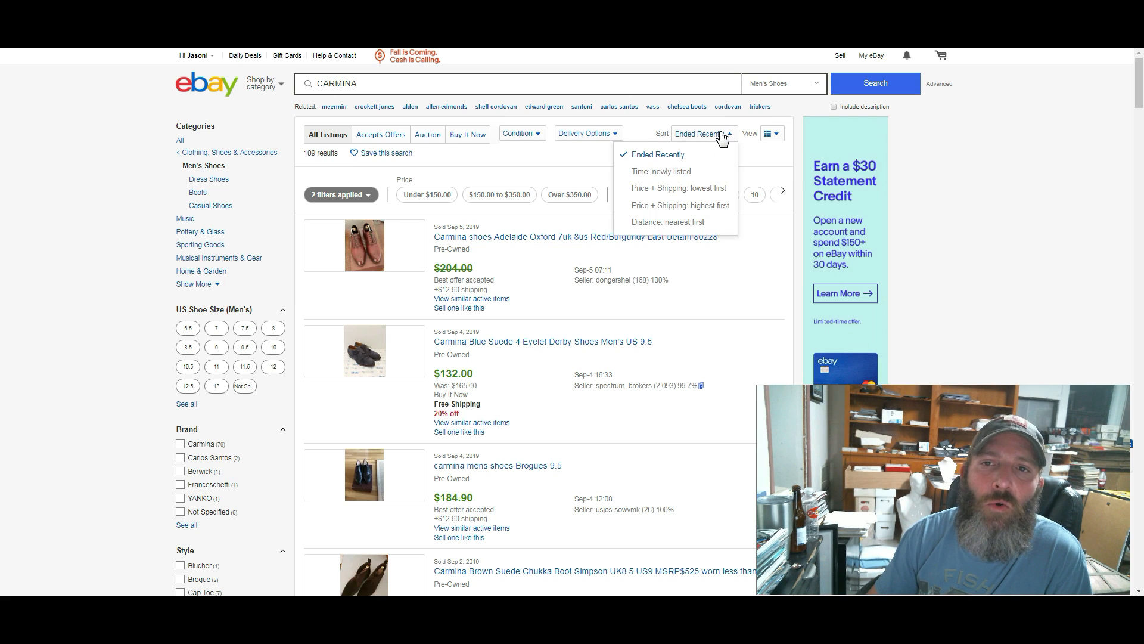
pyautogui.moveTo(702, 210)
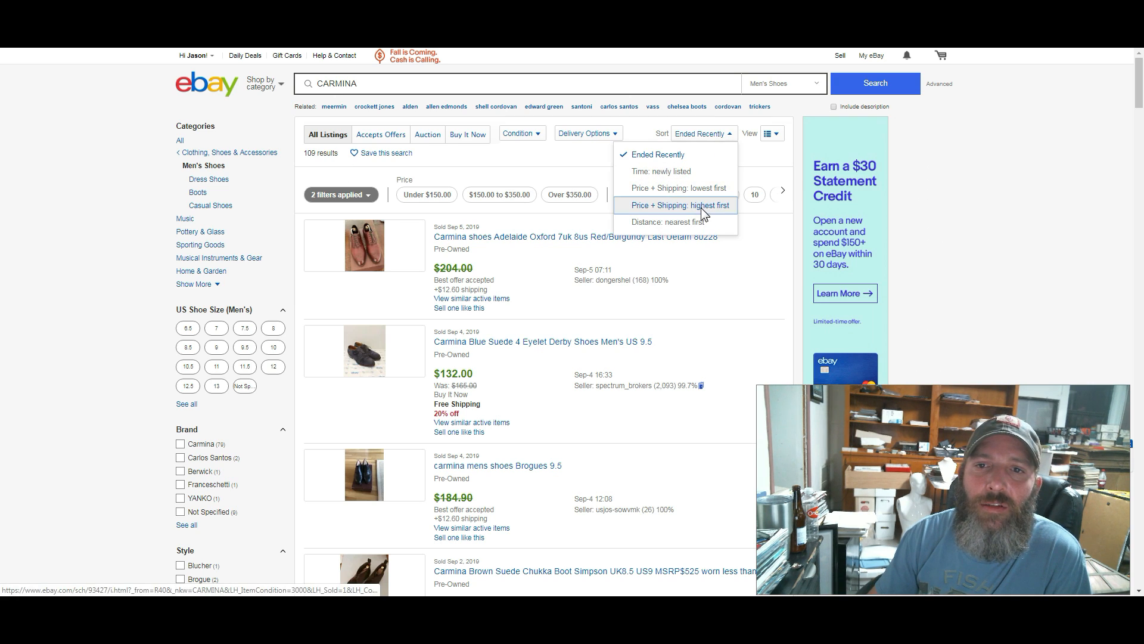
pyautogui.click(706, 331)
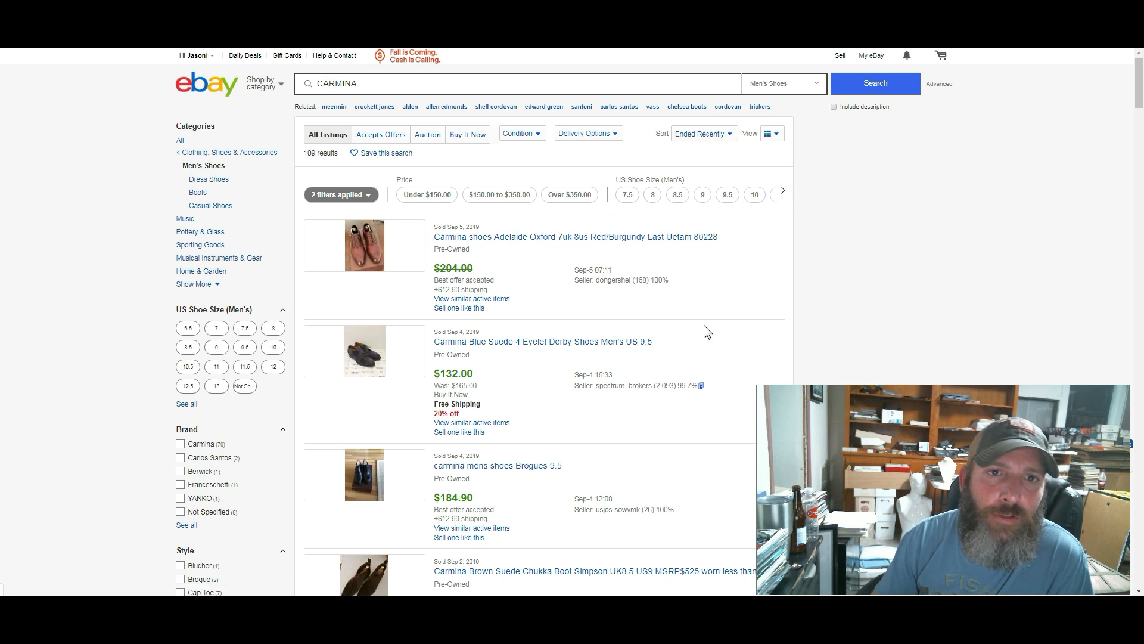
pyautogui.click(702, 133)
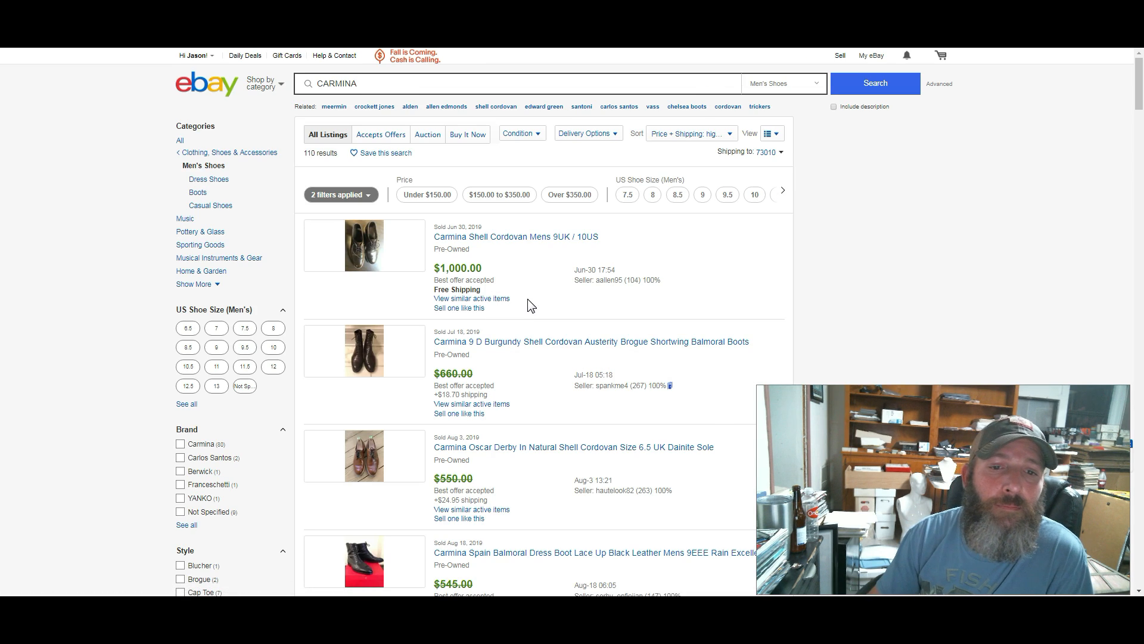
pyautogui.scroll(-3)
pyautogui.write('110 /')
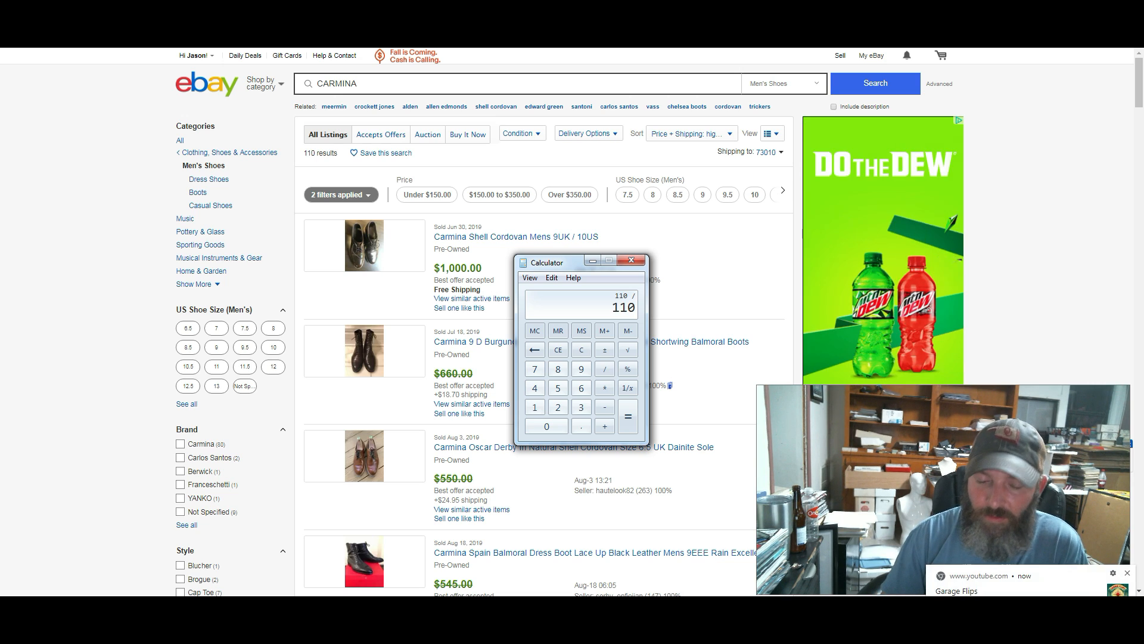
# Divide 110 by 3, then 36.67 by the 75 active Carmina listings, giving about 0.489
pyautogui.click(628, 415)
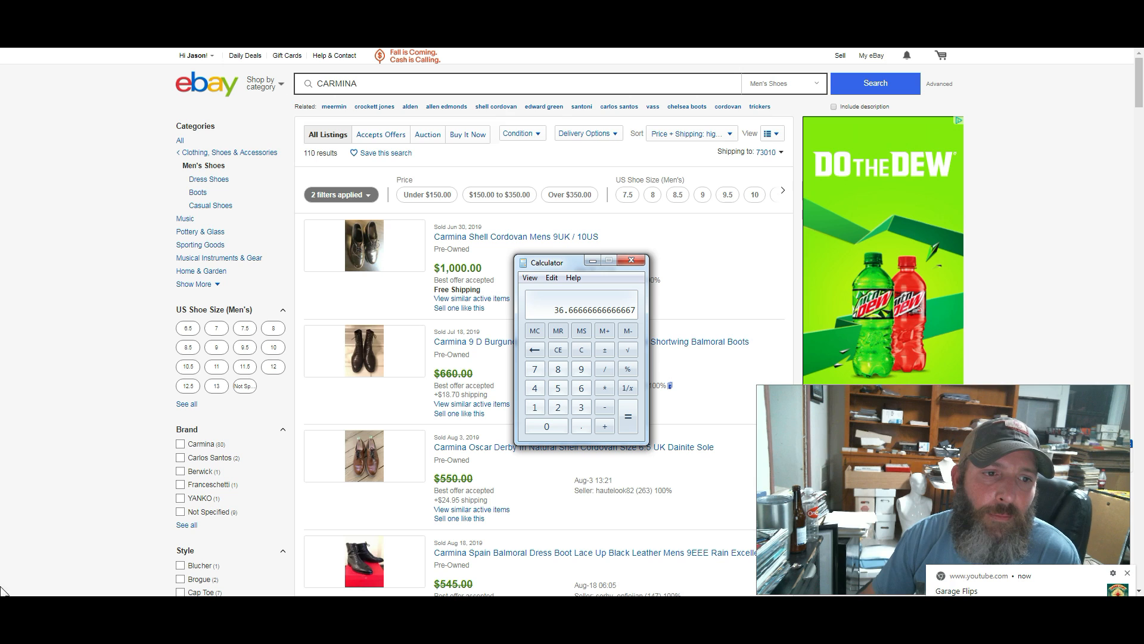
pyautogui.click(631, 260)
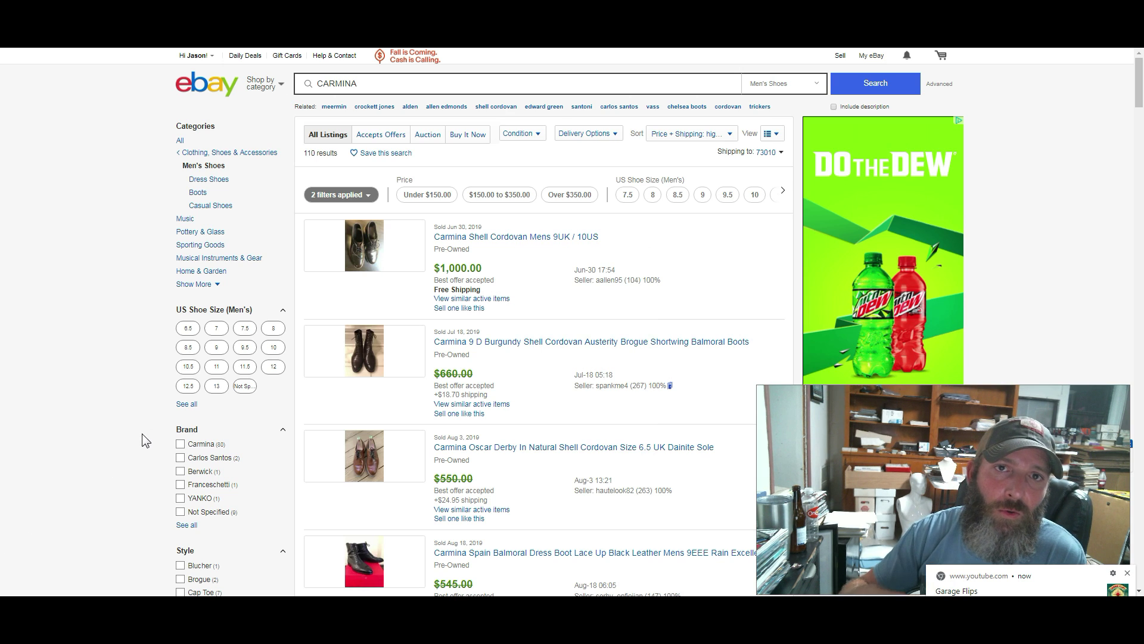
pyautogui.scroll(-3)
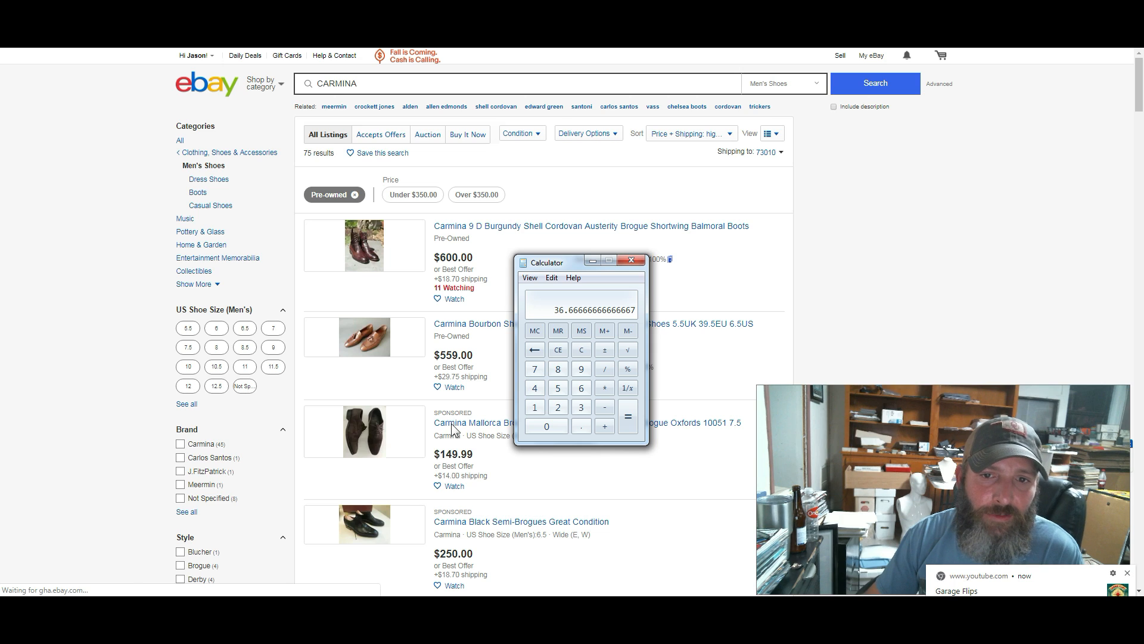
pyautogui.click(604, 368)
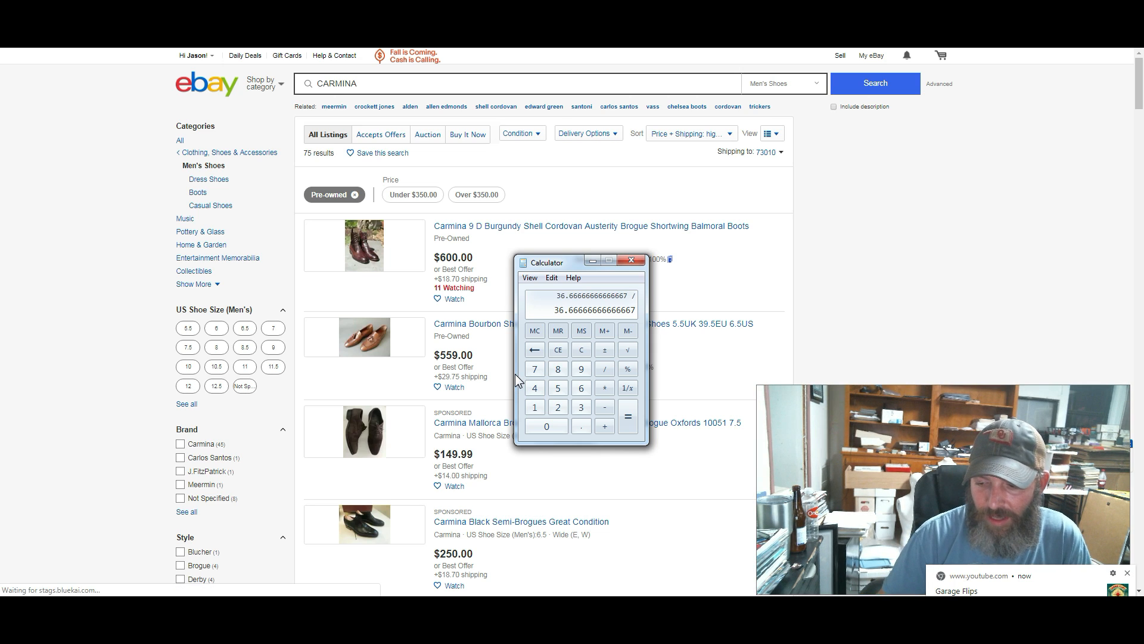
pyautogui.click(627, 416)
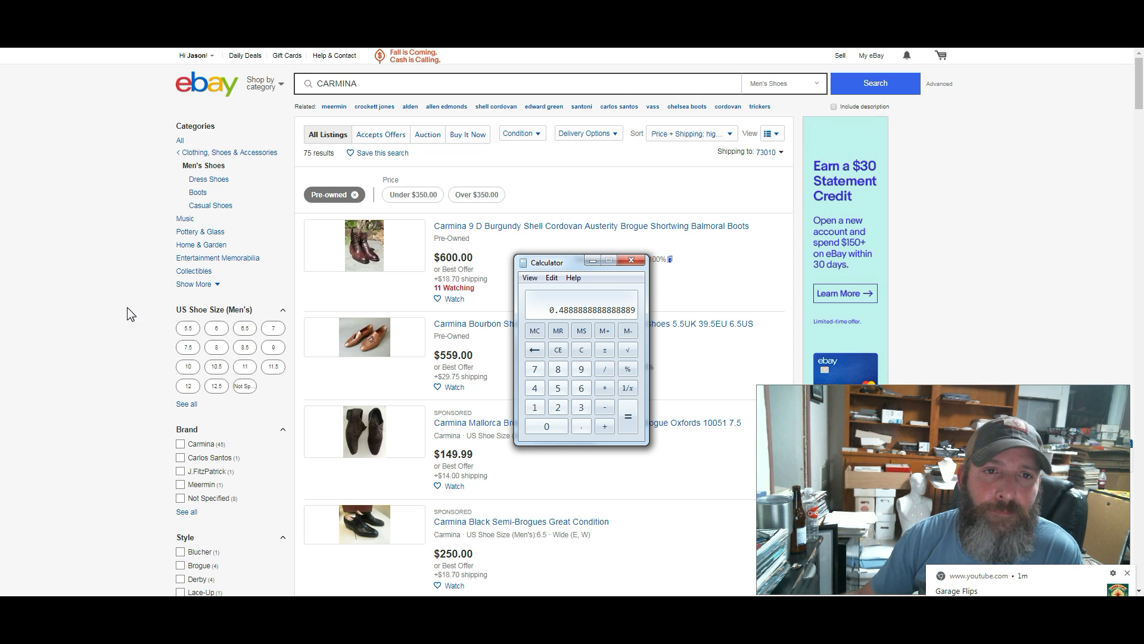
pyautogui.click(632, 260)
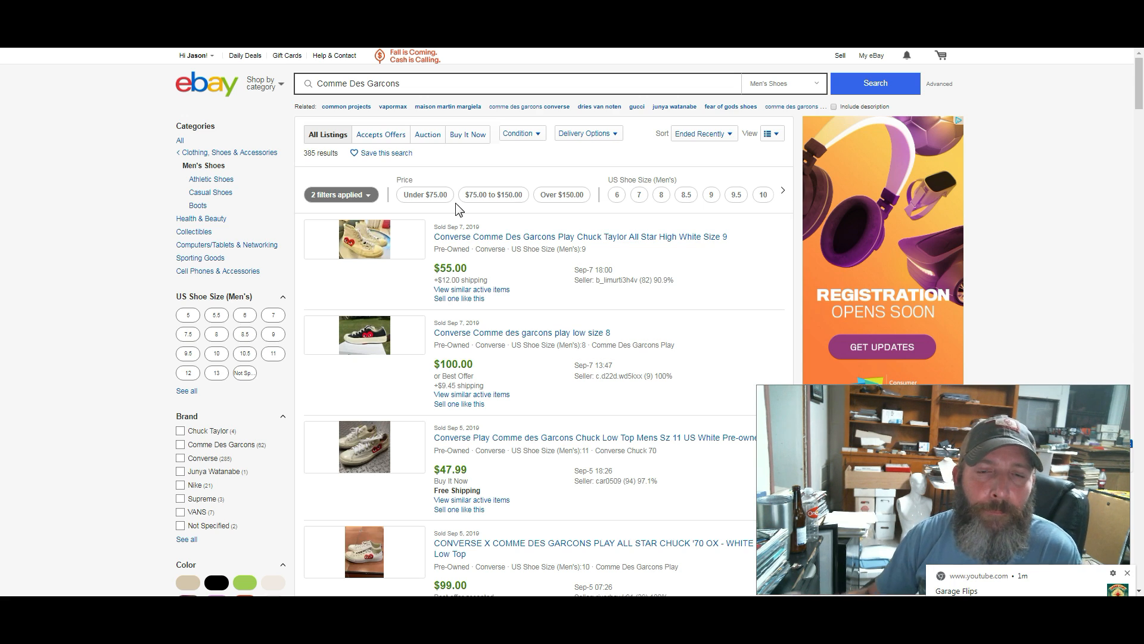
pyautogui.moveTo(340, 172)
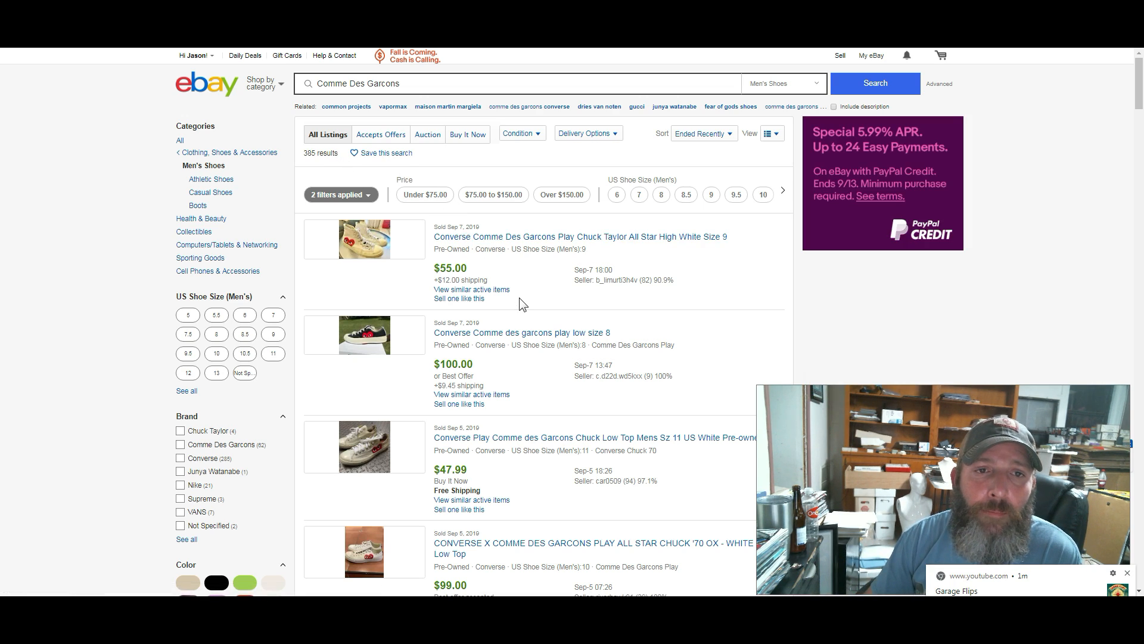
# Sort sold Comme Des Garcons results by highest price plus shipping, top $650, and browse them
pyautogui.click(703, 133)
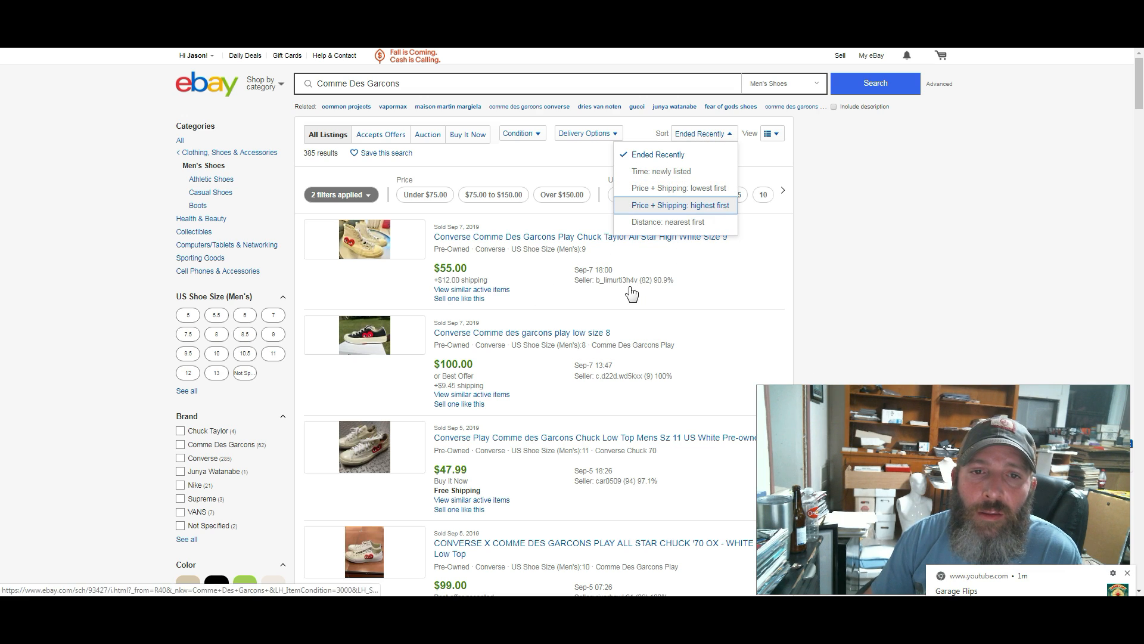
pyautogui.click(680, 205)
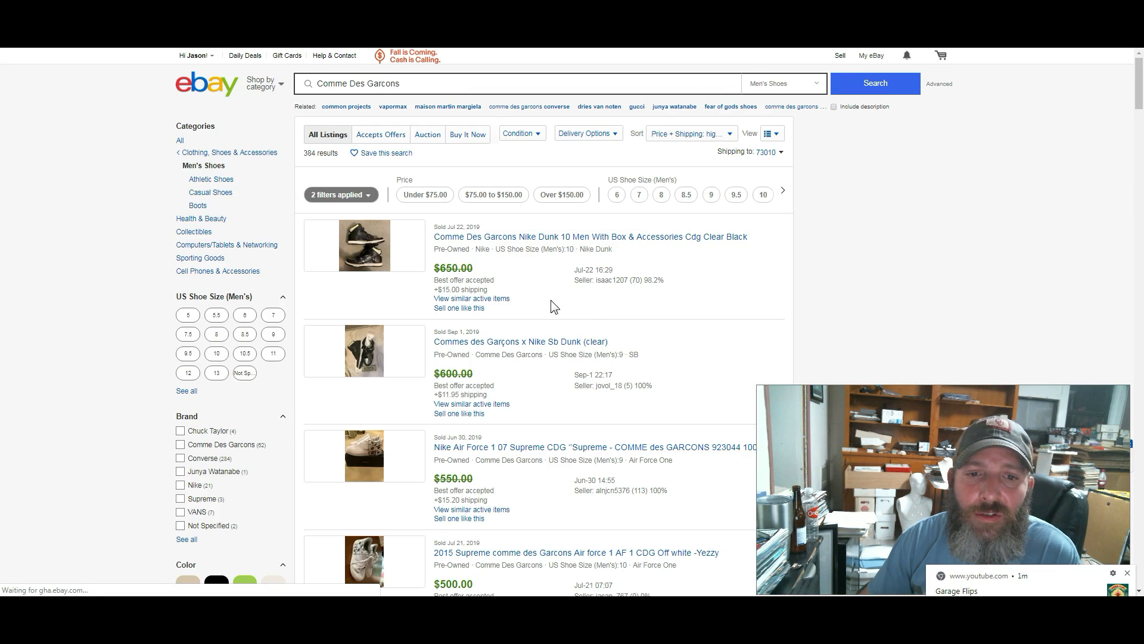
pyautogui.scroll(-3)
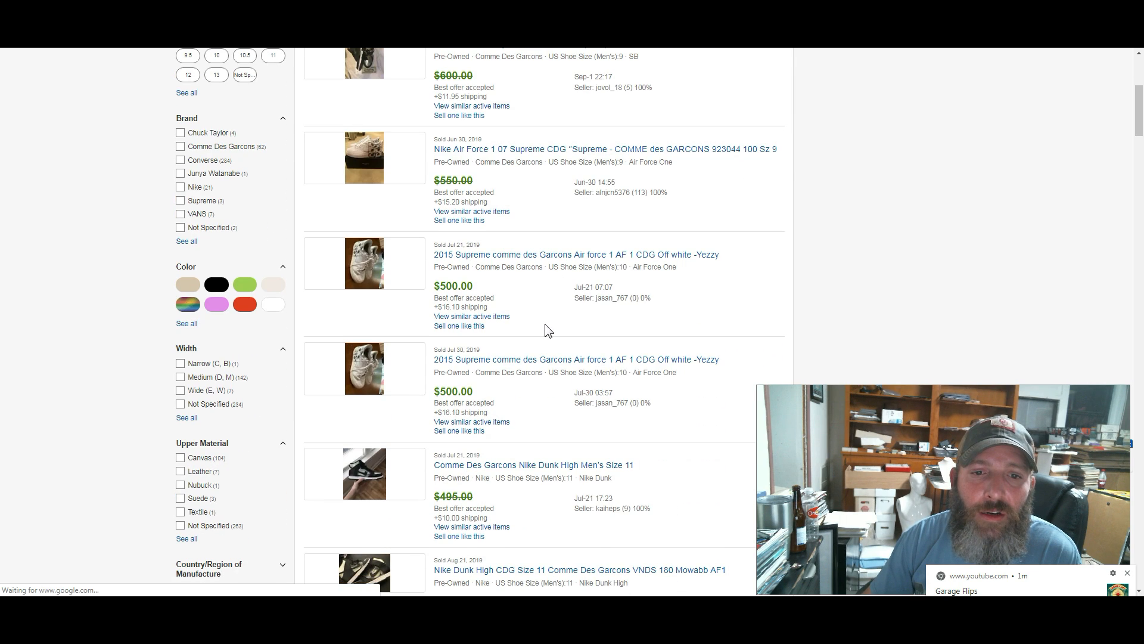
pyautogui.scroll(-3)
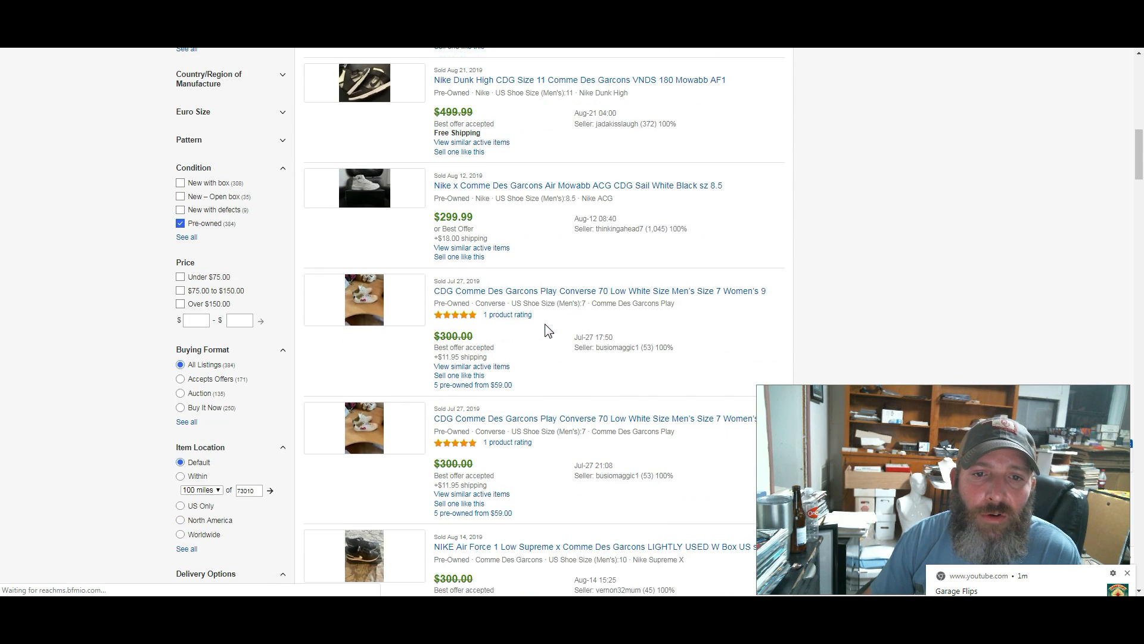
pyautogui.scroll(-3)
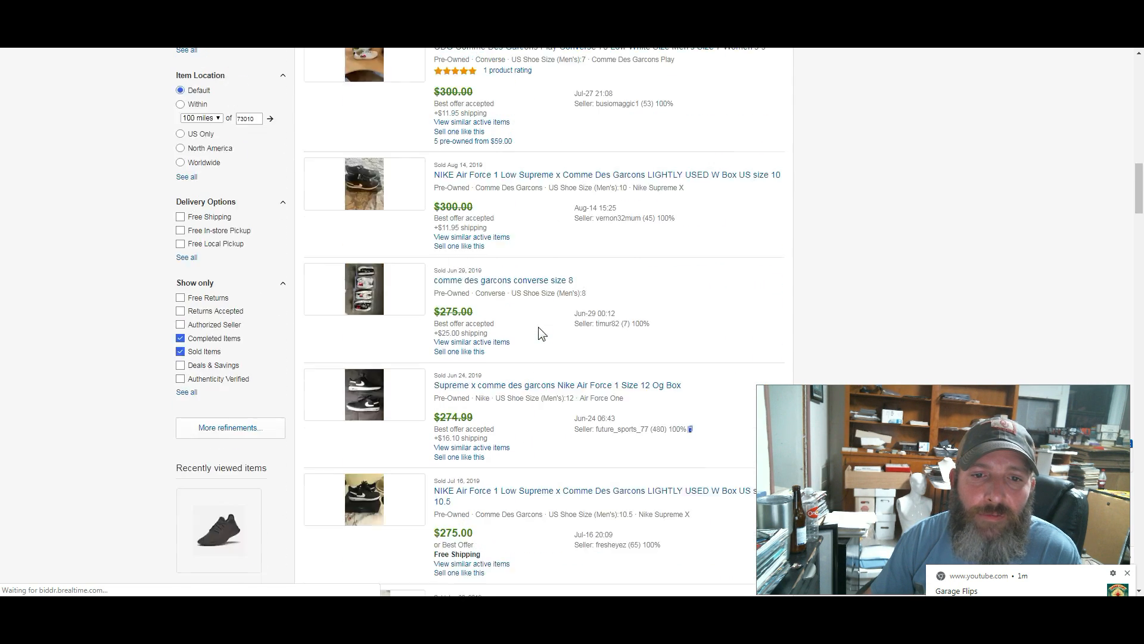
pyautogui.scroll(-3)
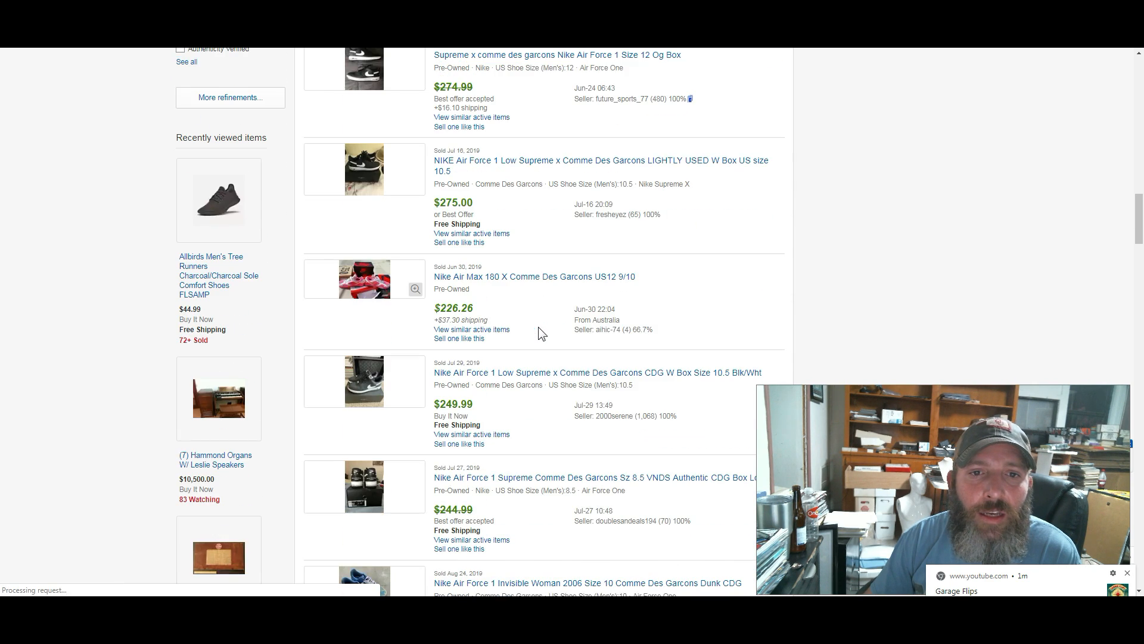
pyautogui.scroll(-3)
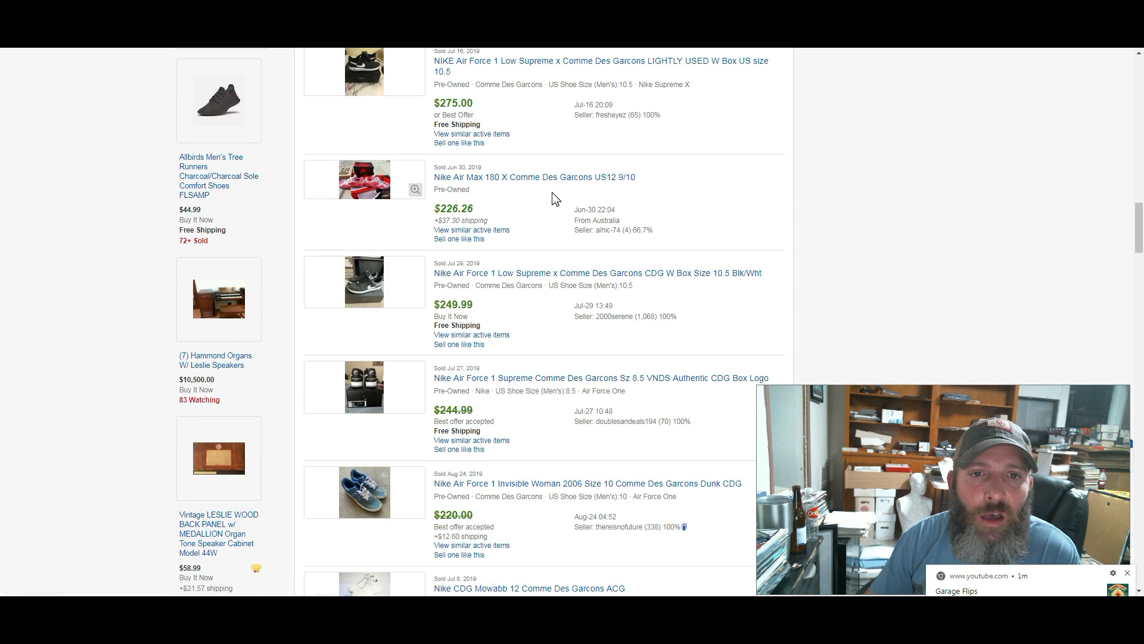
pyautogui.moveTo(515, 246)
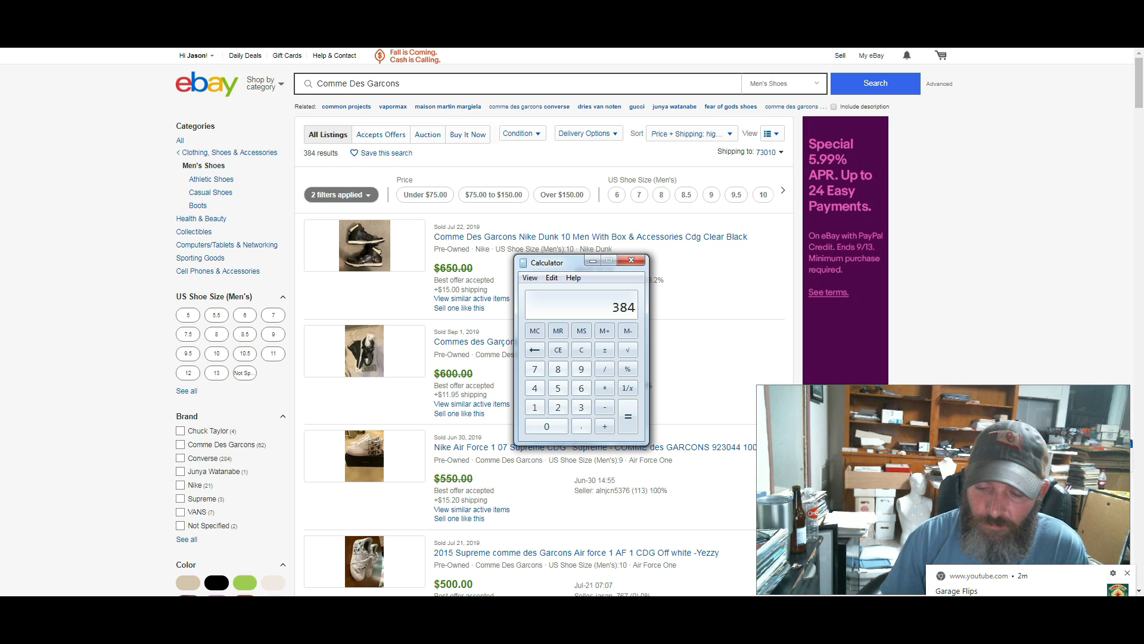
# Divide 128 sold by 245 active Comme Des Garcons listings for a ratio of about 0.522
pyautogui.click(605, 368)
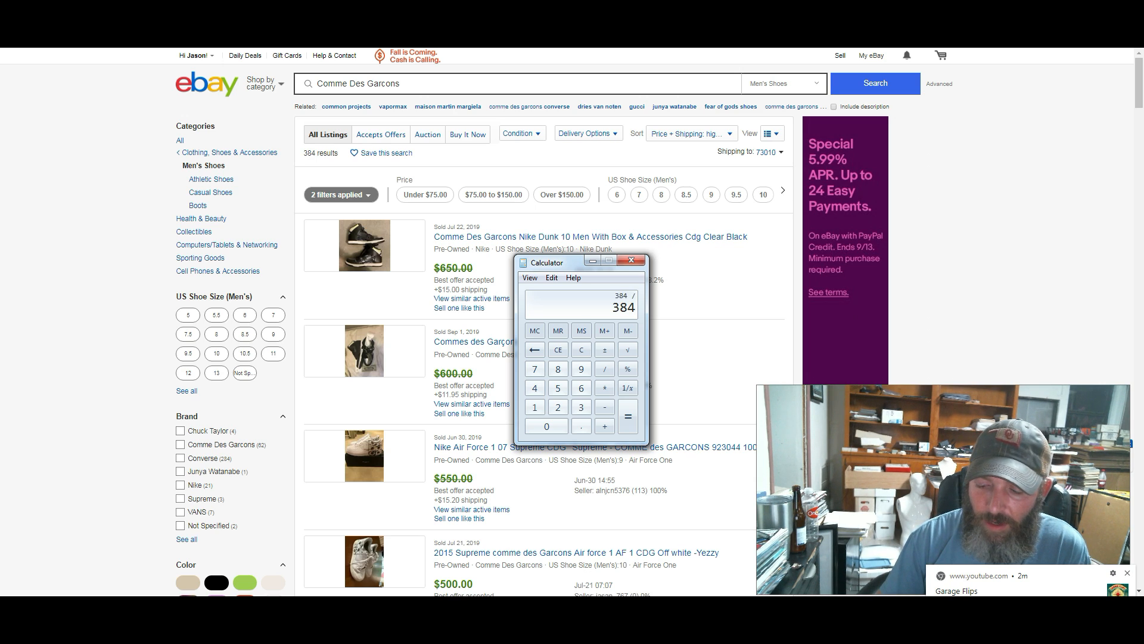
pyautogui.click(628, 416)
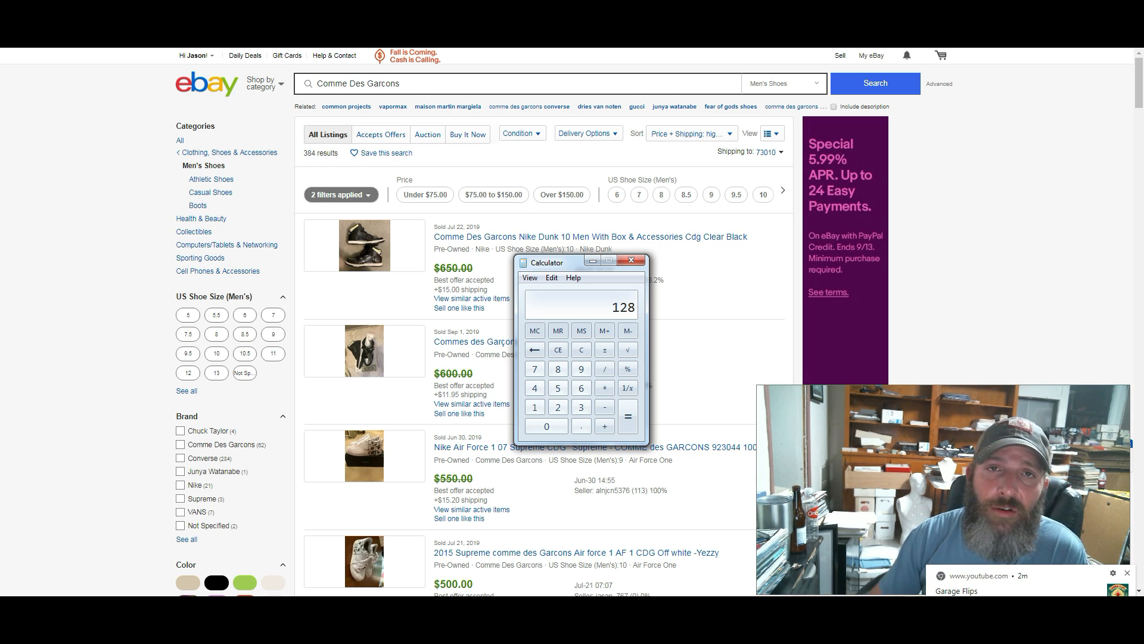
pyautogui.click(631, 259)
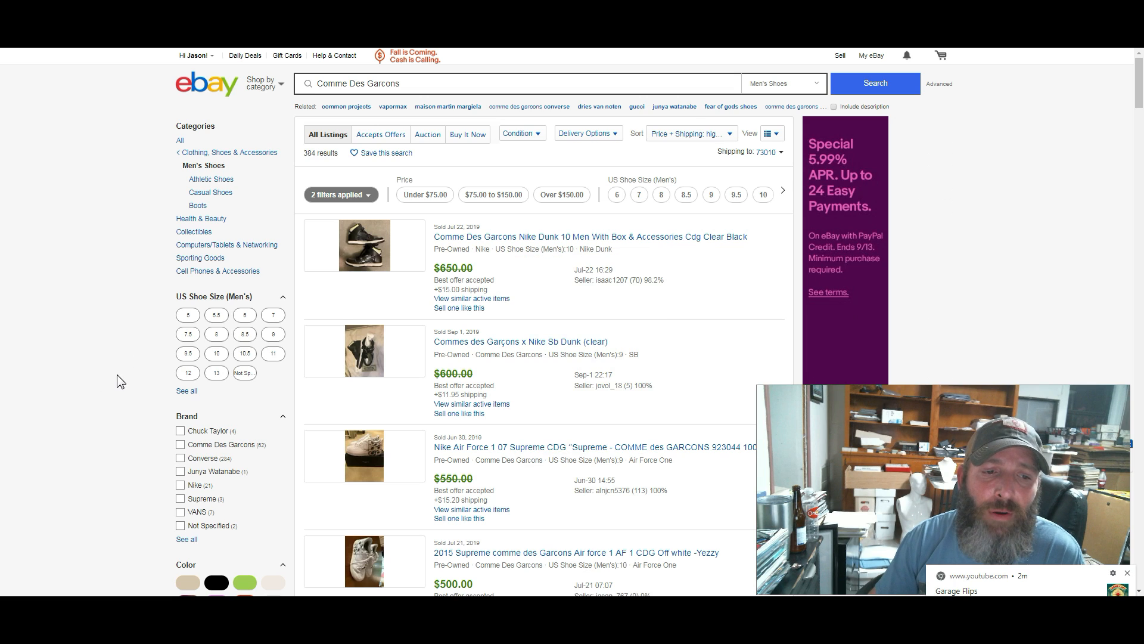
pyautogui.scroll(-3)
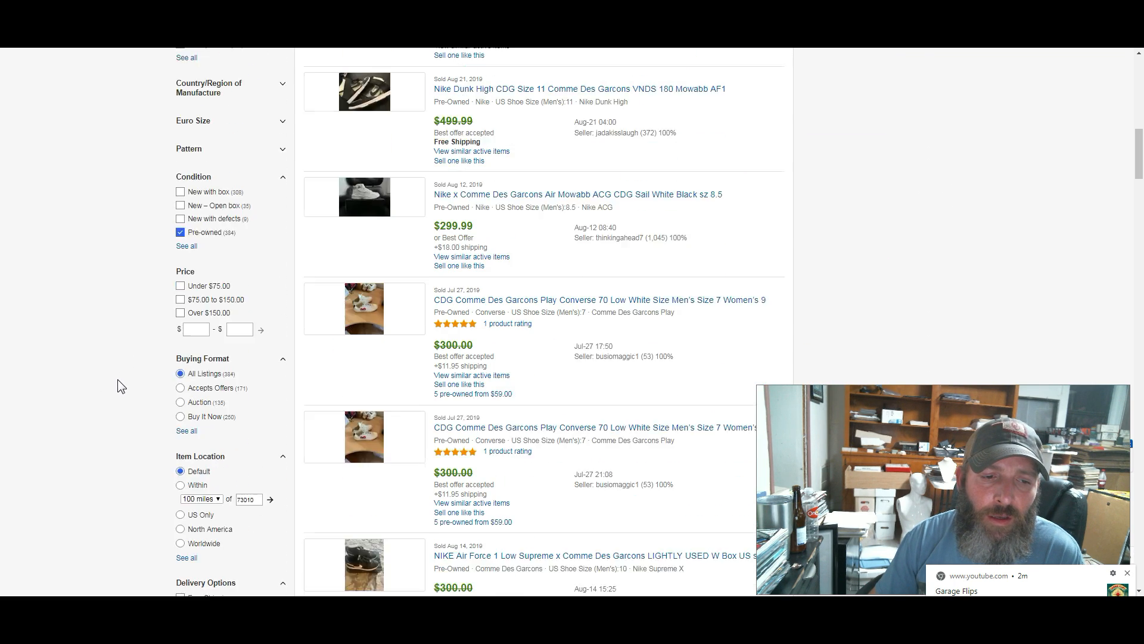
pyautogui.scroll(-3)
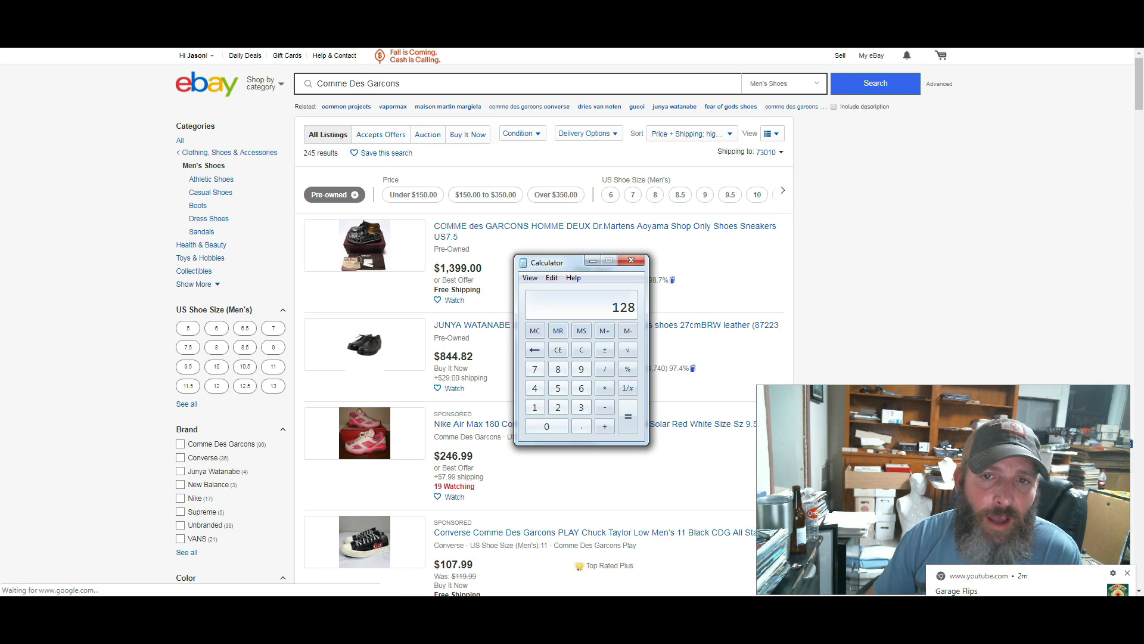
pyautogui.click(604, 368)
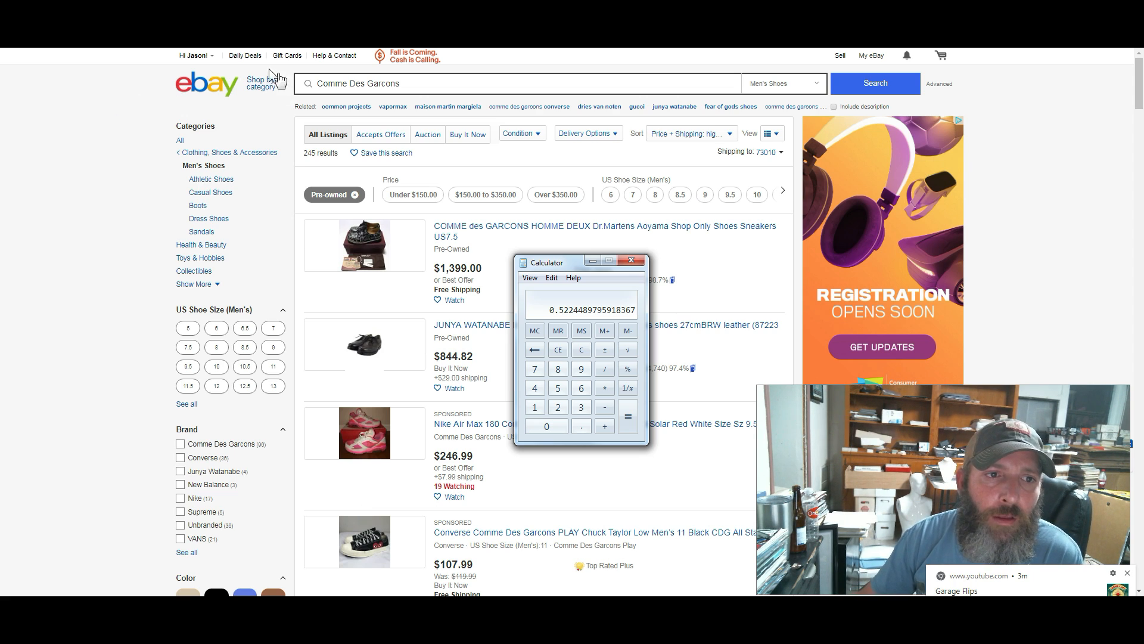
pyautogui.click(631, 260)
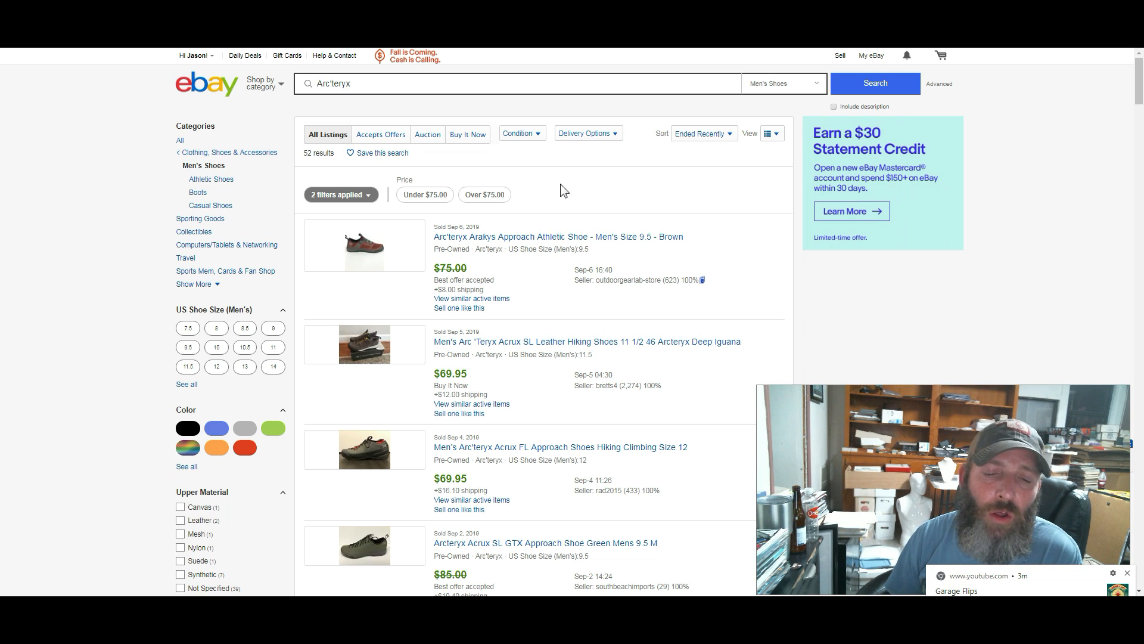
pyautogui.moveTo(576, 318)
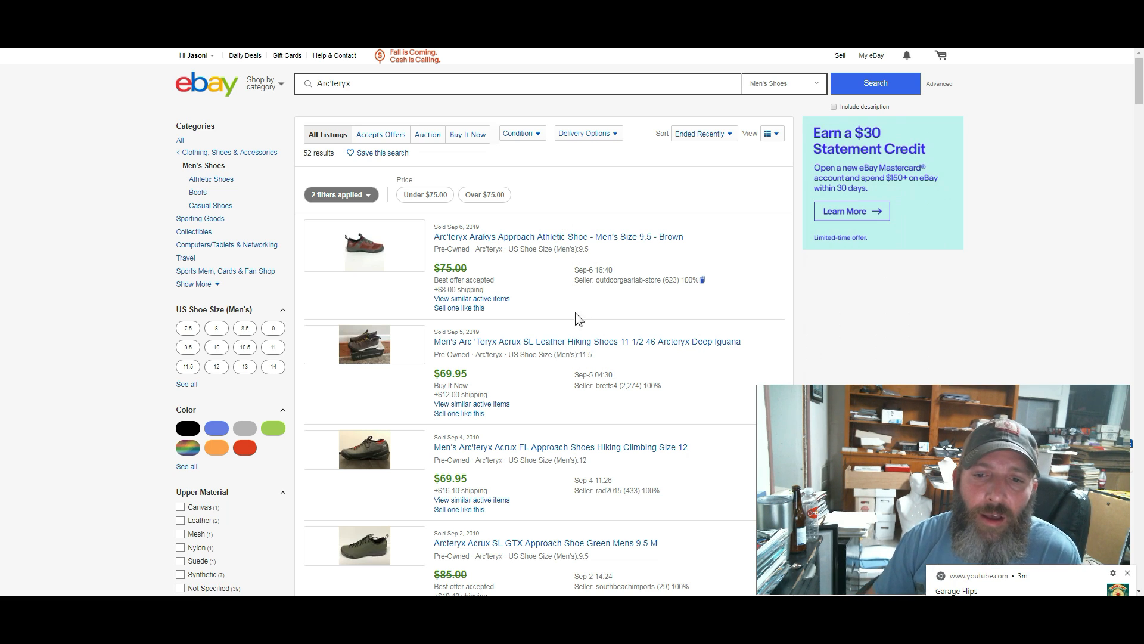
pyautogui.moveTo(547, 317)
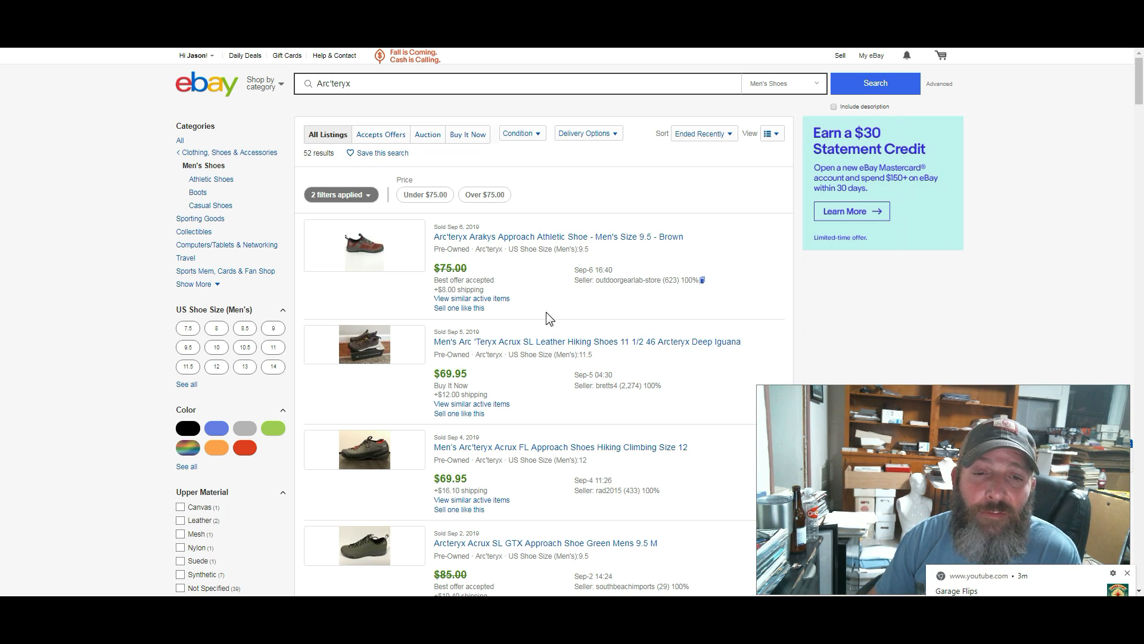
# Scroll through the sold pre-owned Arc'teryx results, with sales from about $30 to $155
pyautogui.scroll(-3)
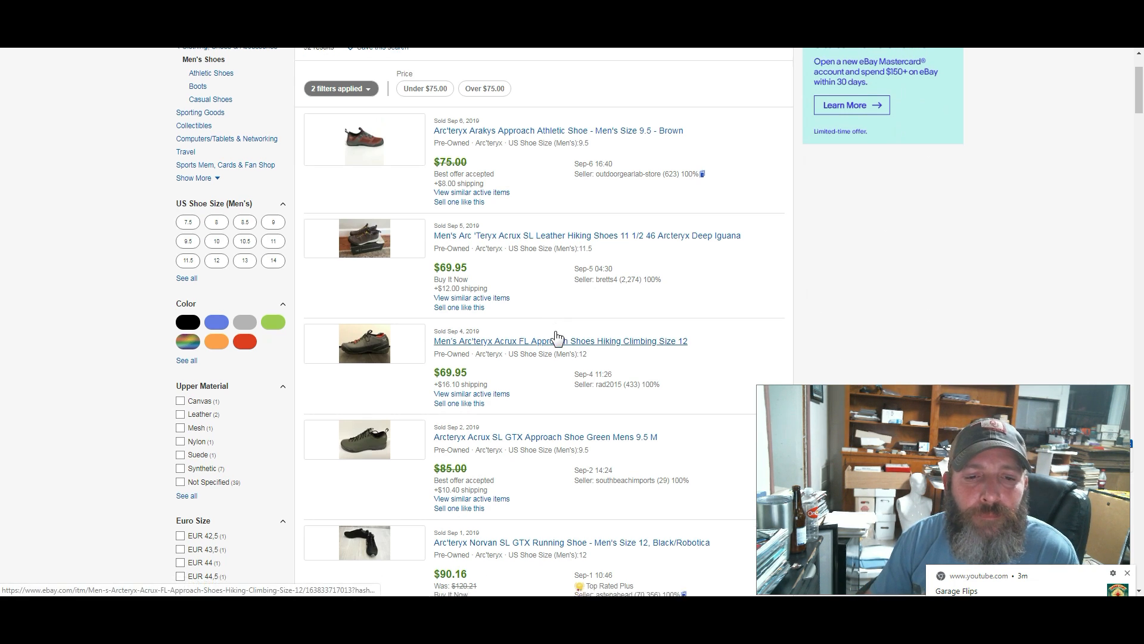
pyautogui.scroll(-3)
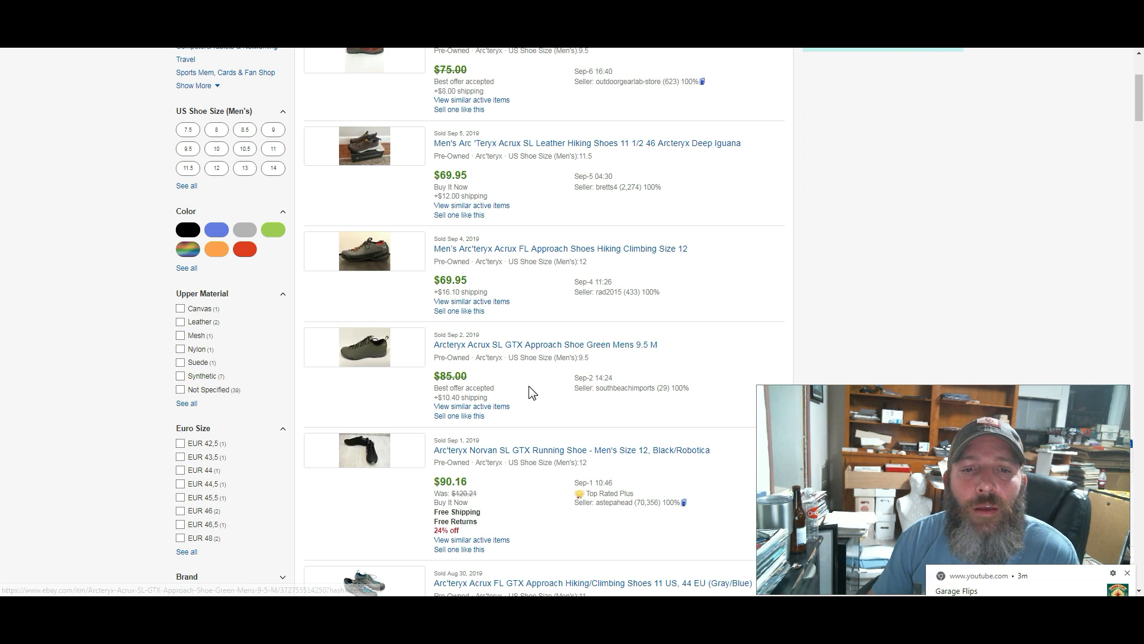
pyautogui.scroll(-3)
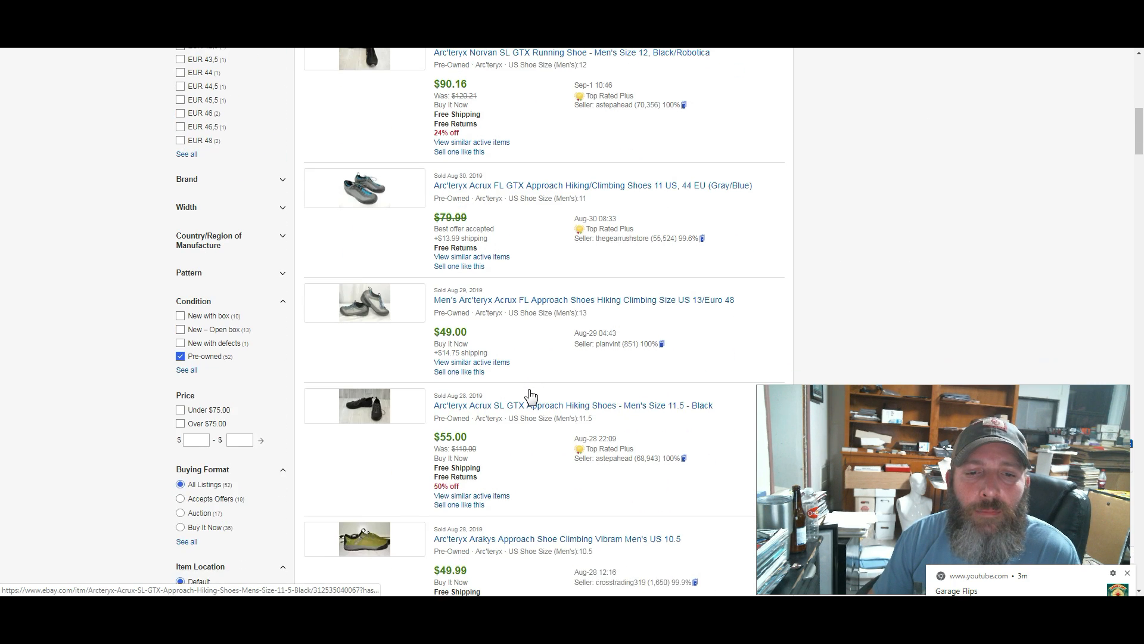
pyautogui.scroll(-3)
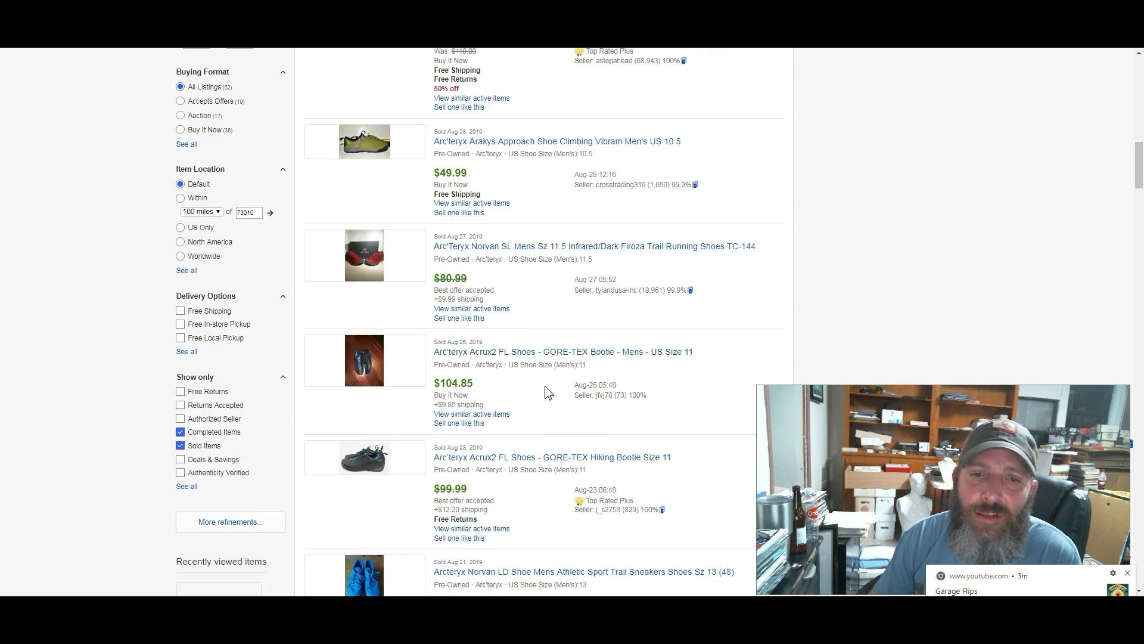
pyautogui.scroll(-3)
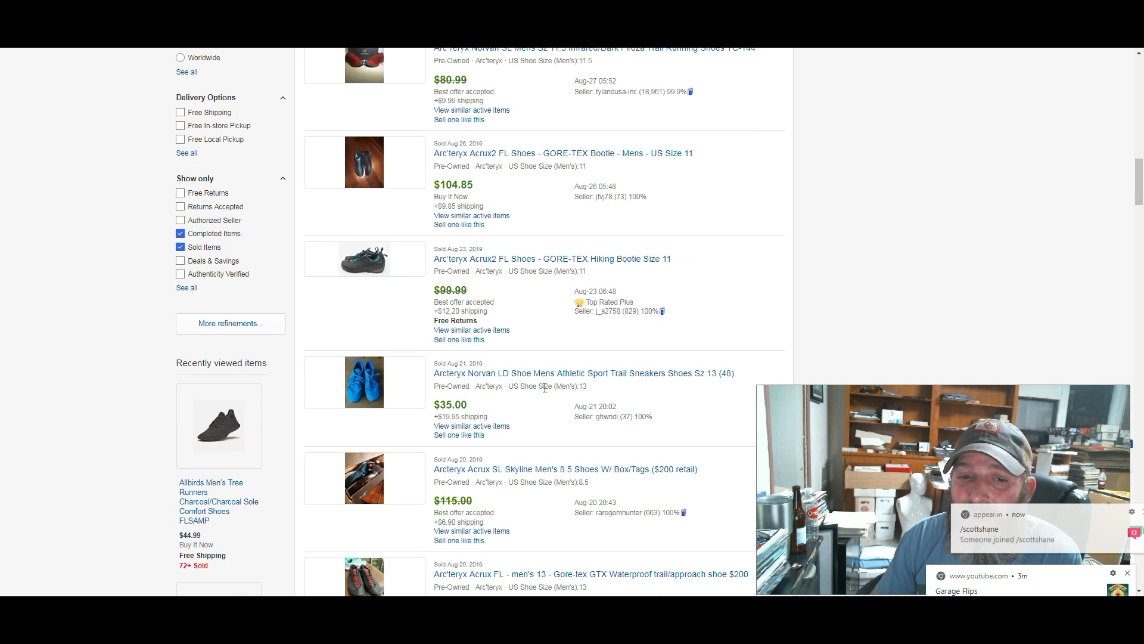
pyautogui.scroll(-3)
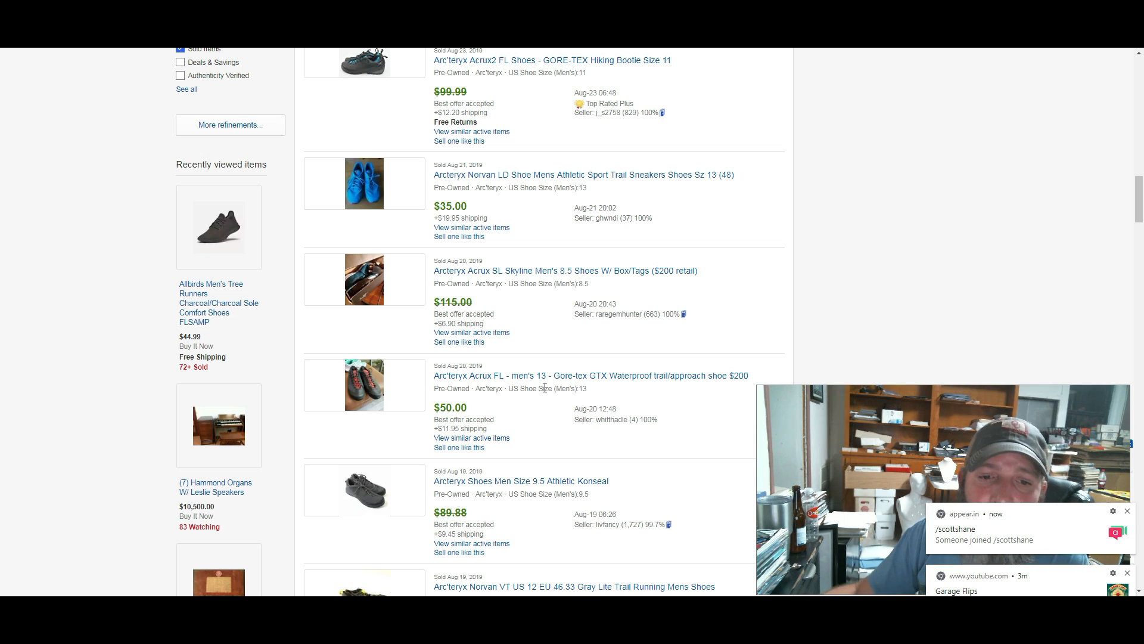
pyautogui.scroll(-3)
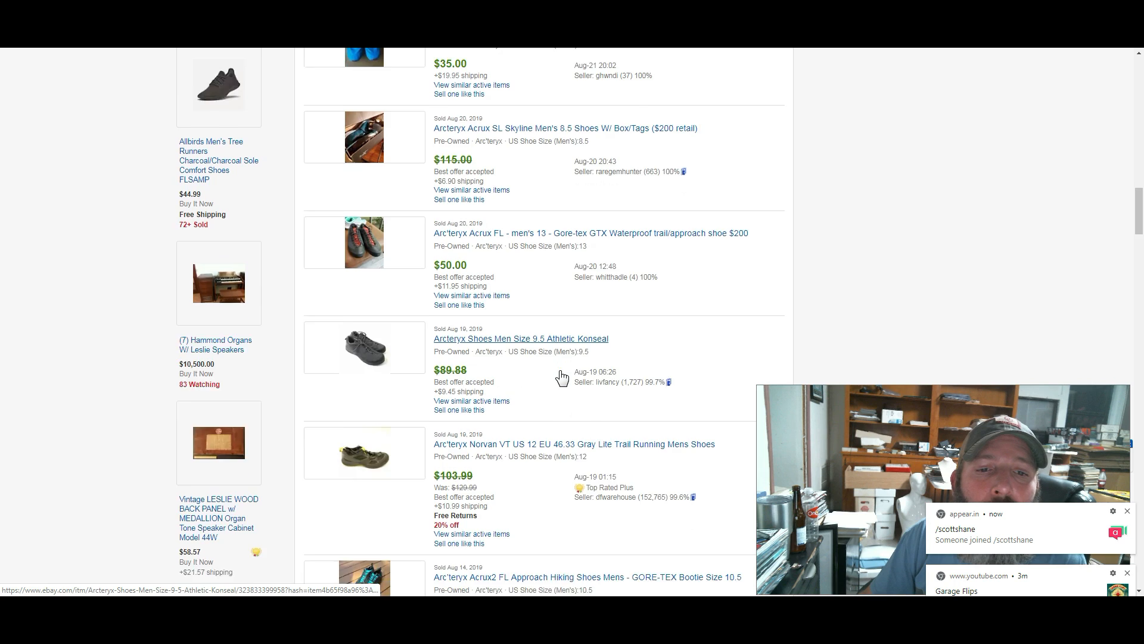
pyautogui.scroll(-3)
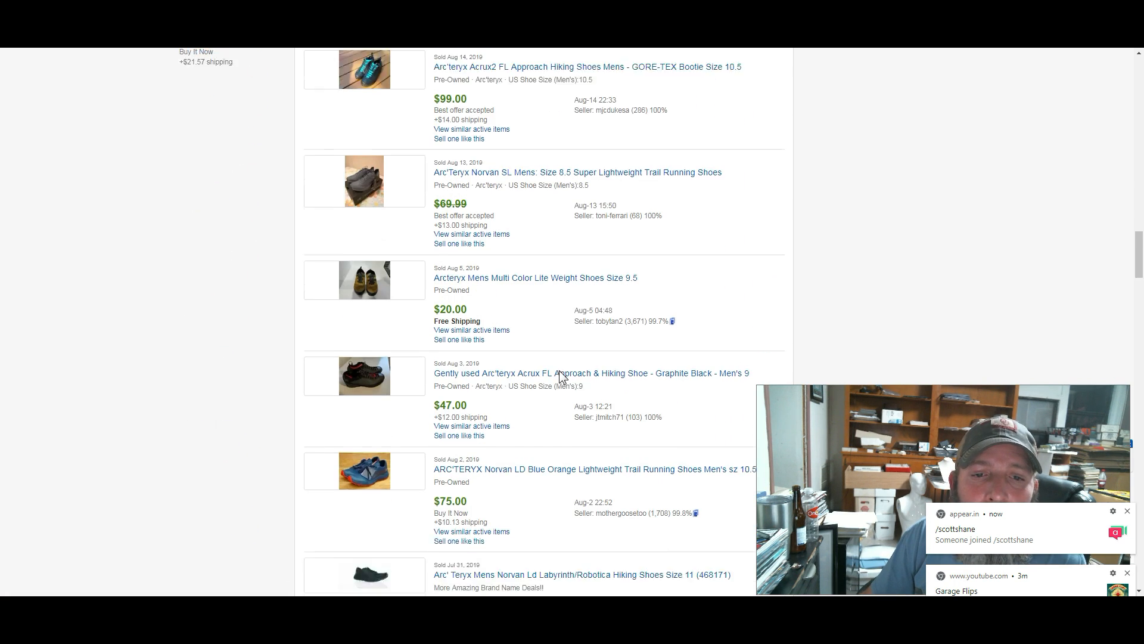
pyautogui.scroll(-3)
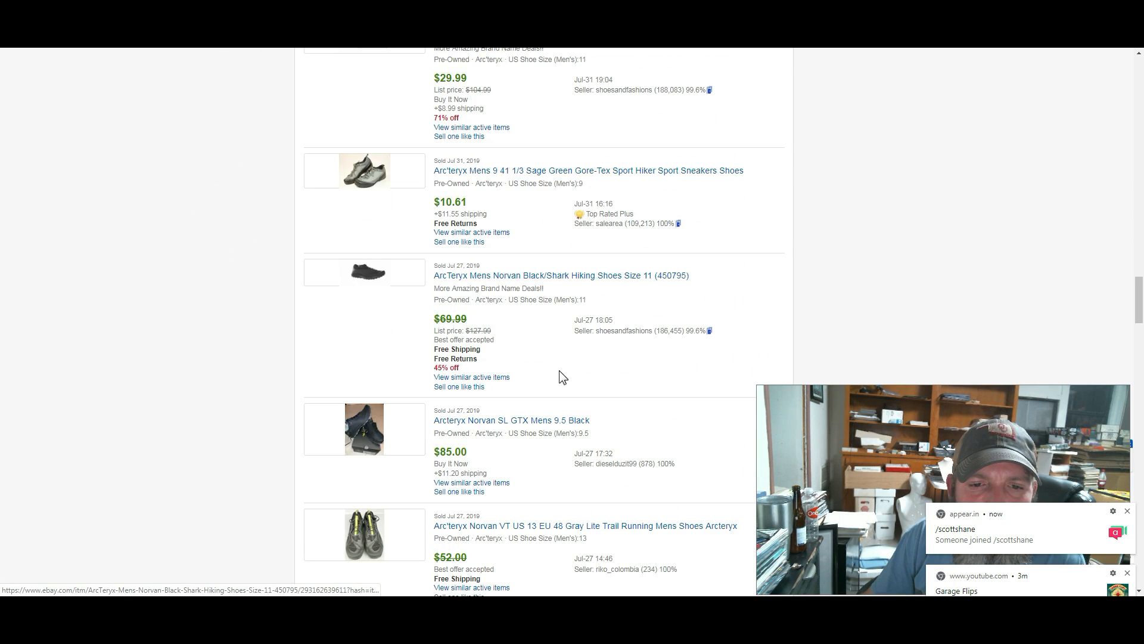
pyautogui.scroll(-3)
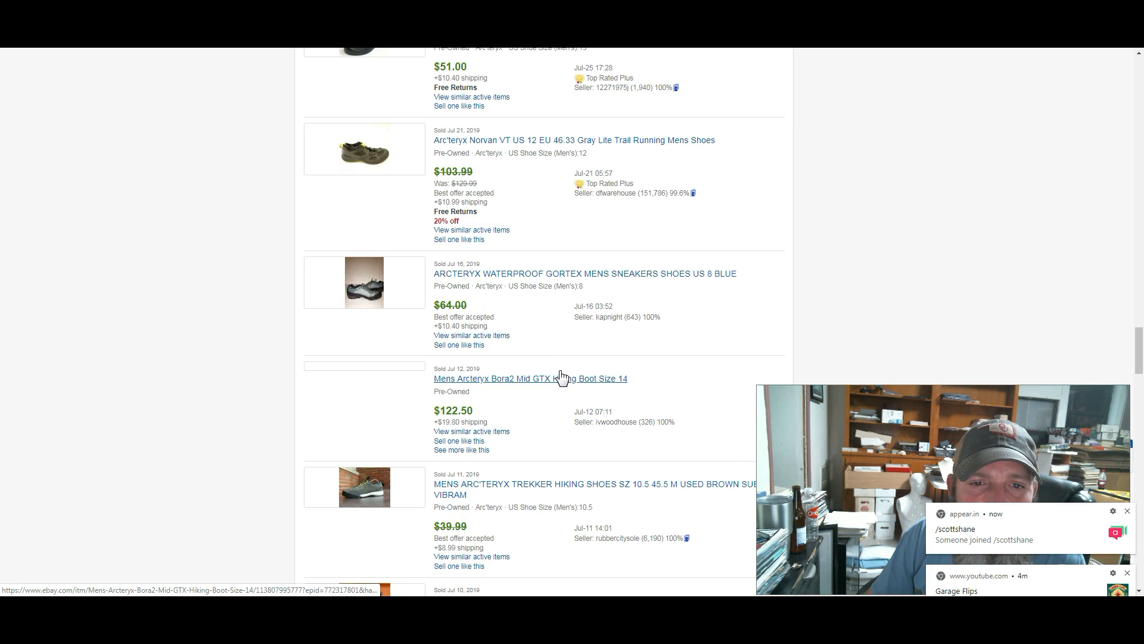
pyautogui.scroll(-3)
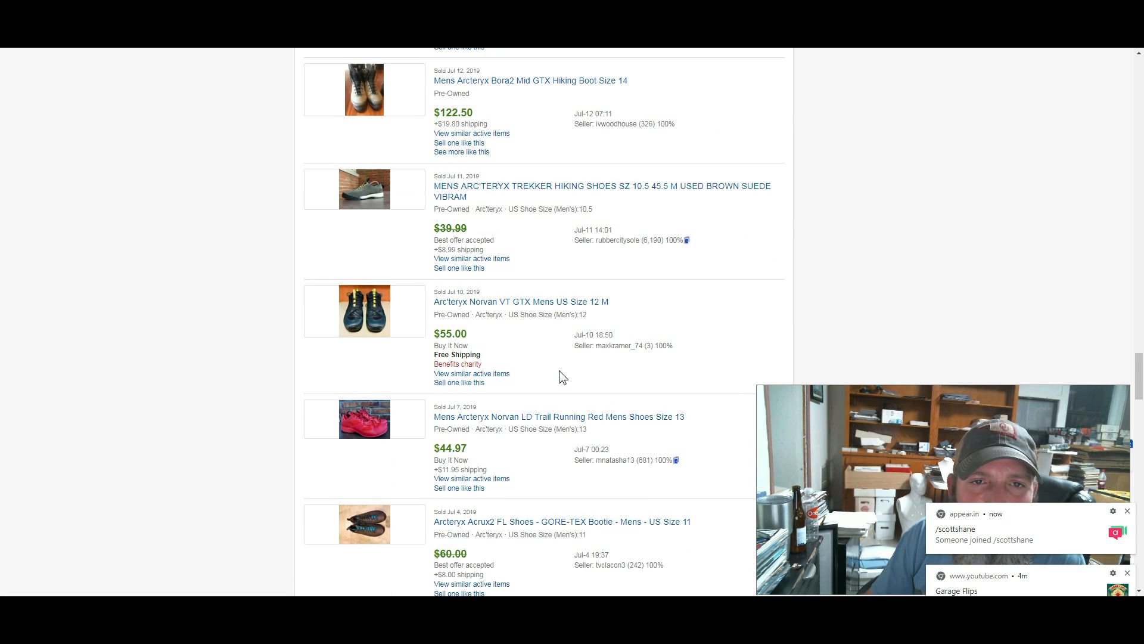
pyautogui.scroll(-3)
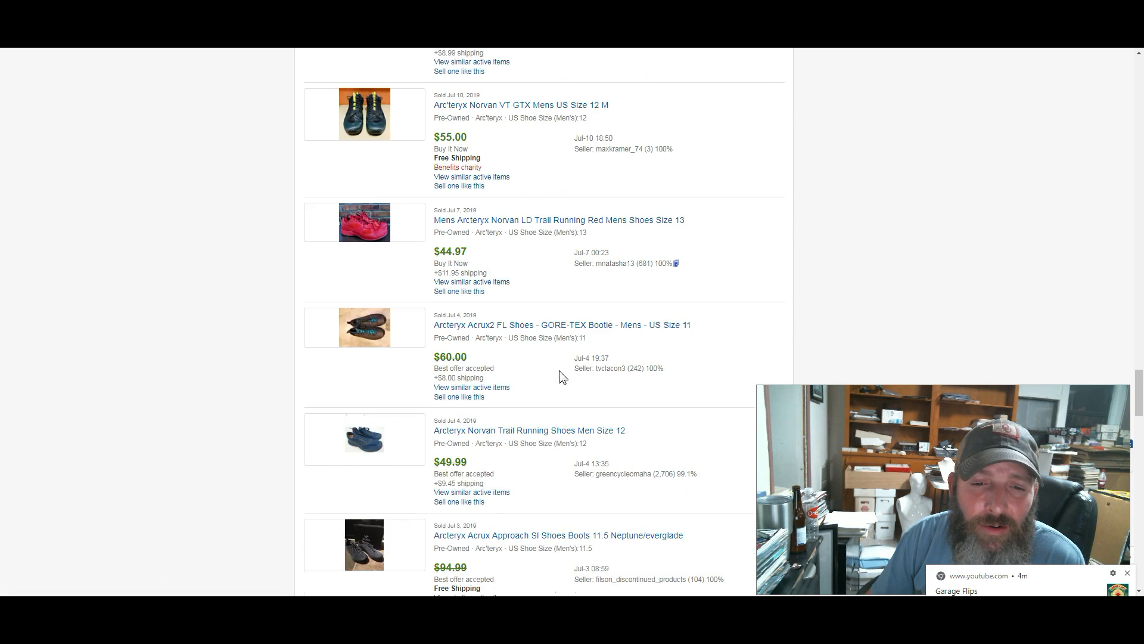
pyautogui.scroll(-3)
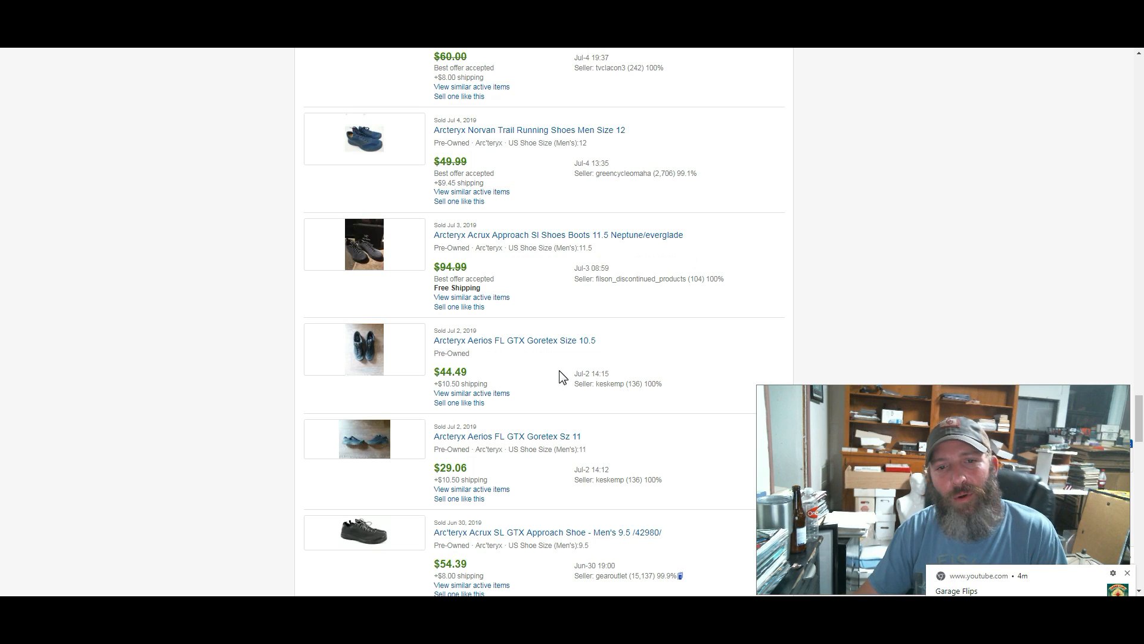
pyautogui.scroll(-3)
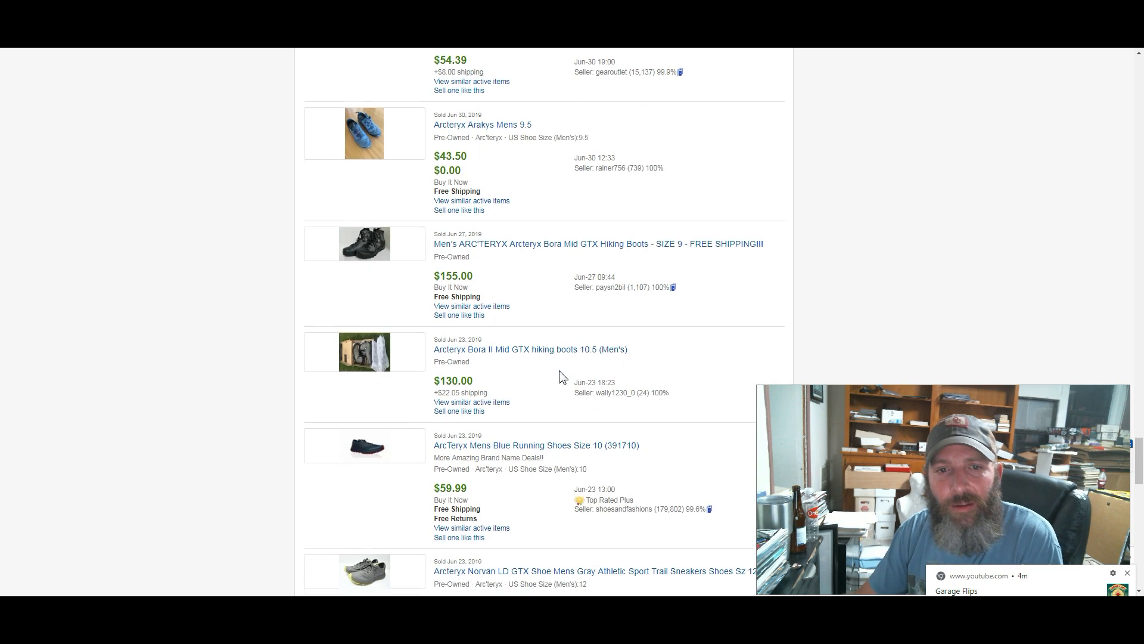
pyautogui.scroll(-3)
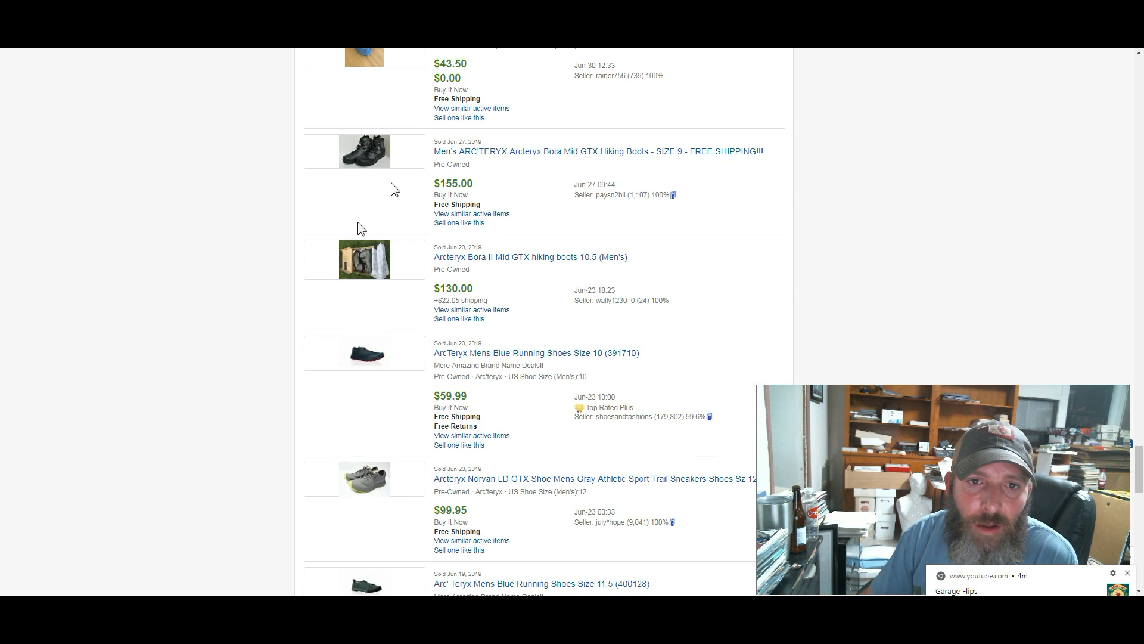
pyautogui.scroll(-3)
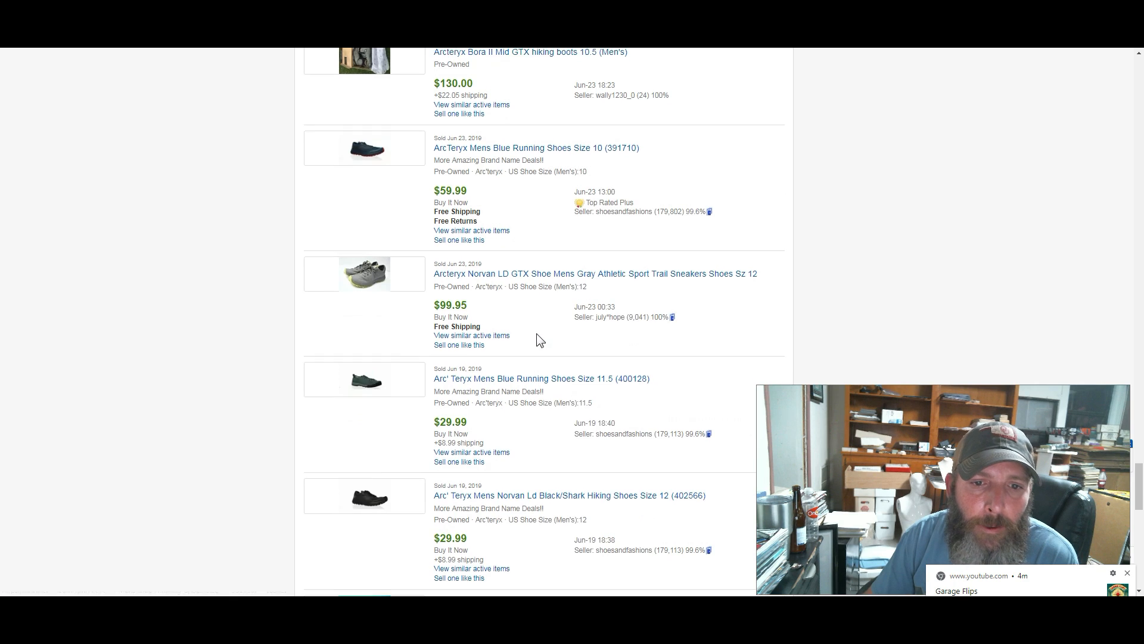
pyautogui.scroll(-3)
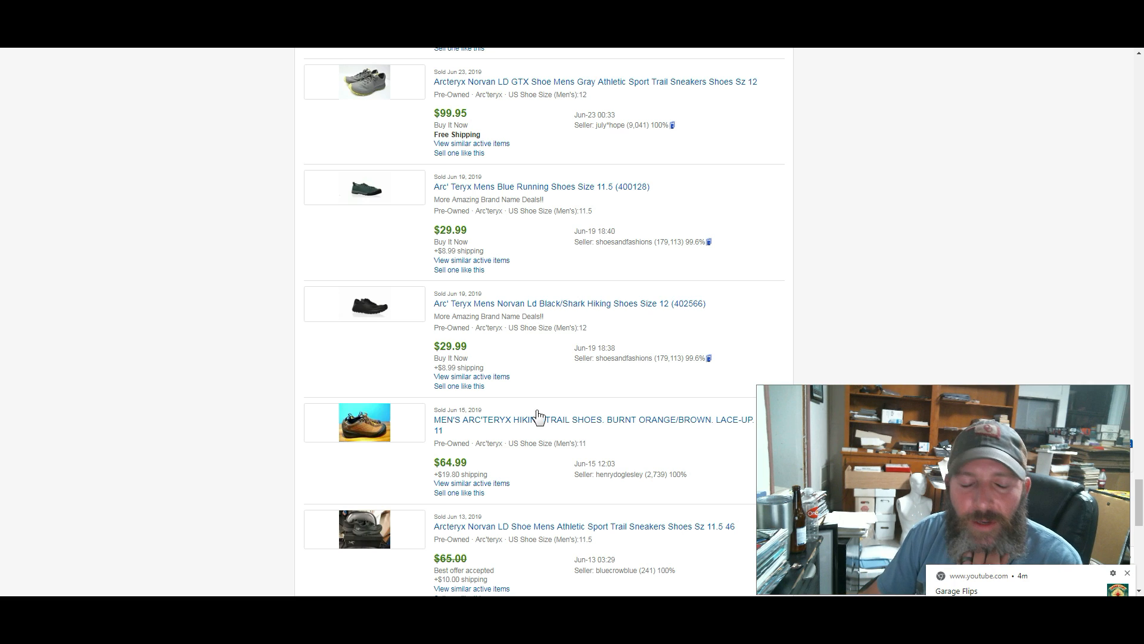
pyautogui.scroll(-3)
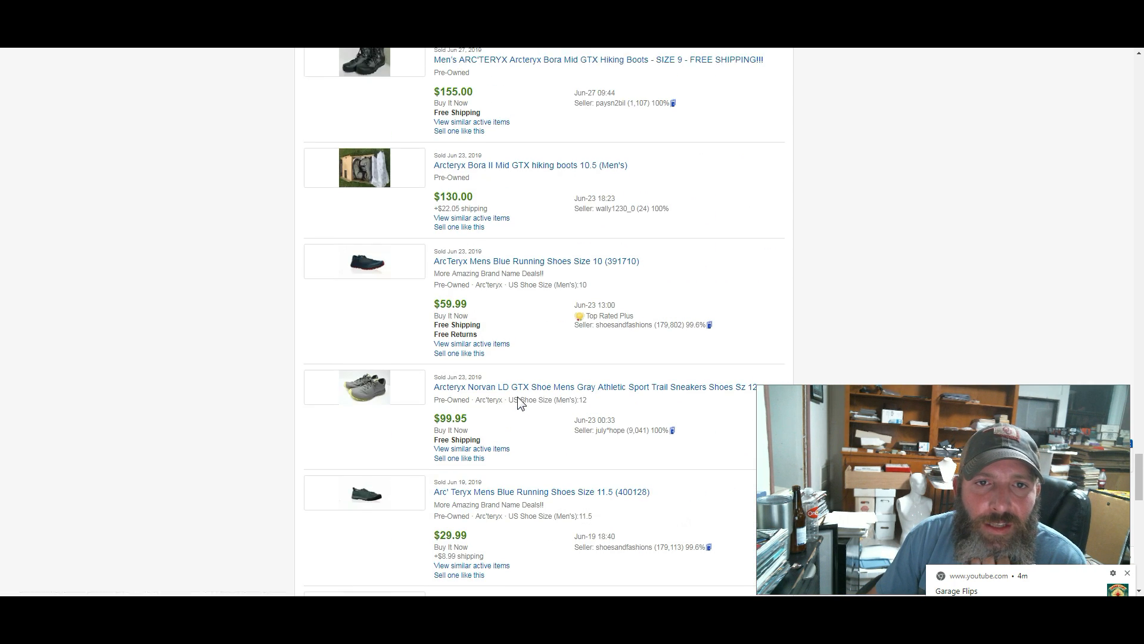
pyautogui.scroll(-3)
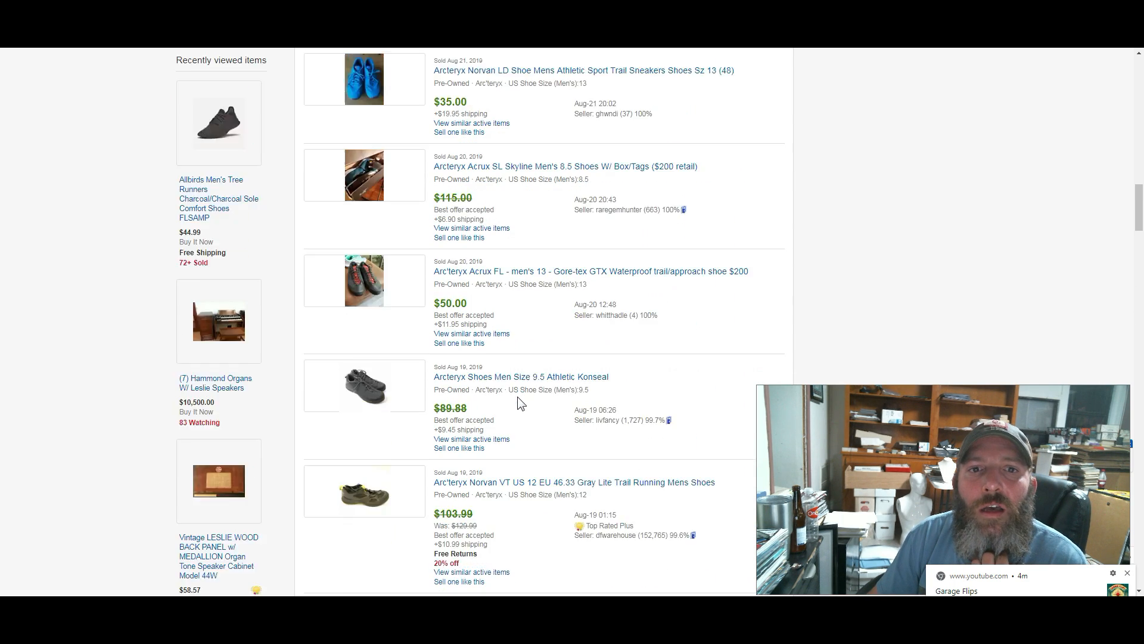
pyautogui.scroll(-3)
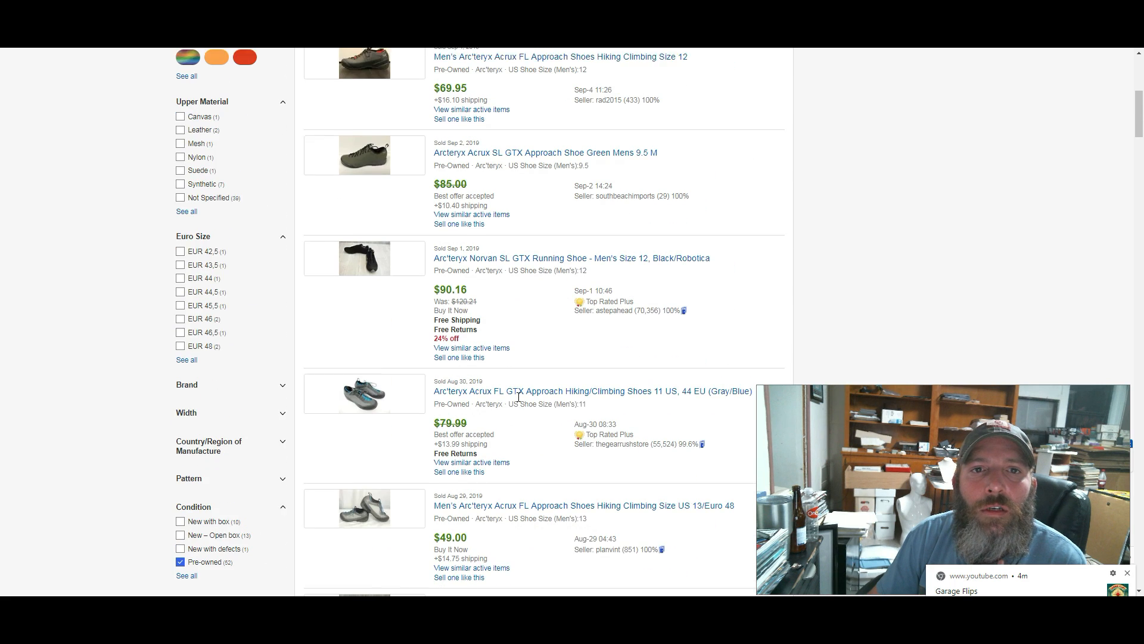
pyautogui.scroll(3)
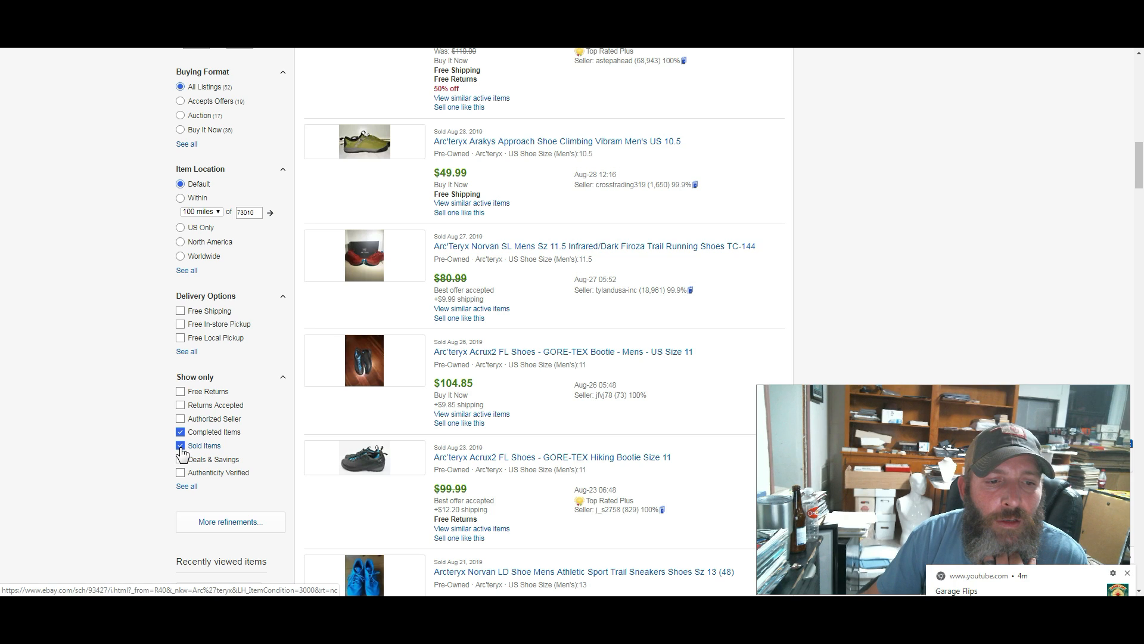
# Uncheck Sold and Completed Items for 20 active Arc'teryx listings, ratio about 0.867
pyautogui.click(181, 445)
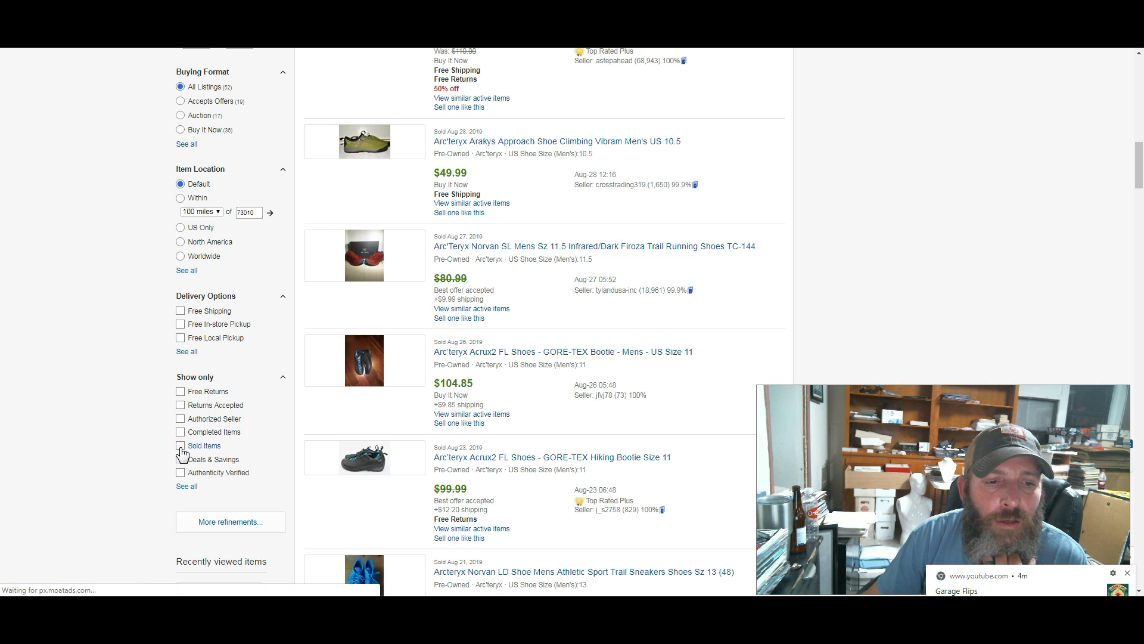
pyautogui.click(180, 446)
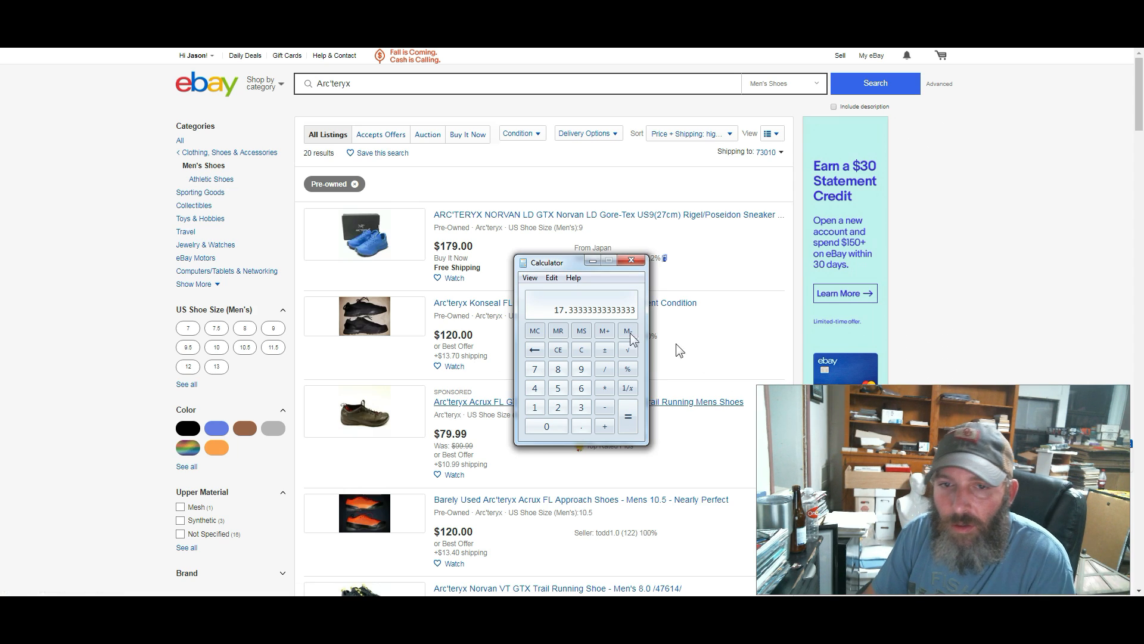
pyautogui.moveTo(568, 264)
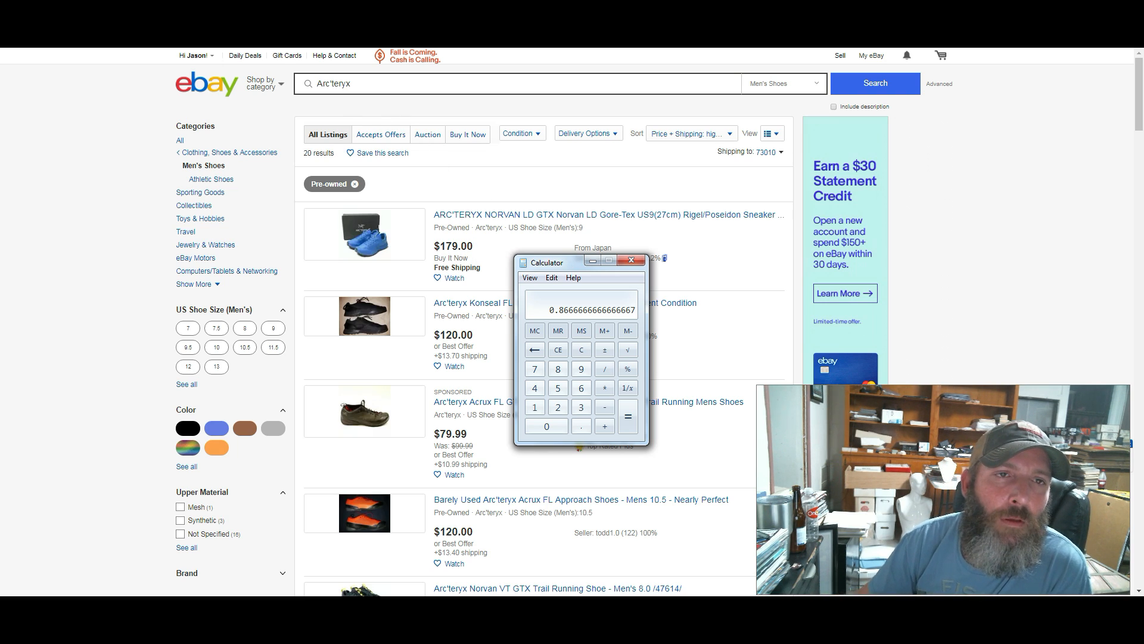
pyautogui.click(631, 259)
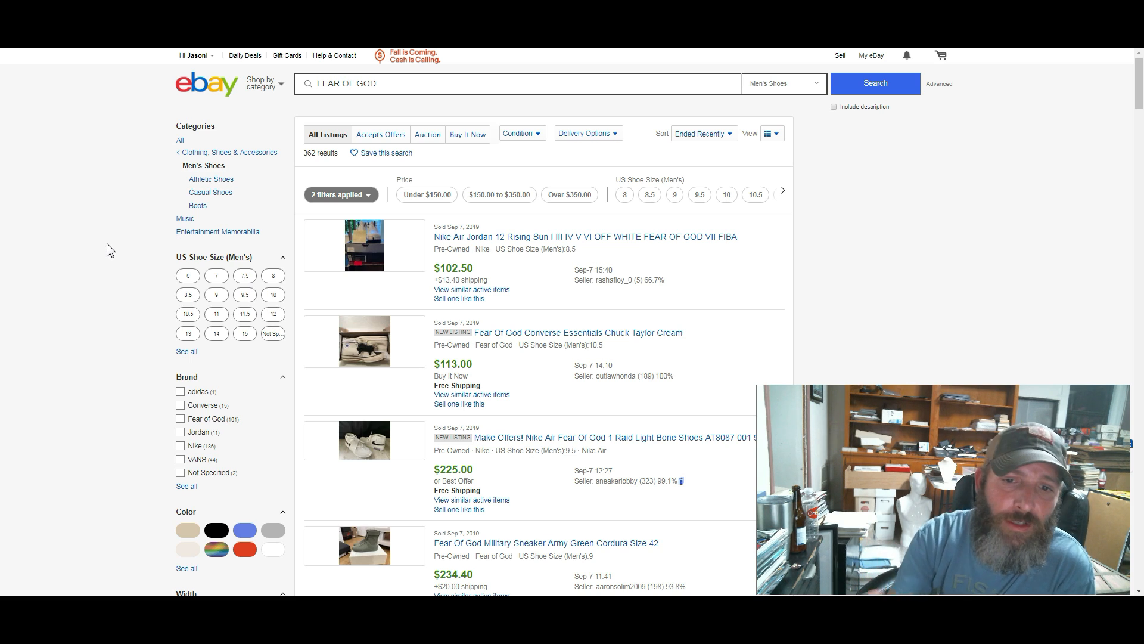
pyautogui.moveTo(559, 378)
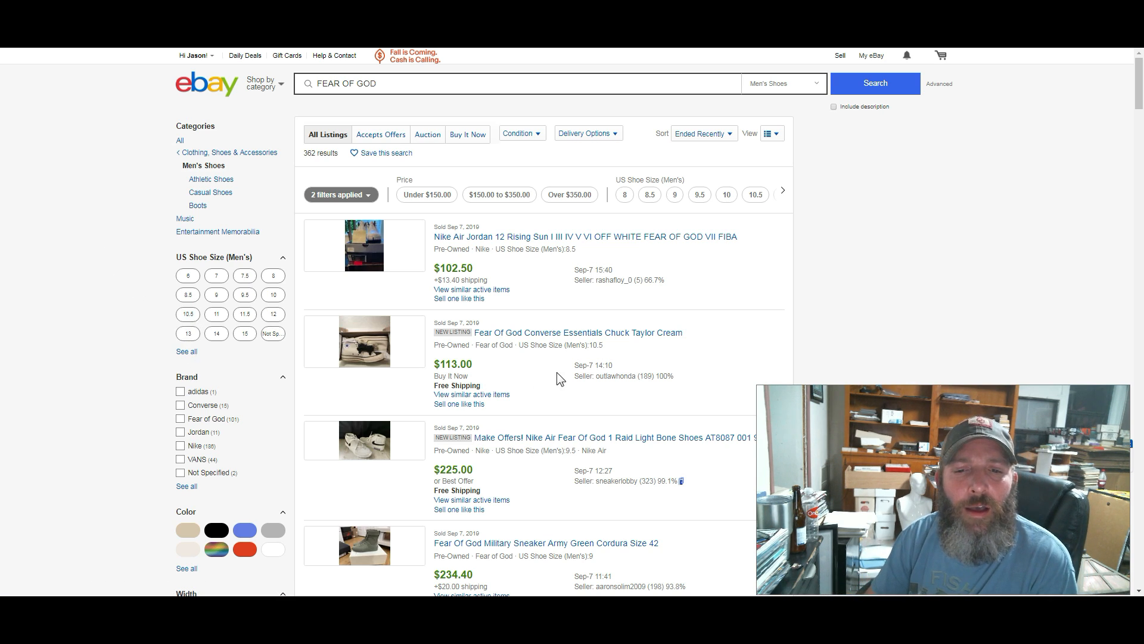
# Scroll through the 362 sold Fear of God results, recent sales about $42–$375
pyautogui.scroll(-3)
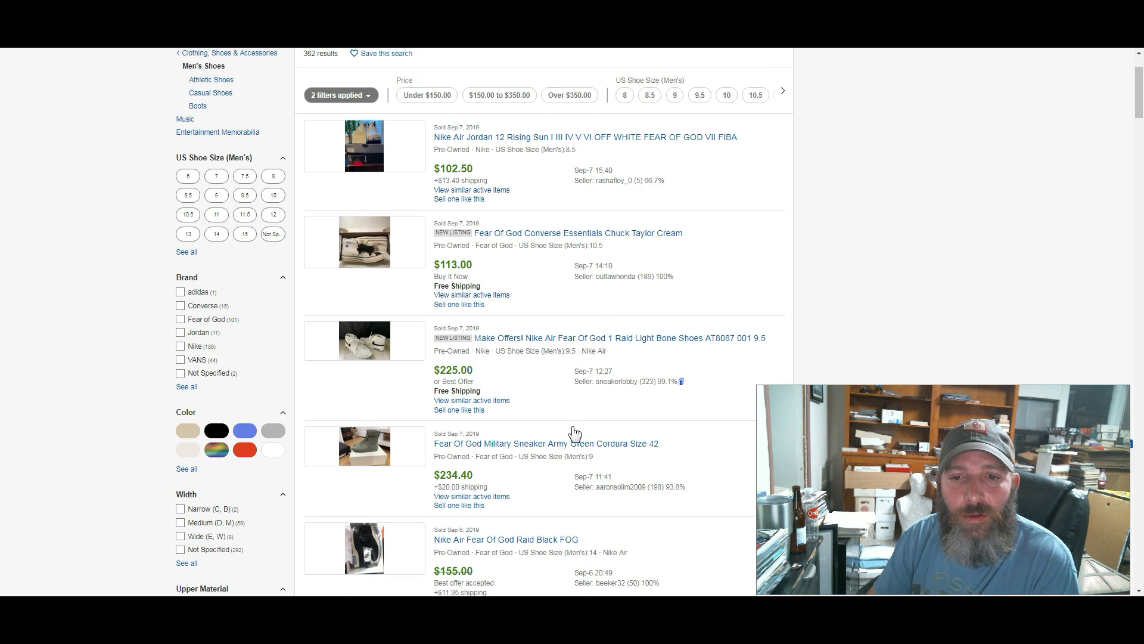
pyautogui.scroll(-3)
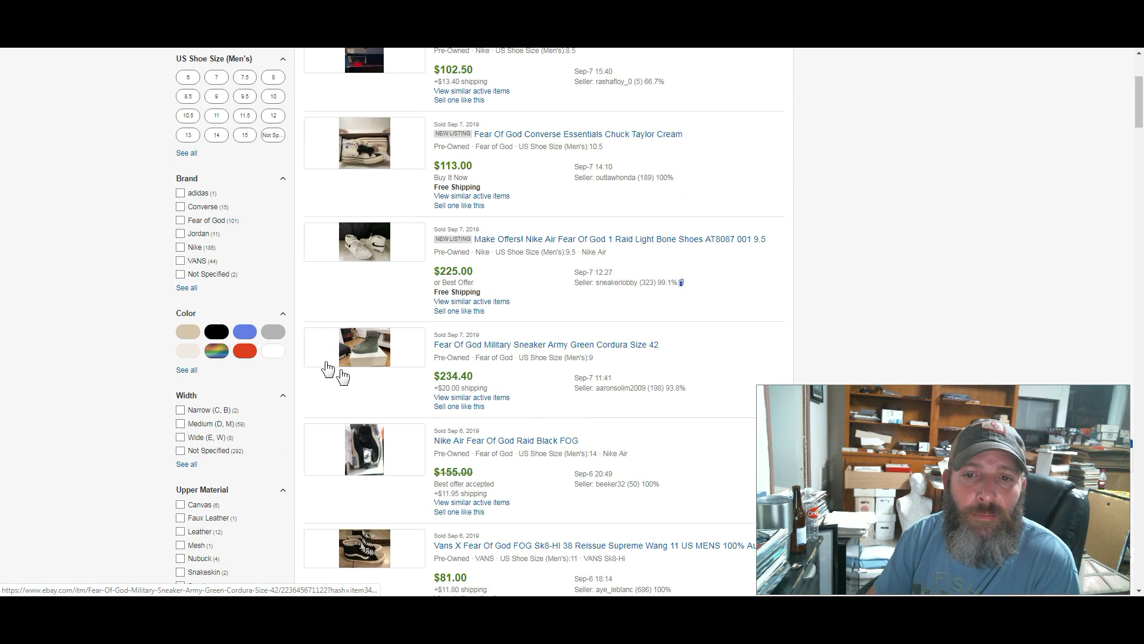
pyautogui.moveTo(382, 368)
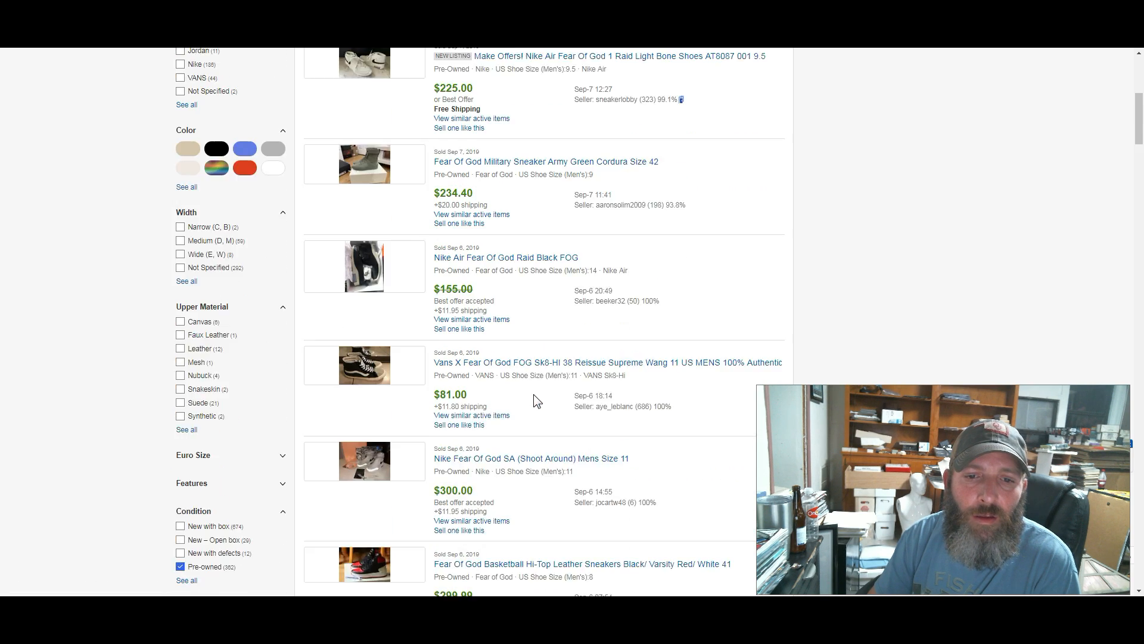
pyautogui.scroll(-3)
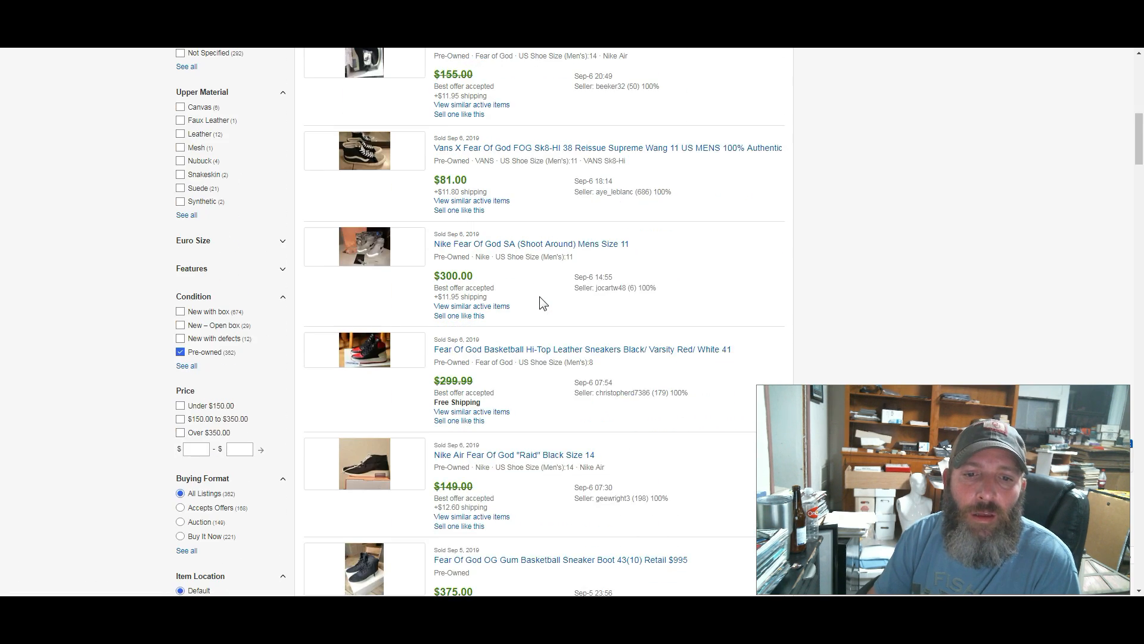
pyautogui.scroll(-3)
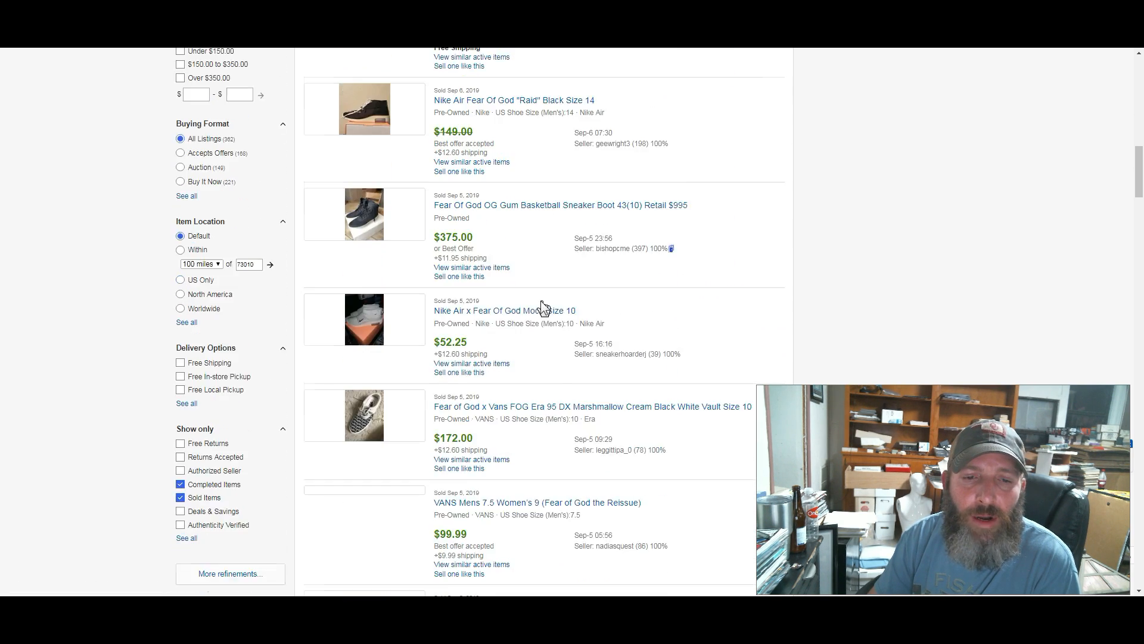
pyautogui.scroll(-3)
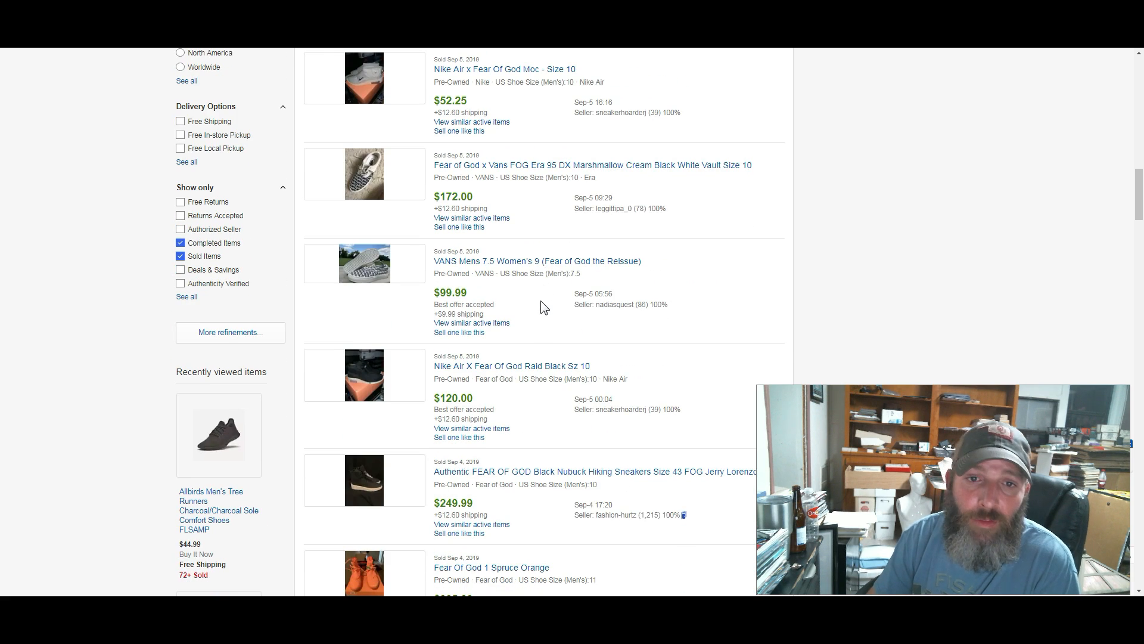
pyautogui.scroll(-3)
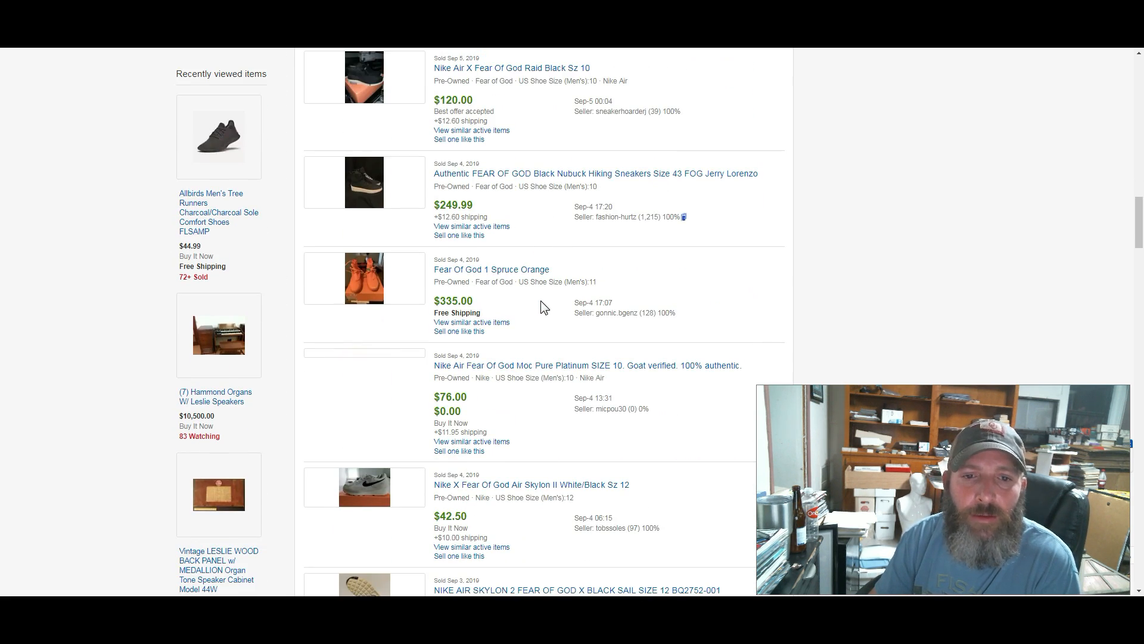
pyautogui.scroll(-3)
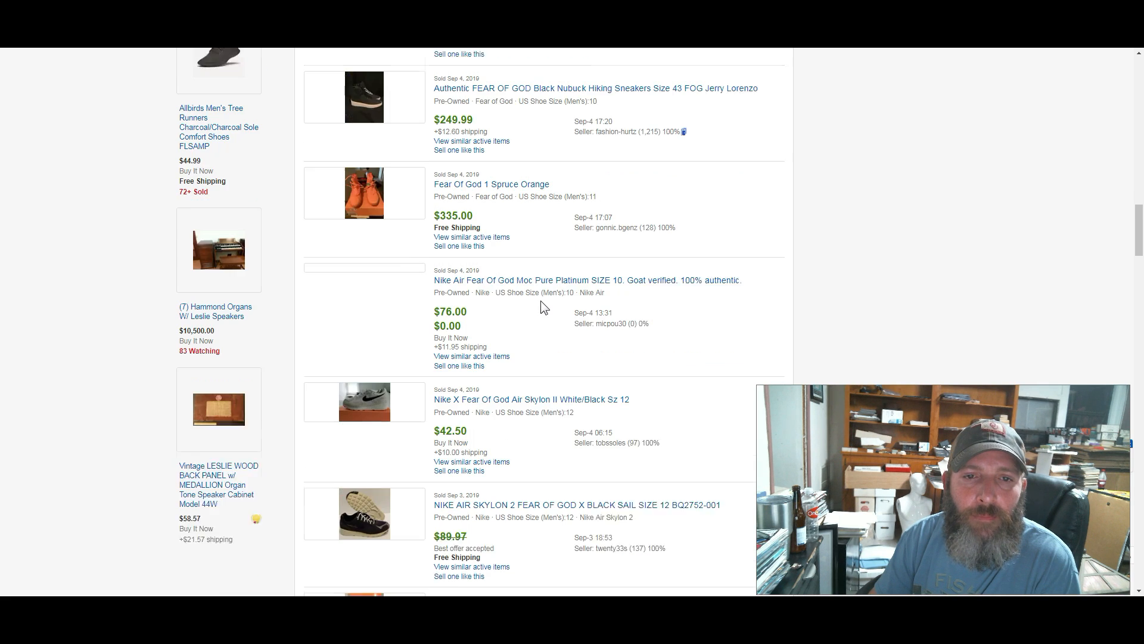
pyautogui.scroll(-3)
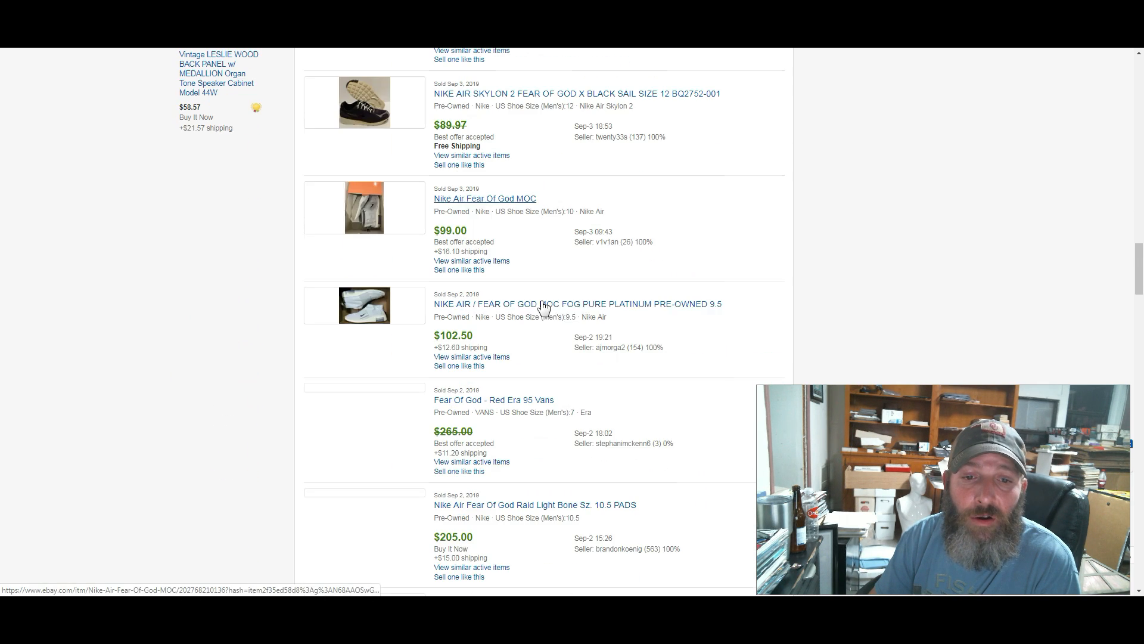
pyautogui.scroll(-3)
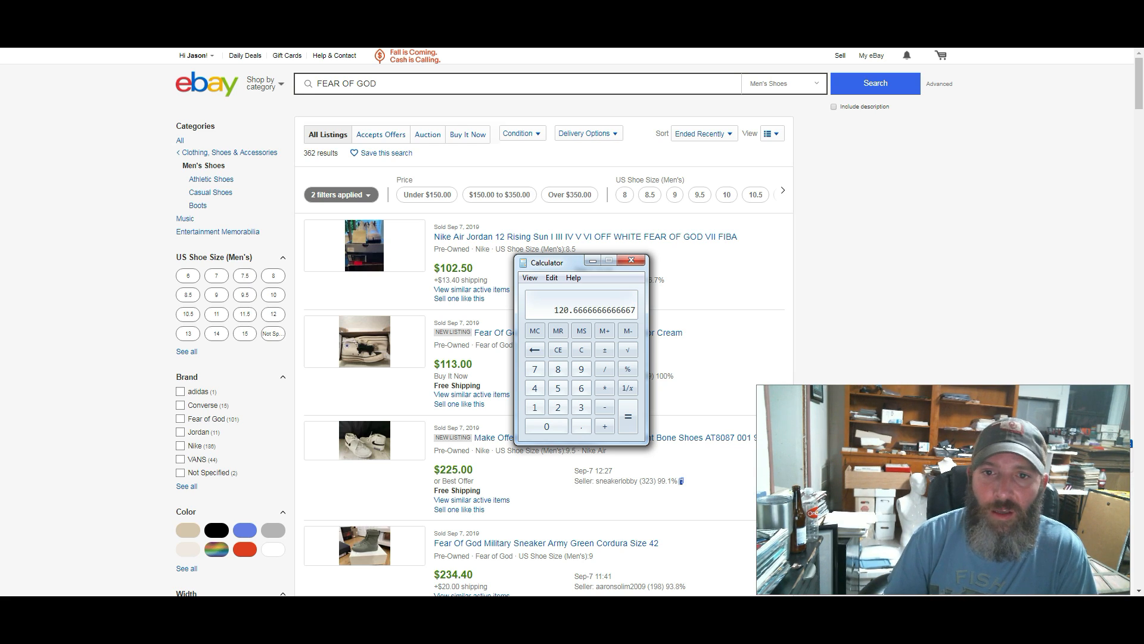
# Minimize Calculator at 120.67 and scroll the eBay page
pyautogui.click(640, 261)
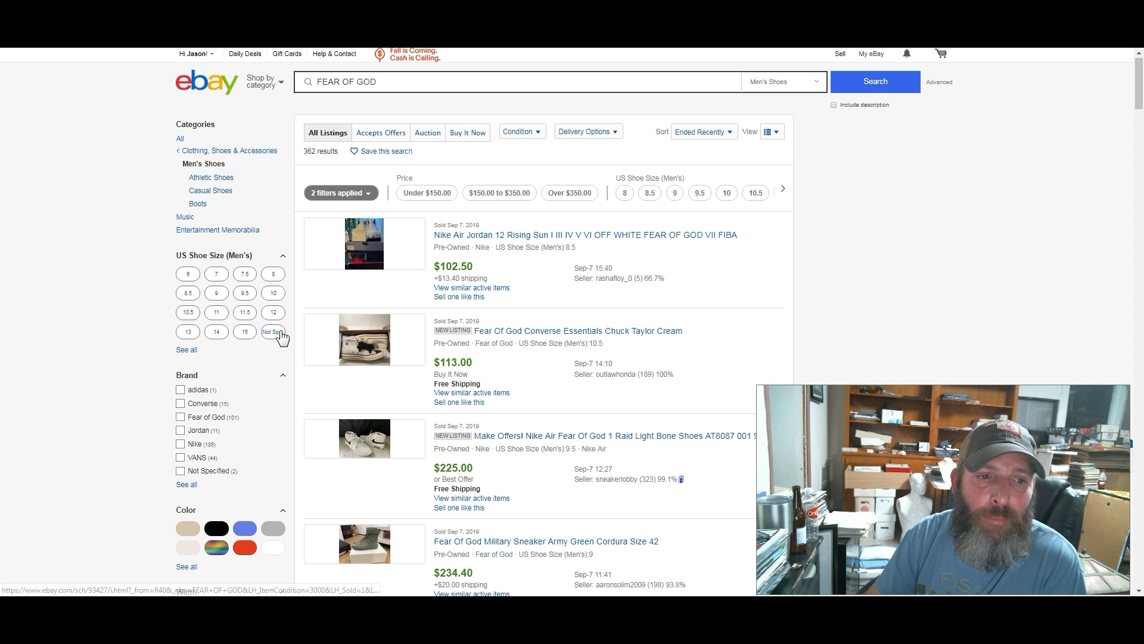
pyautogui.scroll(-3)
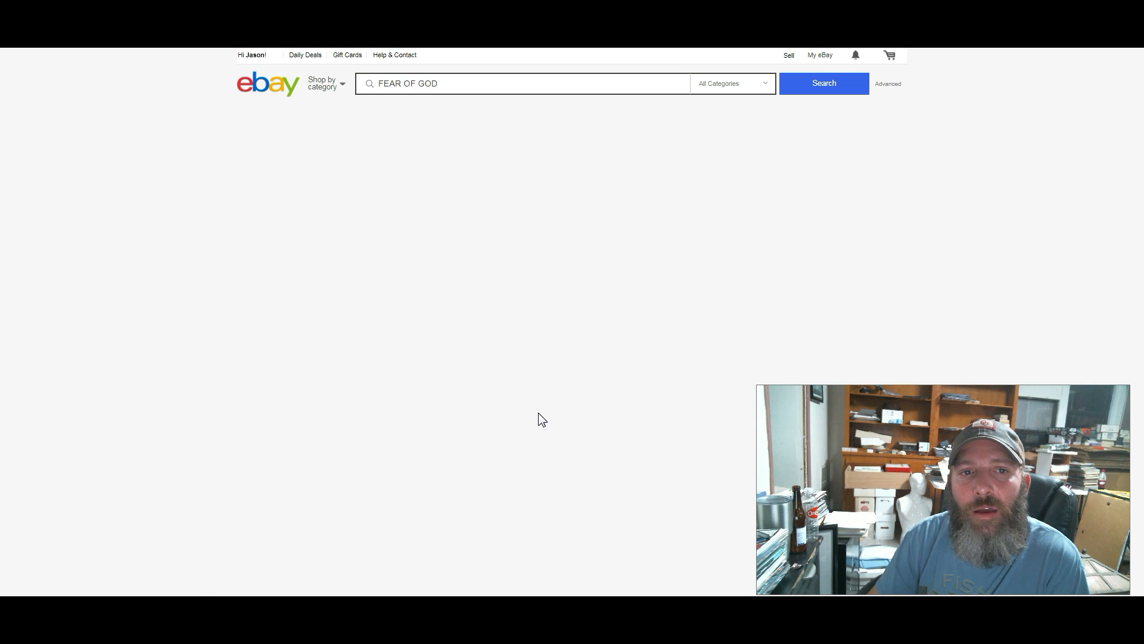
# Compute Fear of God sell-through against 198 active pre-owned listings, then minimize Calculator
pyautogui.click(823, 83)
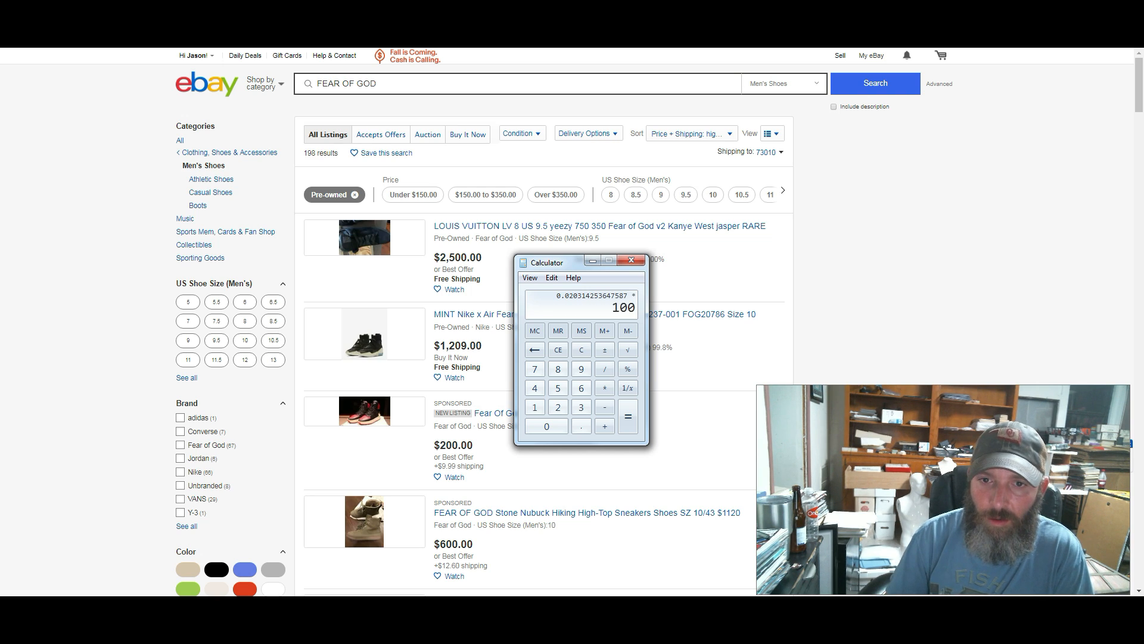
pyautogui.click(627, 415)
pyautogui.write('50')
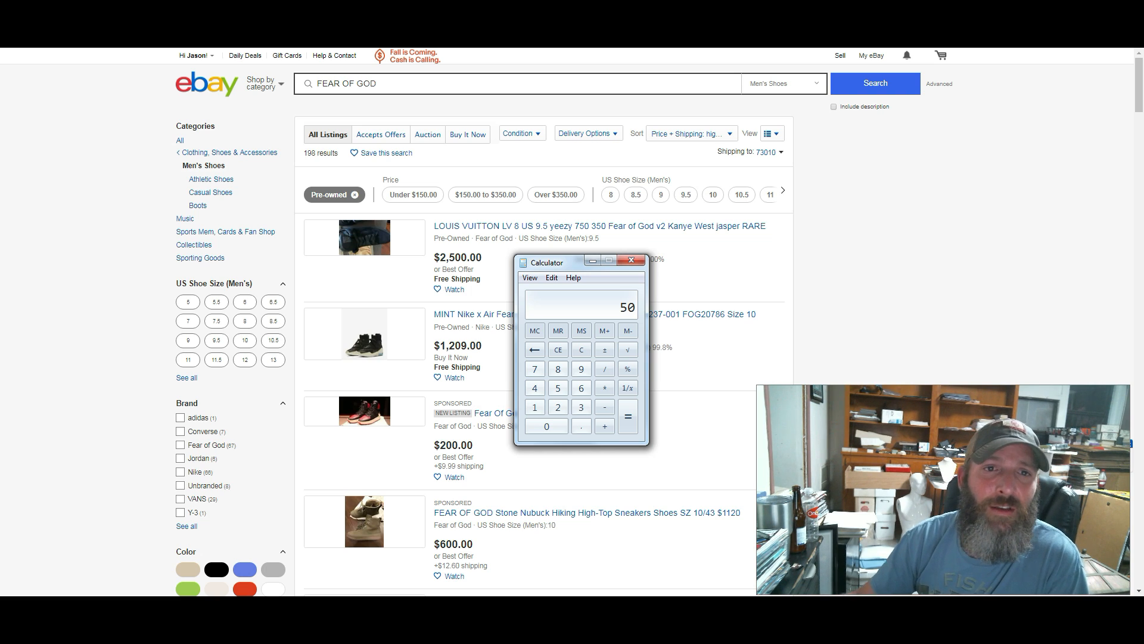
pyautogui.click(631, 260)
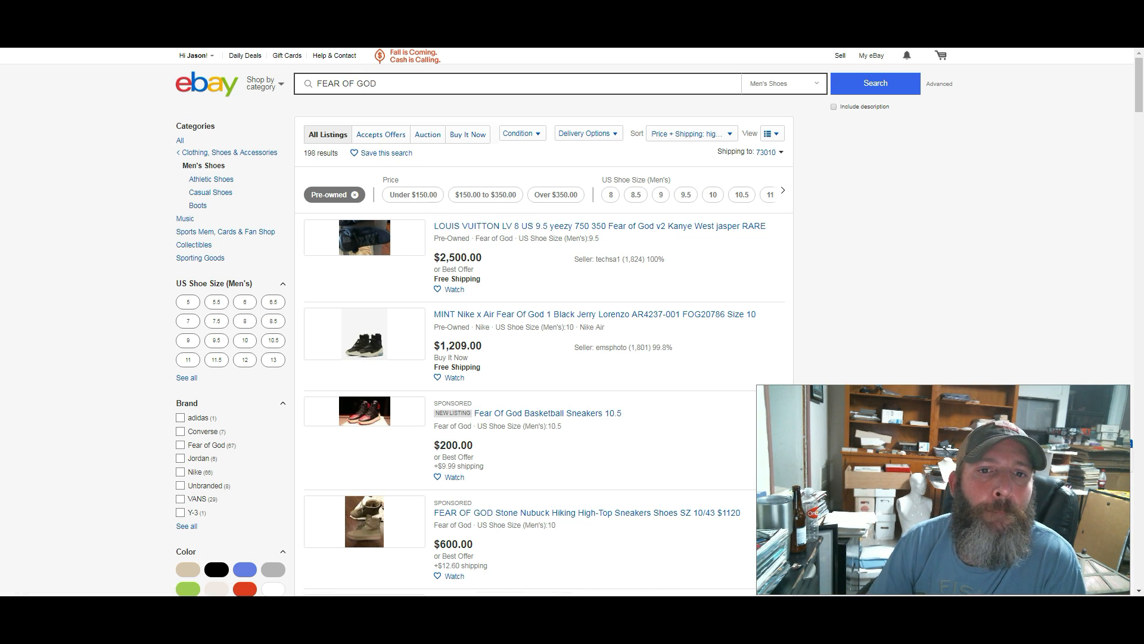
# Enter BLUNDSTONE as the new eBay search term
pyautogui.write('BLUNDSTONE')
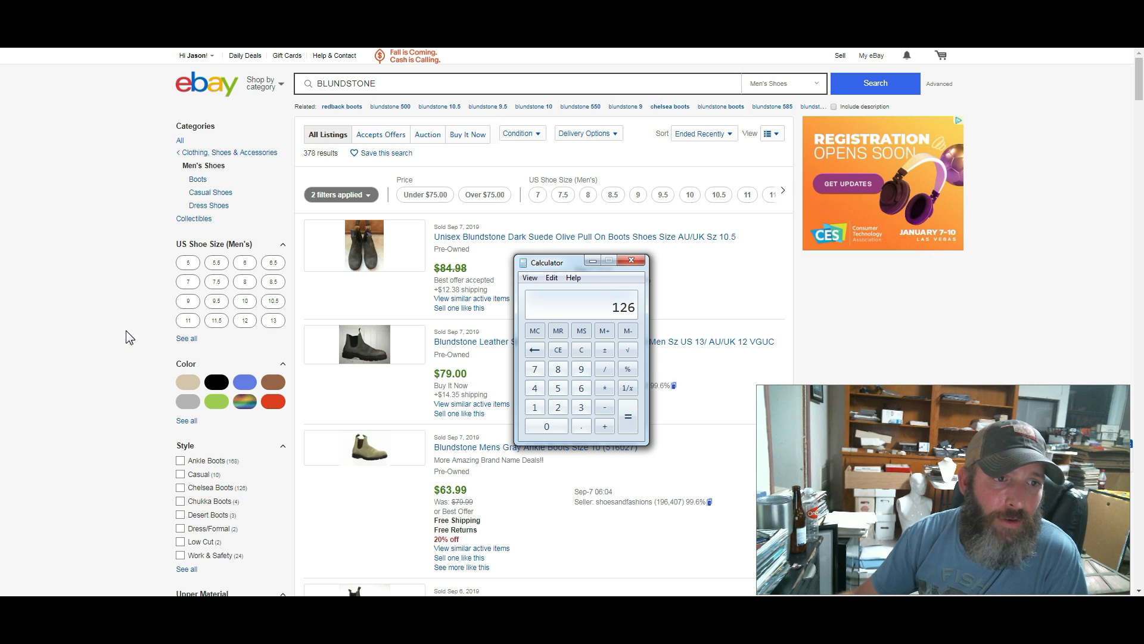
# Minimize the calculator and scroll through the sold Blundstone results, reading titles and sold prices
pyautogui.click(631, 259)
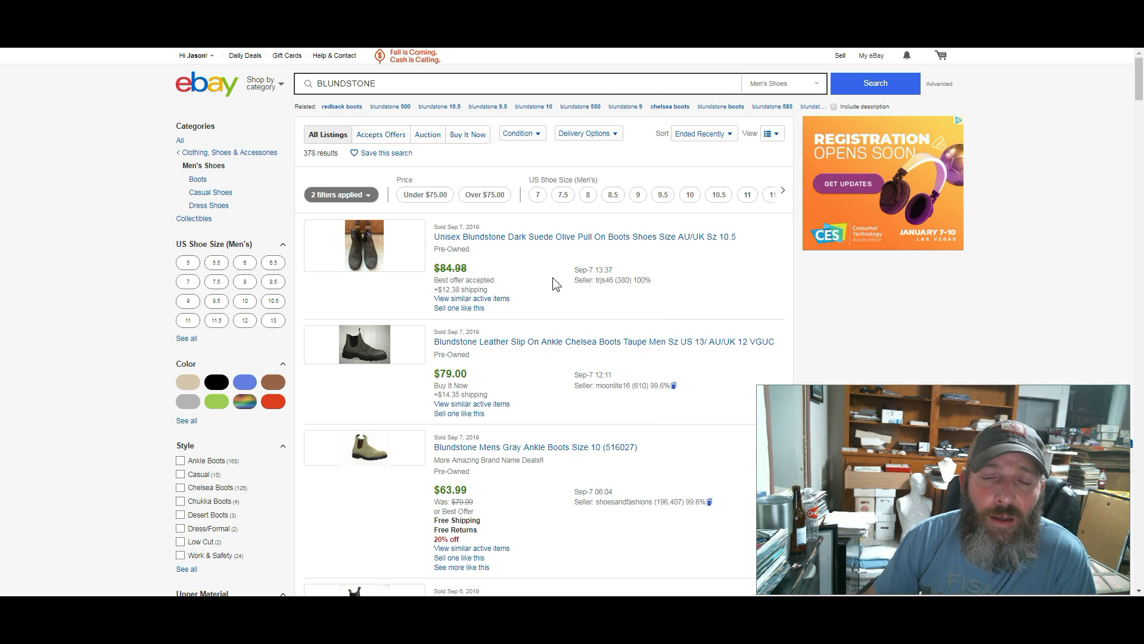
pyautogui.scroll(-3)
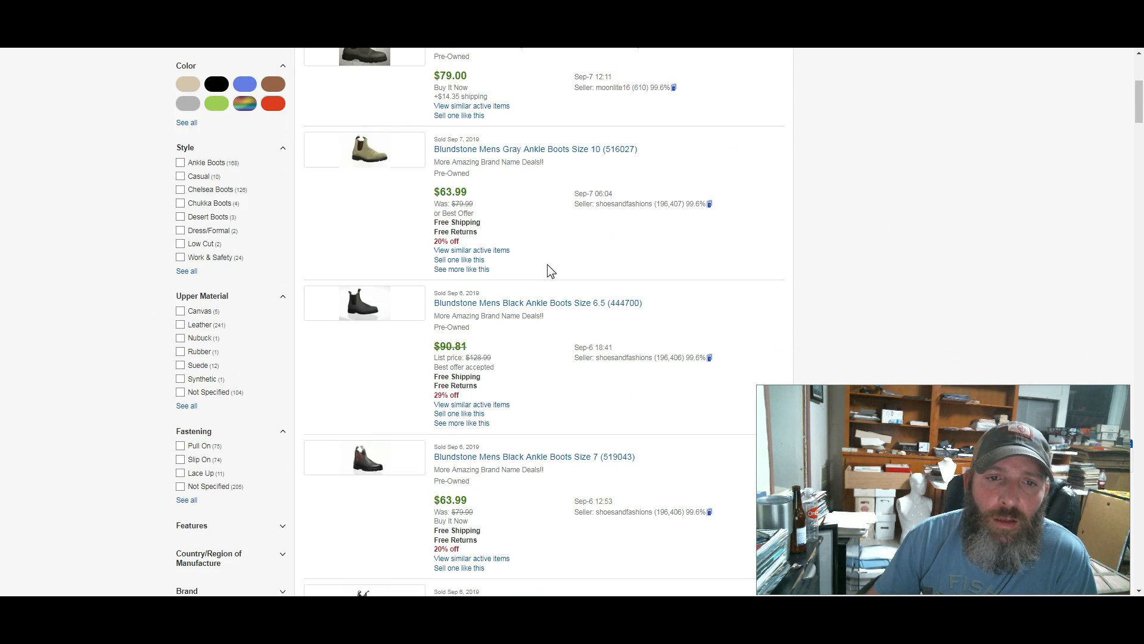
pyautogui.scroll(-3)
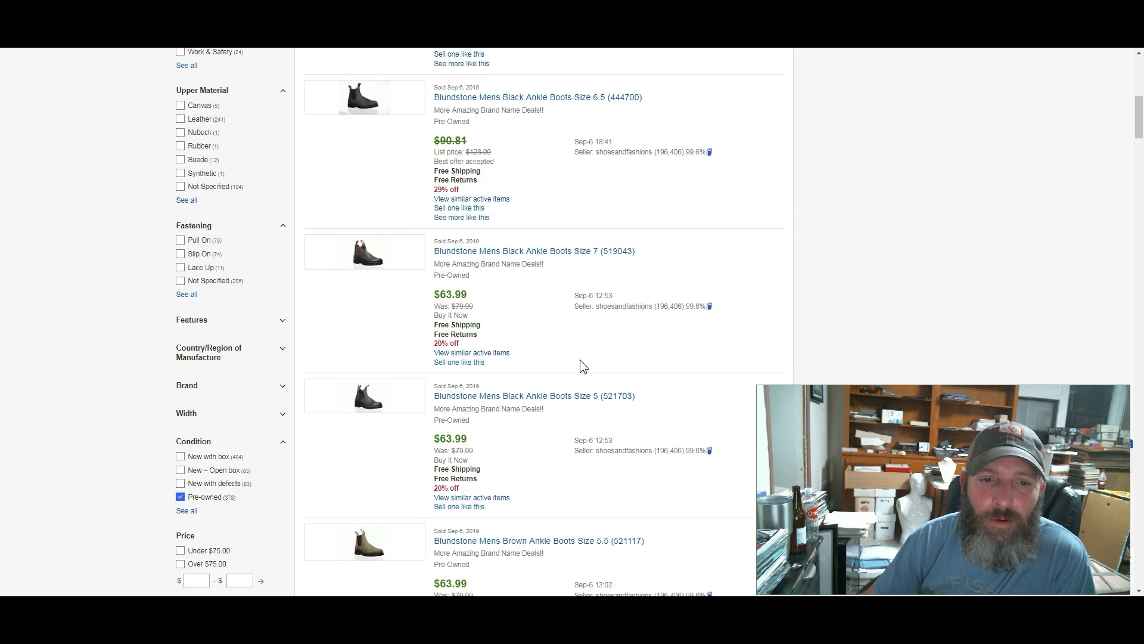
pyautogui.scroll(-3)
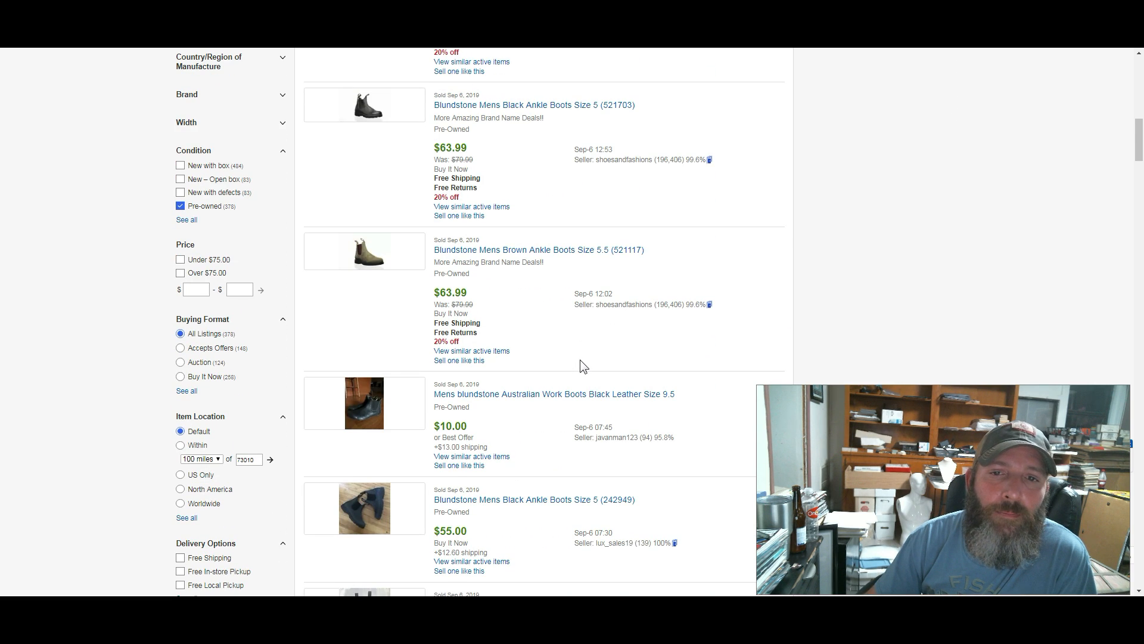
pyautogui.scroll(-3)
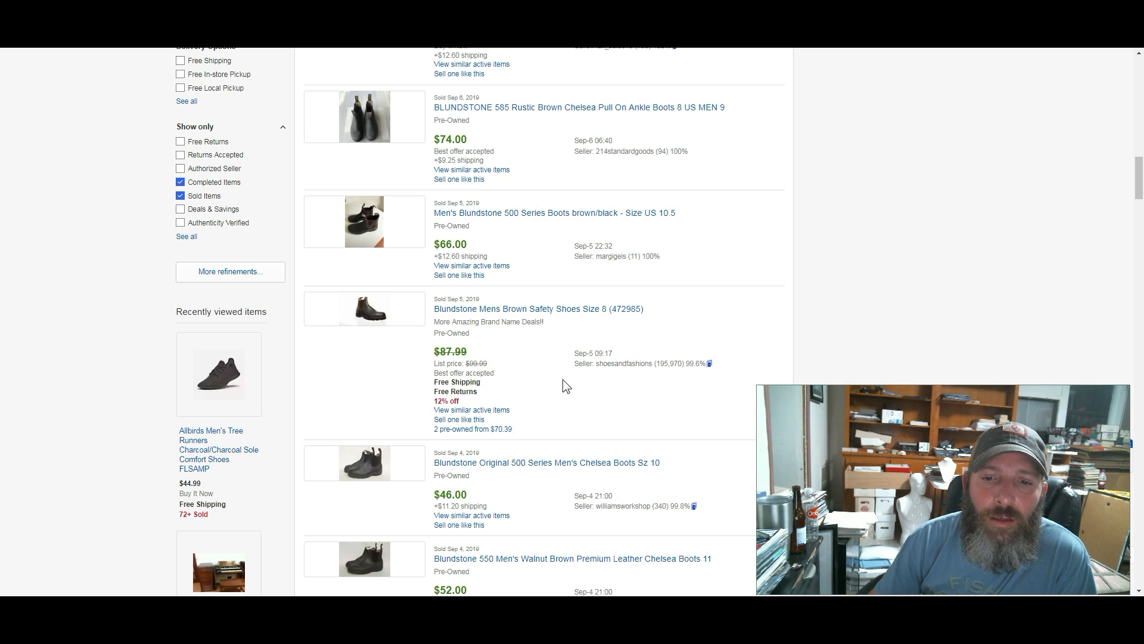
pyautogui.scroll(-3)
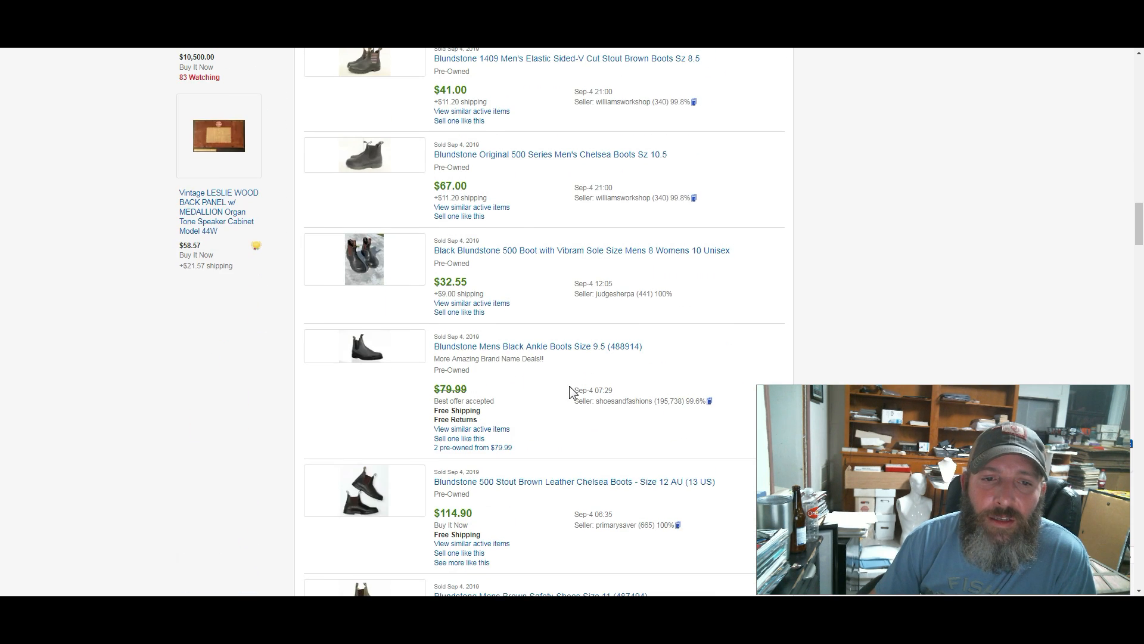
pyautogui.scroll(-3)
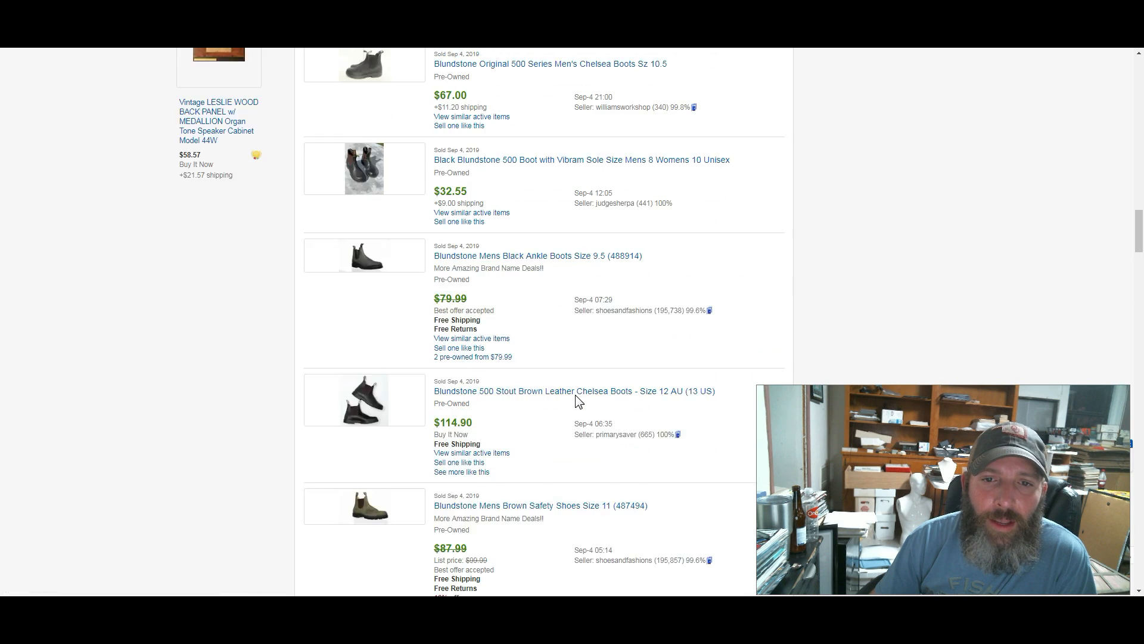
pyautogui.scroll(-3)
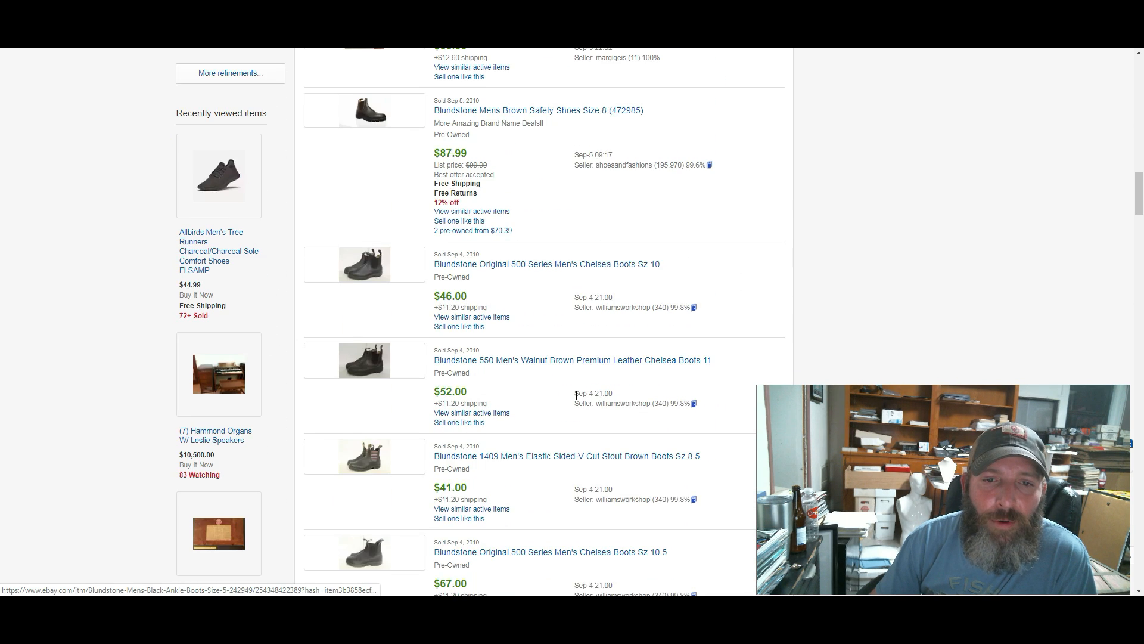
pyautogui.scroll(-3)
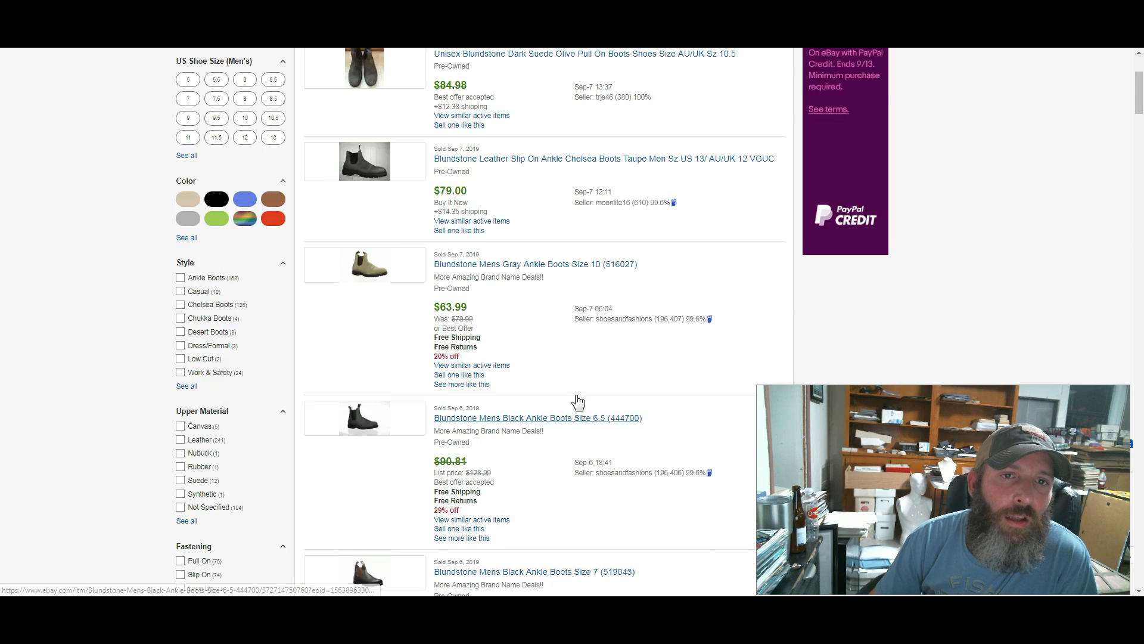
pyautogui.scroll(-3)
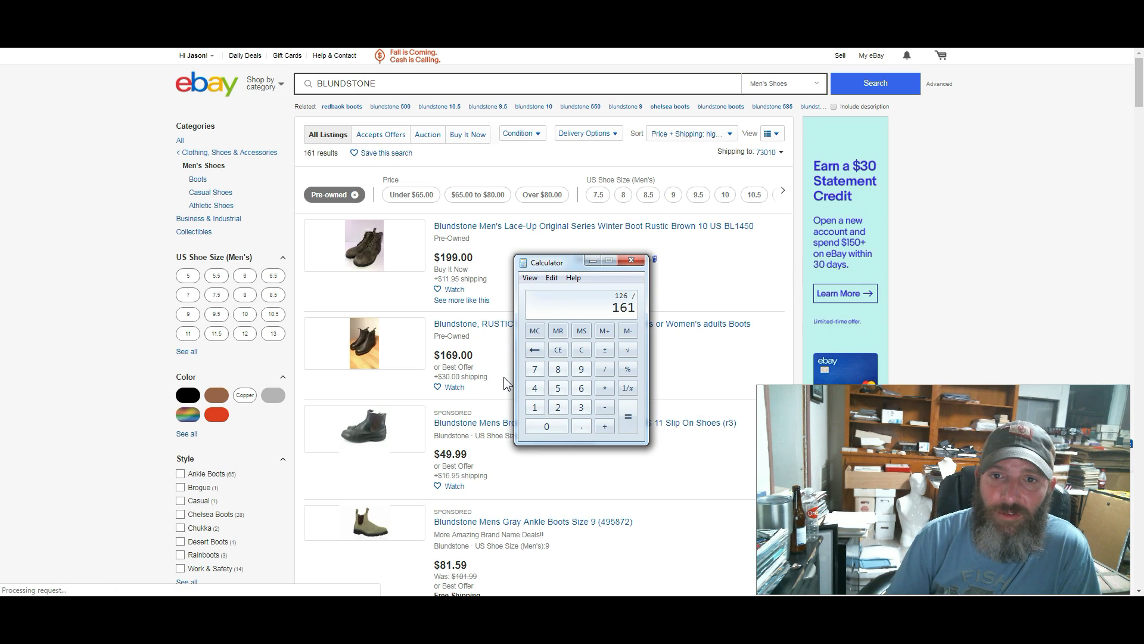
# Divide 126 by 161 in the calculator (about 0.783), then minimize it
pyautogui.click(627, 406)
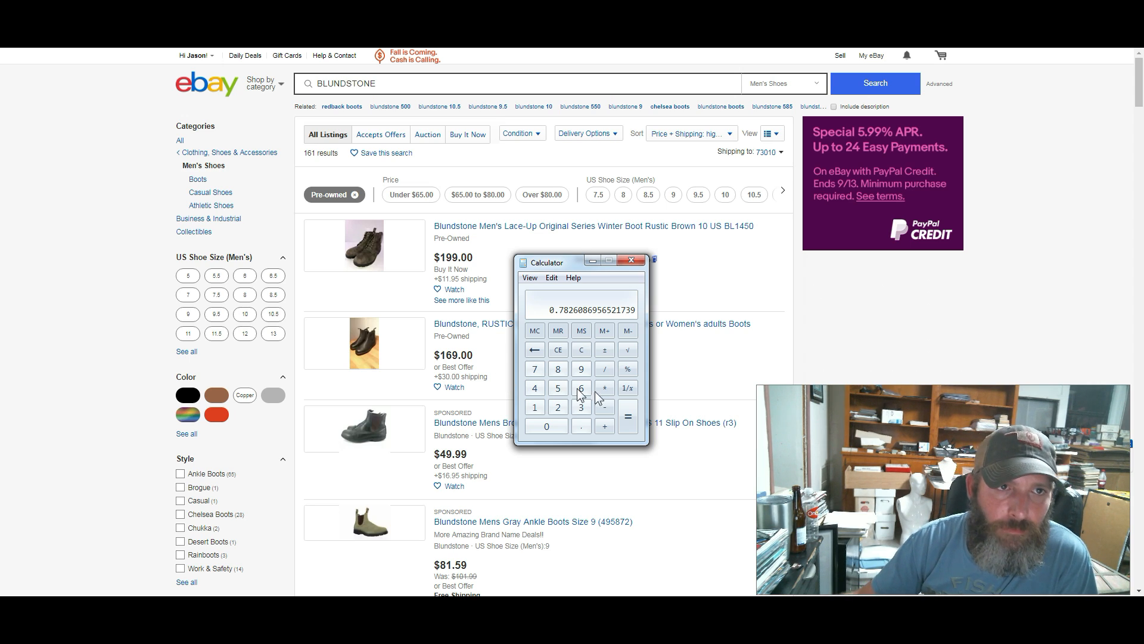
pyautogui.click(631, 260)
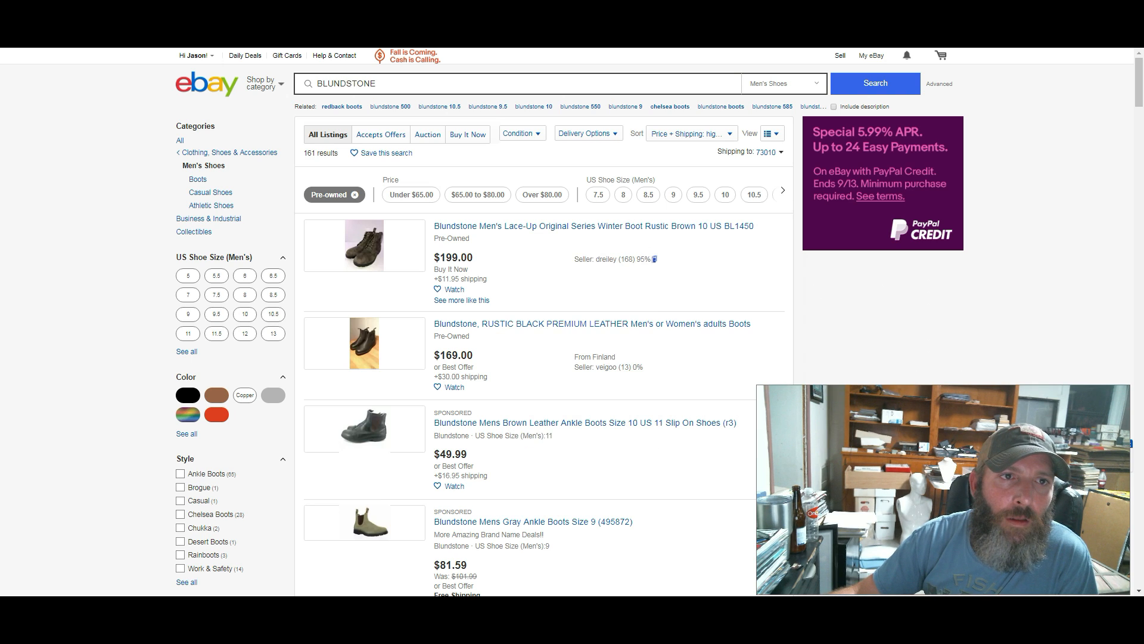
# Search DEHNER with Sold and Pre-owned filters and browse the 36 results ($63–$980)
pyautogui.write('DEHNER')
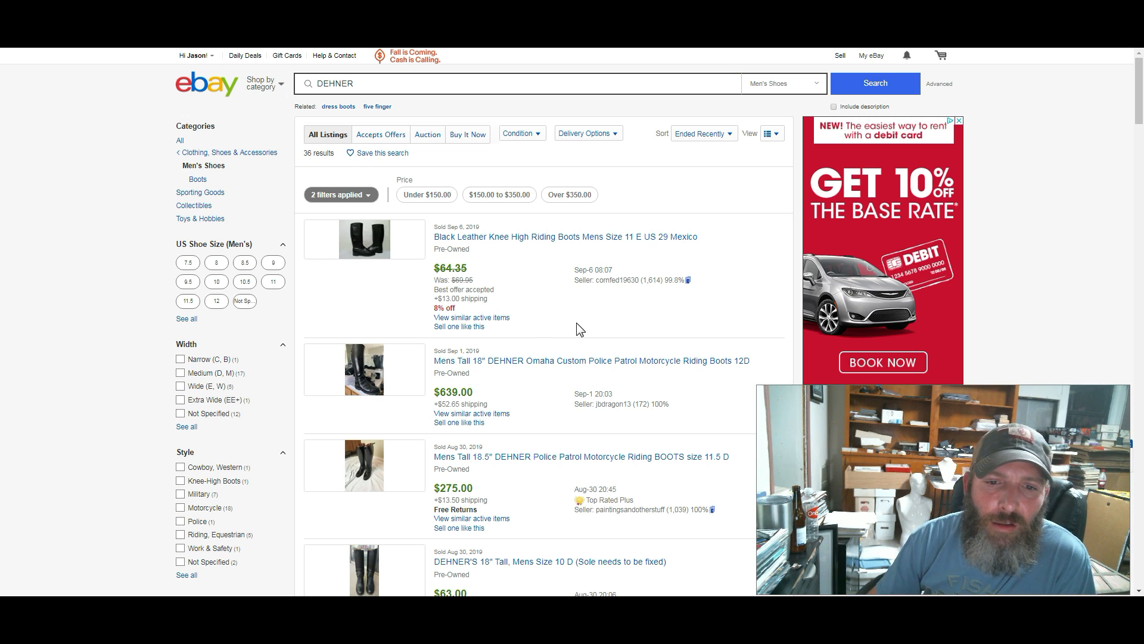
pyautogui.moveTo(555, 366)
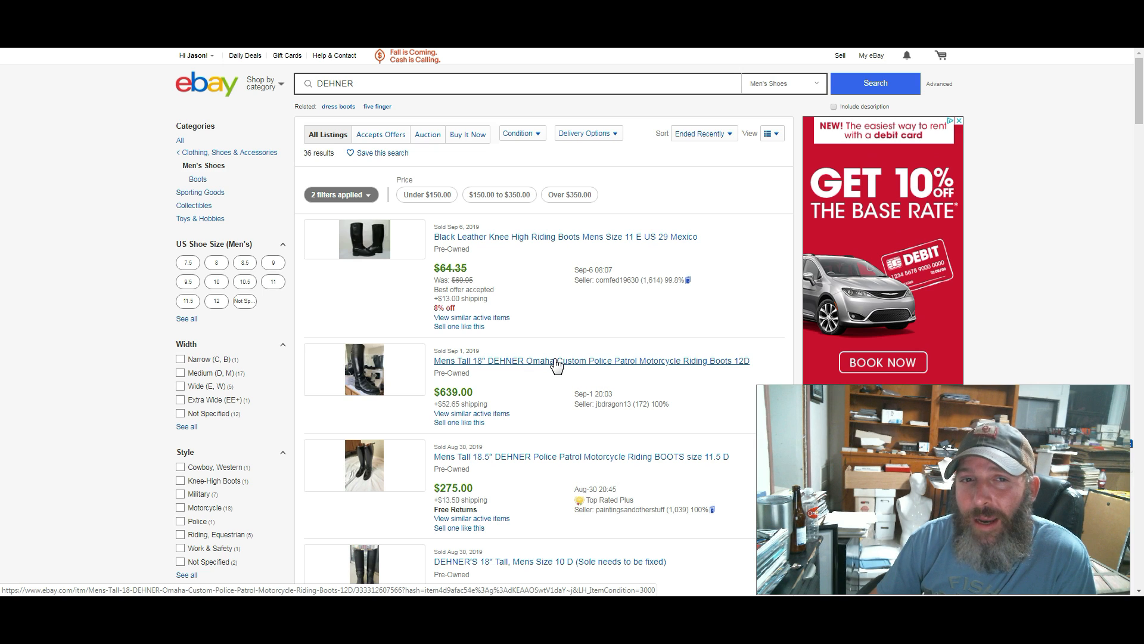
pyautogui.scroll(-3)
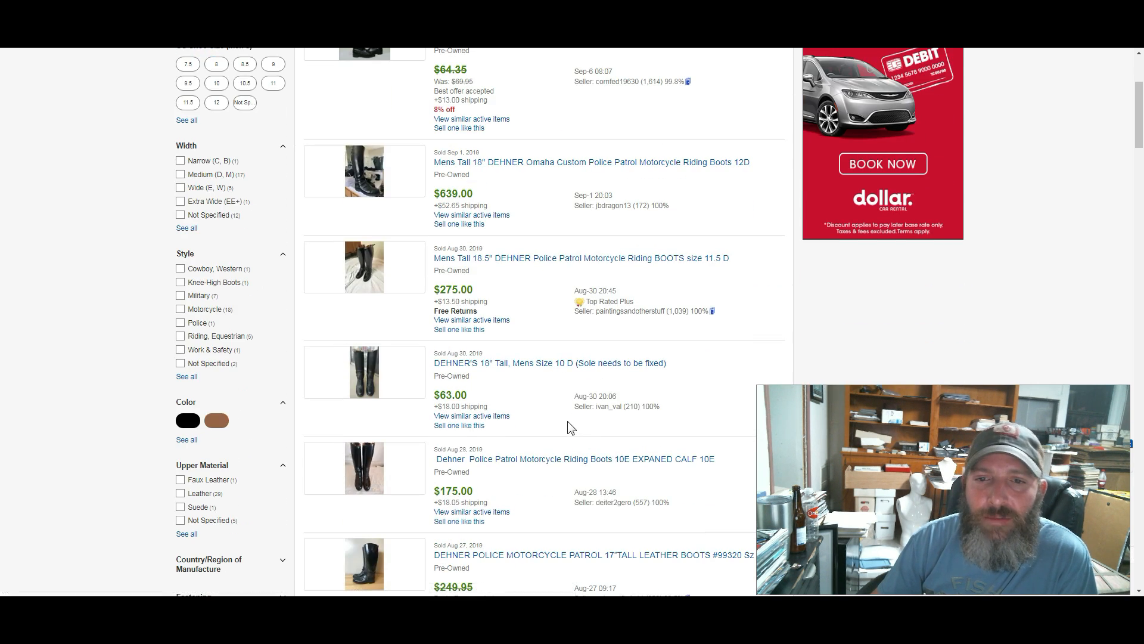
pyautogui.scroll(-3)
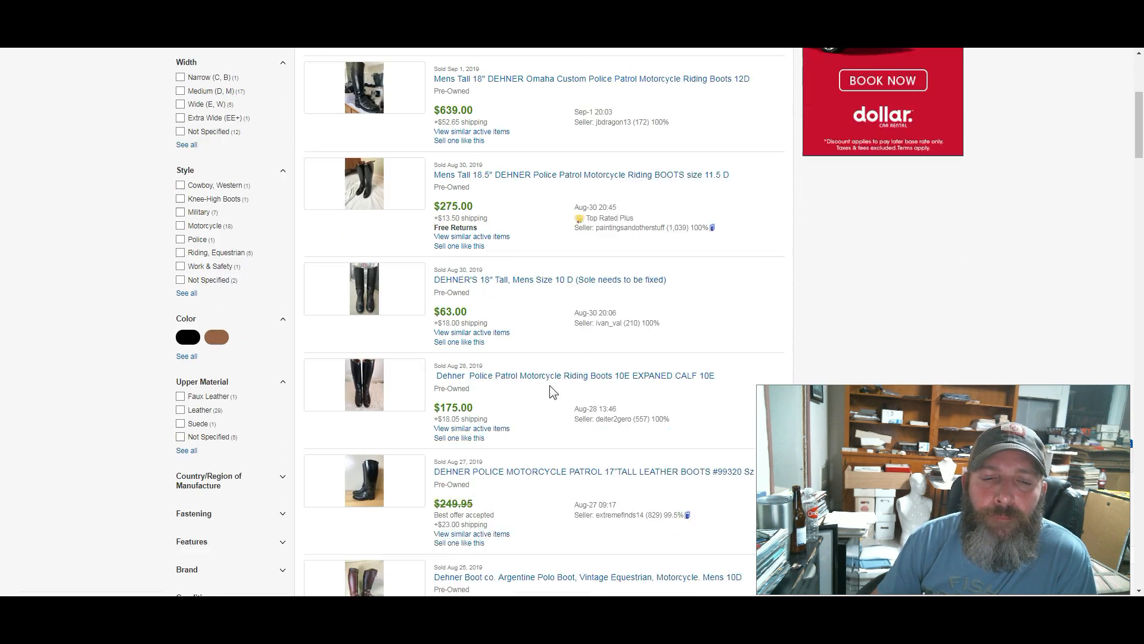
pyautogui.scroll(-3)
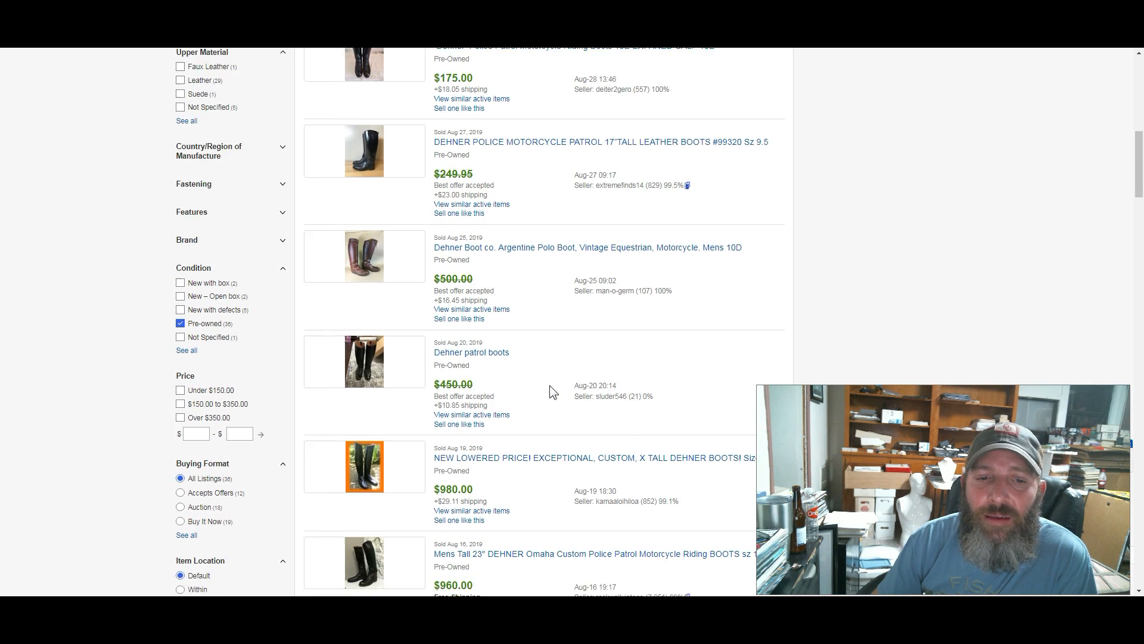
pyautogui.scroll(-3)
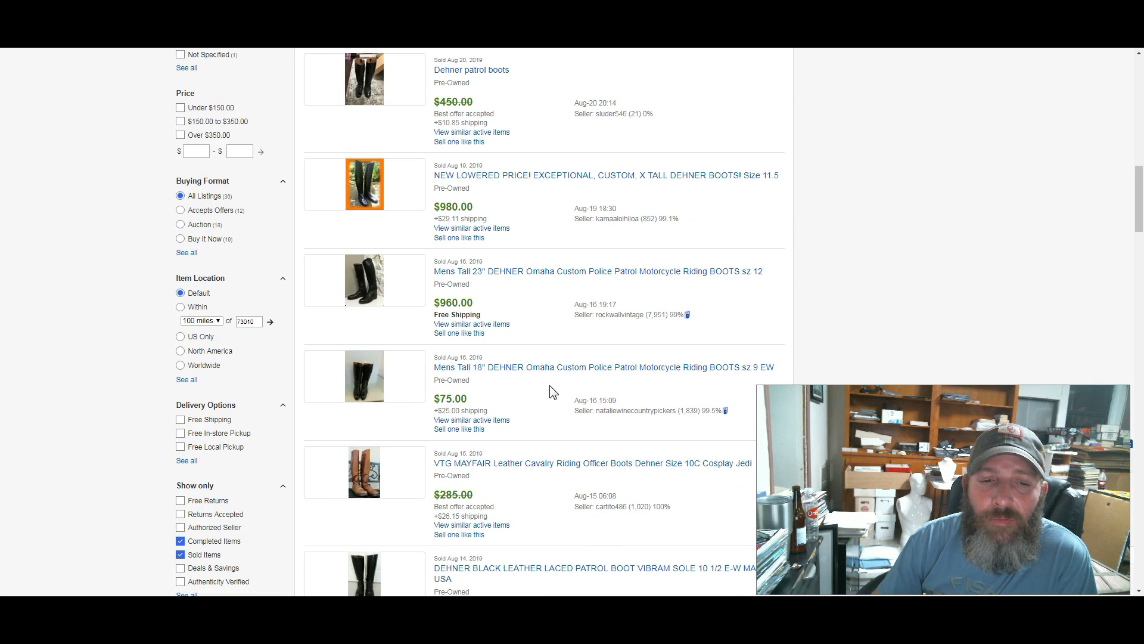
pyautogui.scroll(-3)
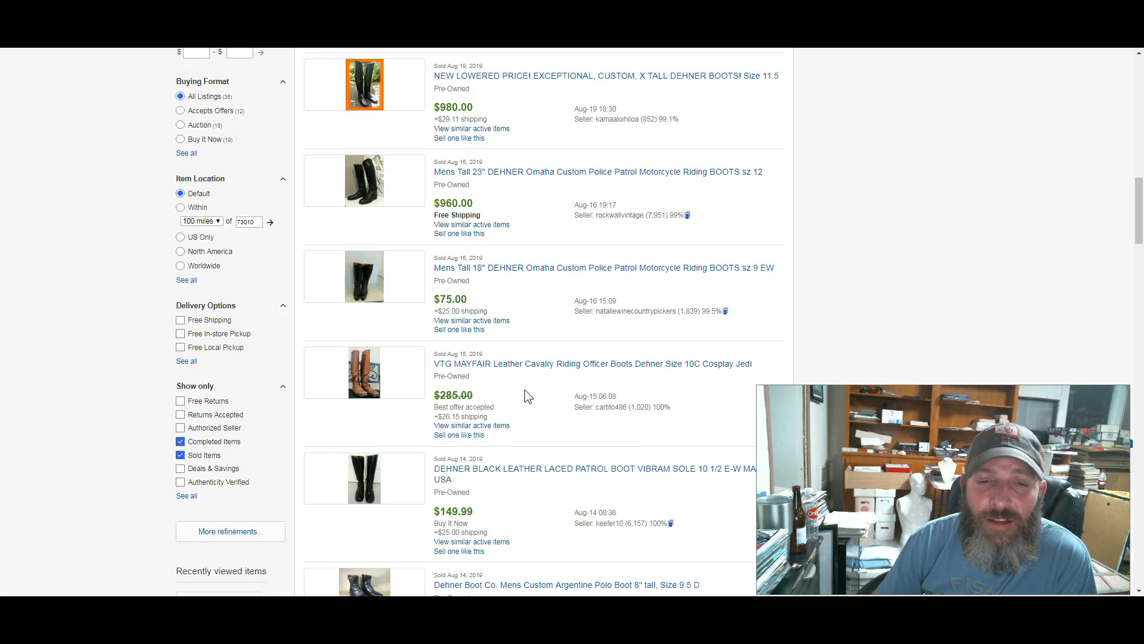
pyautogui.scroll(-3)
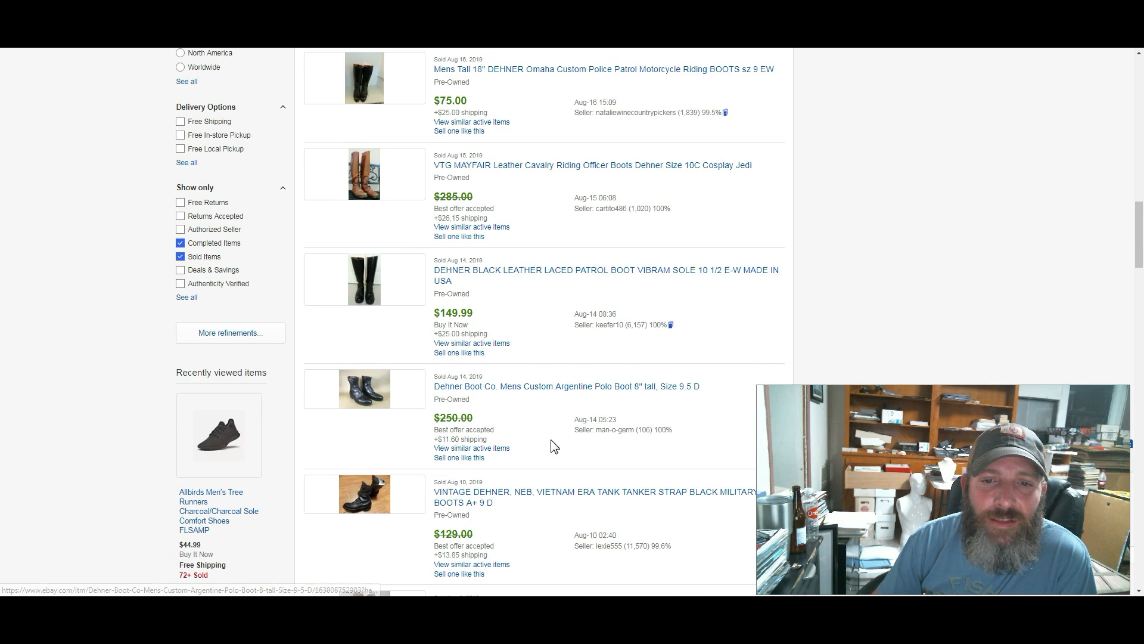
pyautogui.scroll(-3)
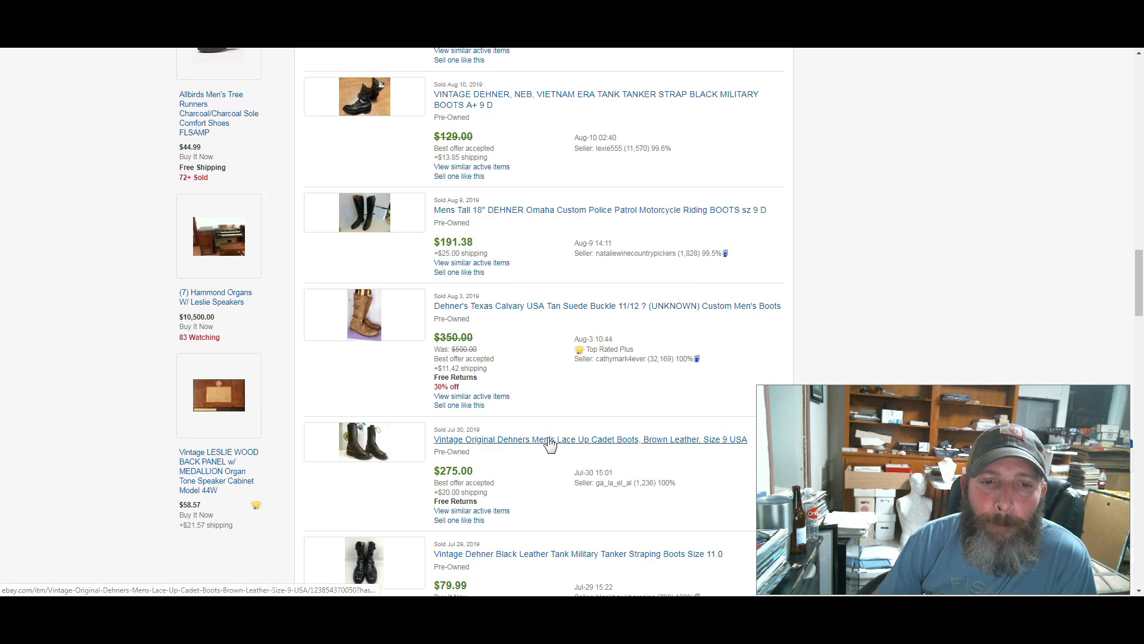
pyautogui.scroll(-3)
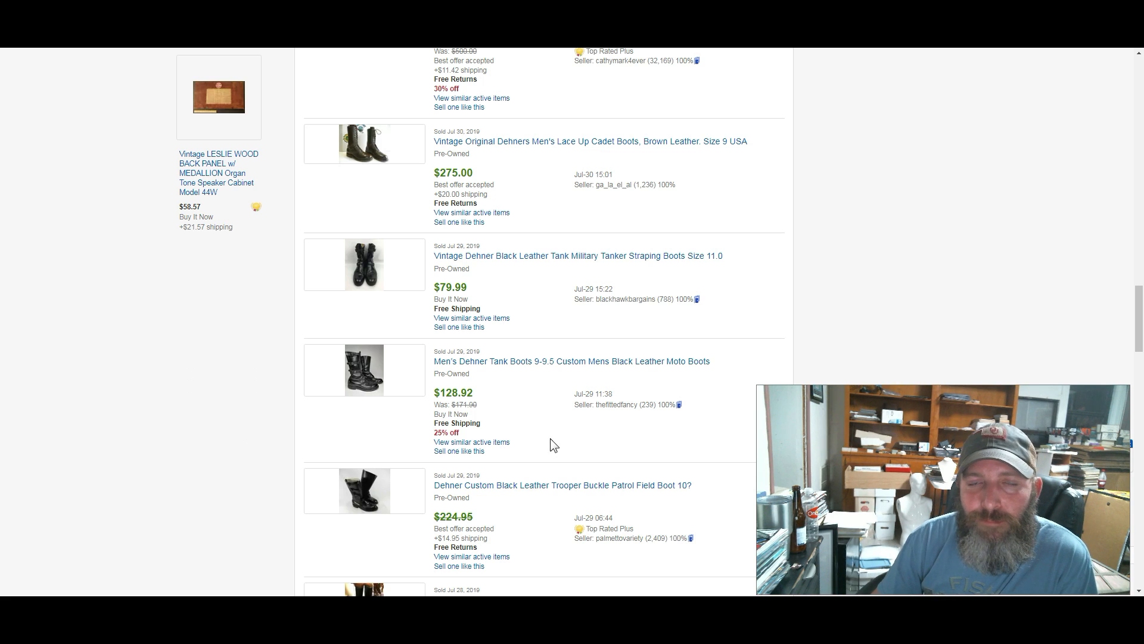
pyautogui.scroll(3)
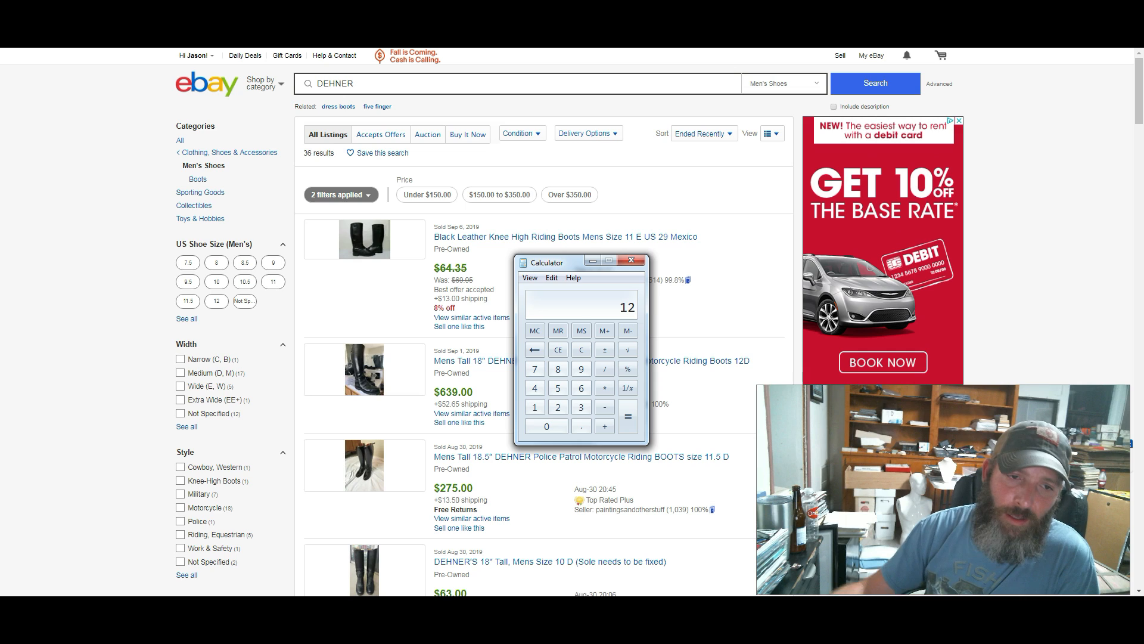
# Minimize the calculator and scroll further through the sold Dehner results
pyautogui.click(631, 260)
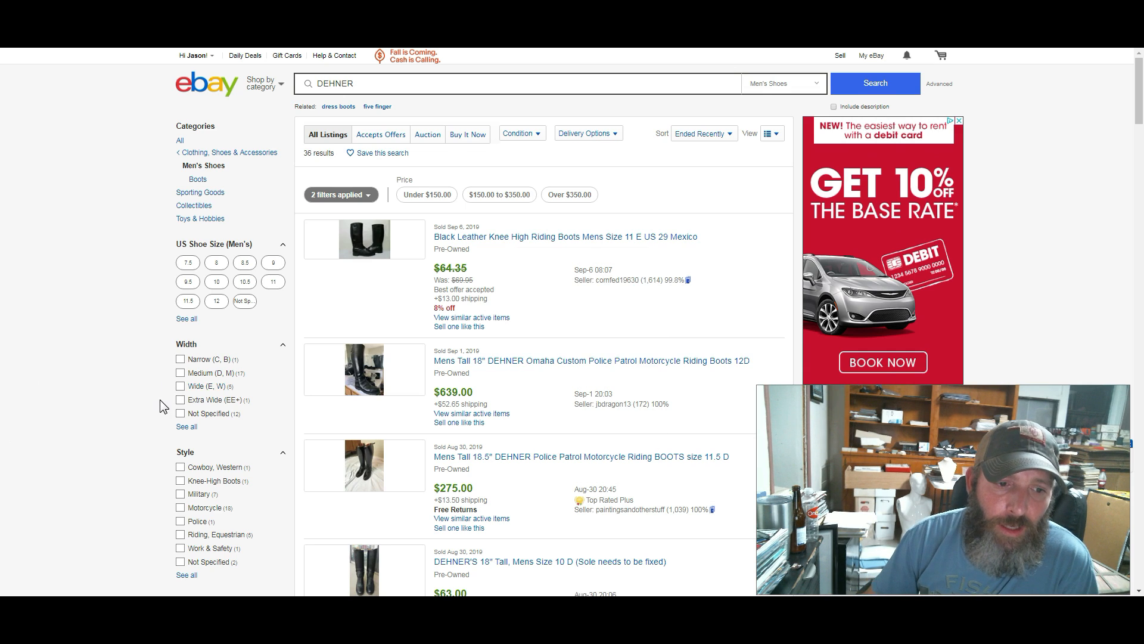
pyautogui.scroll(-3)
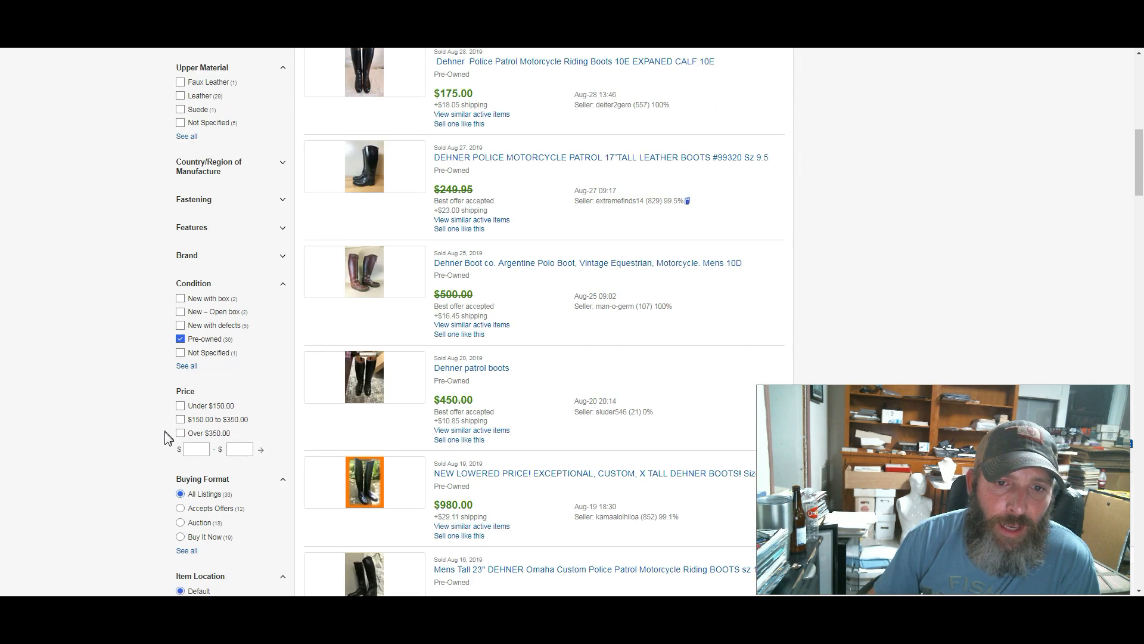
pyautogui.scroll(-3)
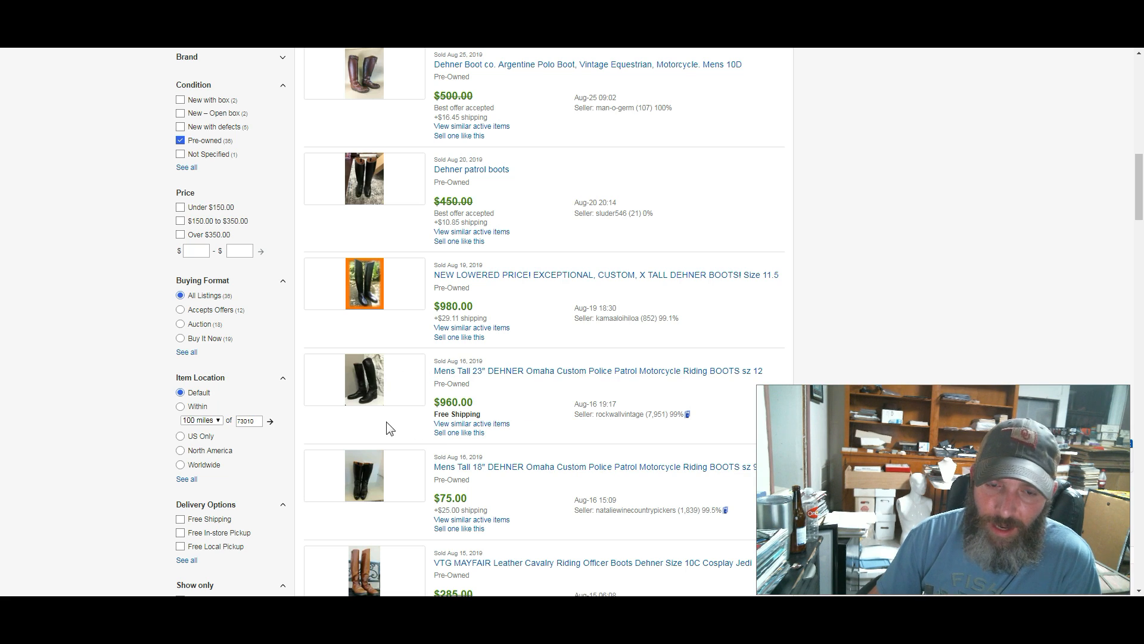
pyautogui.moveTo(91, 500)
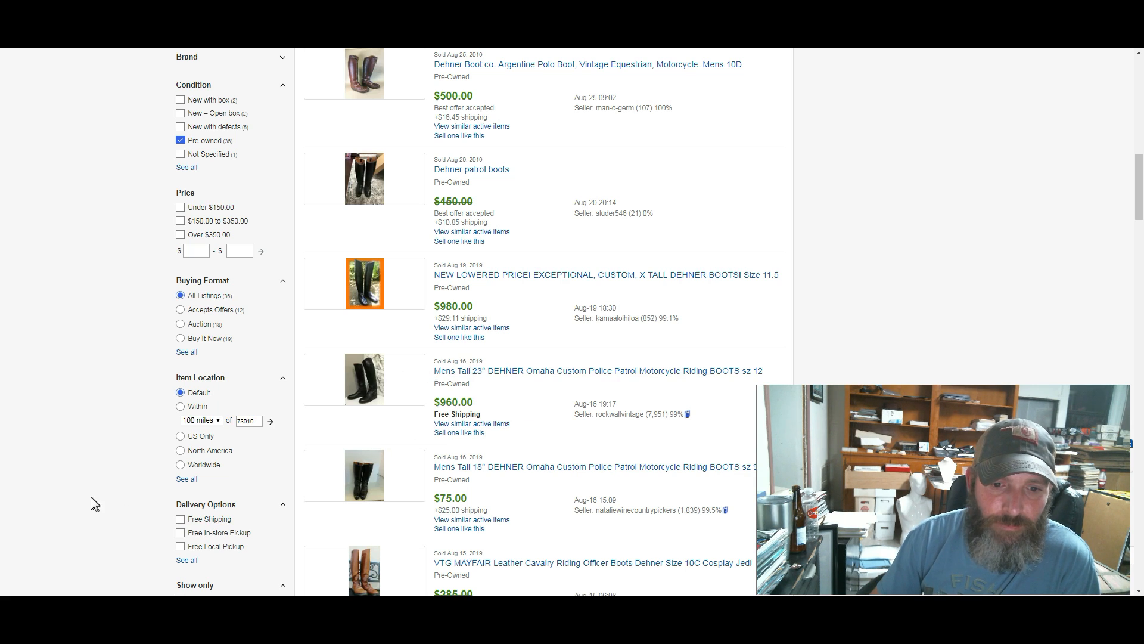
pyautogui.scroll(-3)
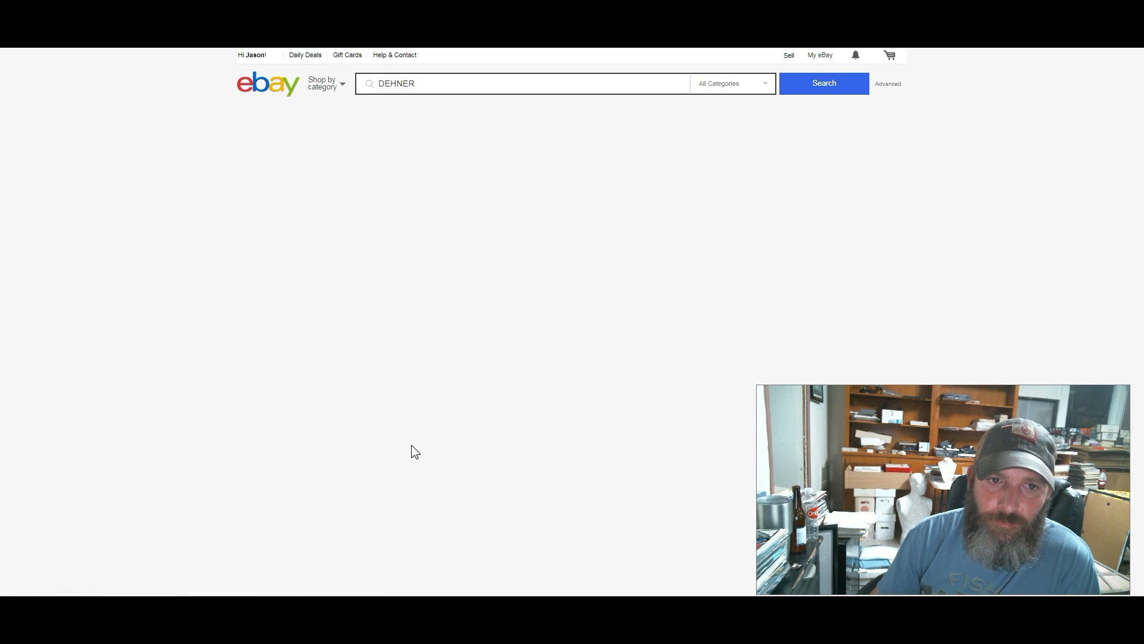
# Restore the calculator and compute the Dehner sell-through figure, about 47.62
pyautogui.click(825, 82)
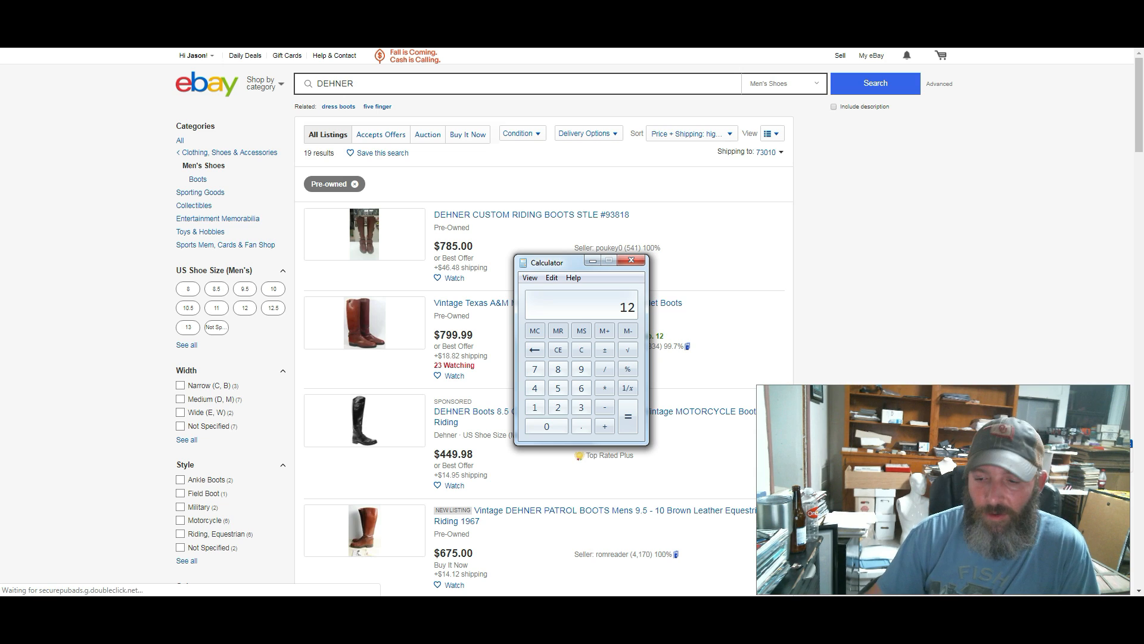
pyautogui.click(627, 388)
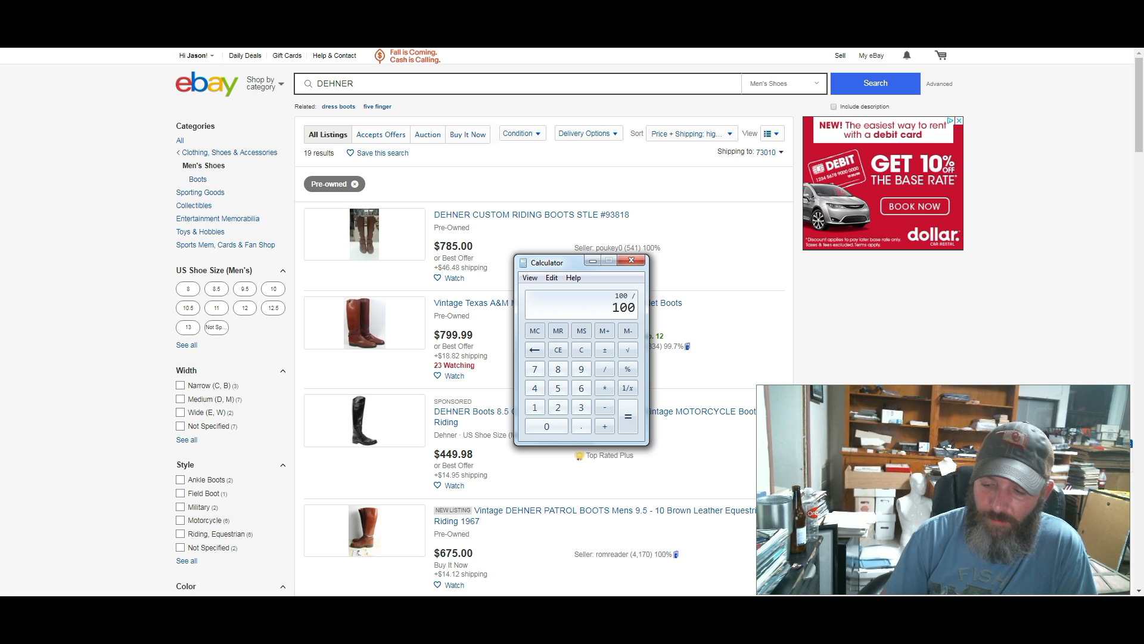
pyautogui.click(627, 417)
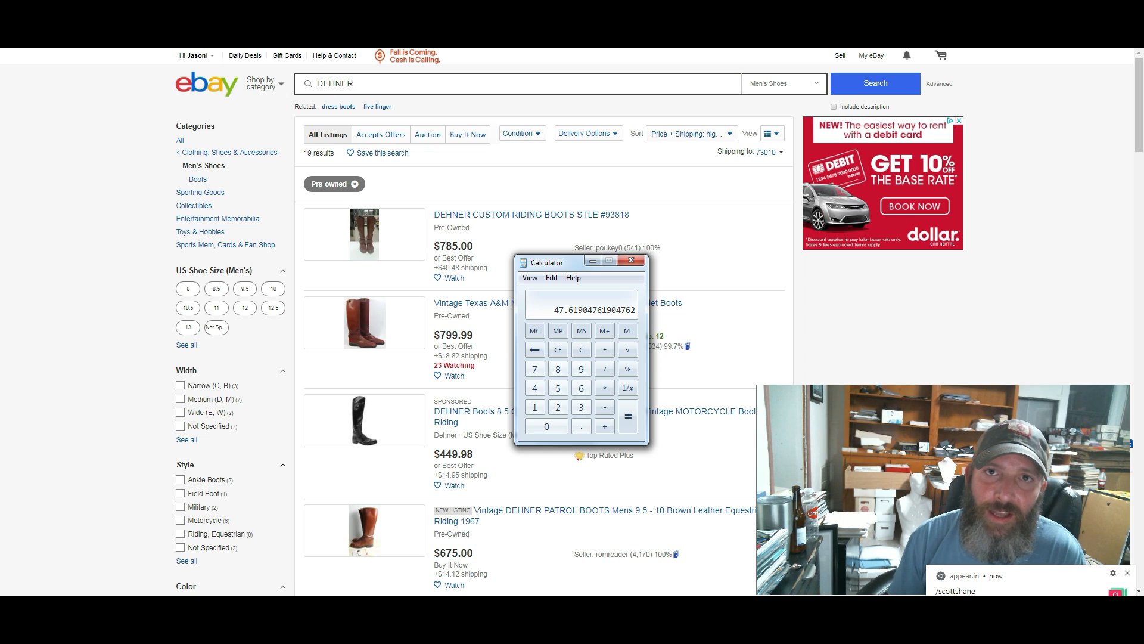